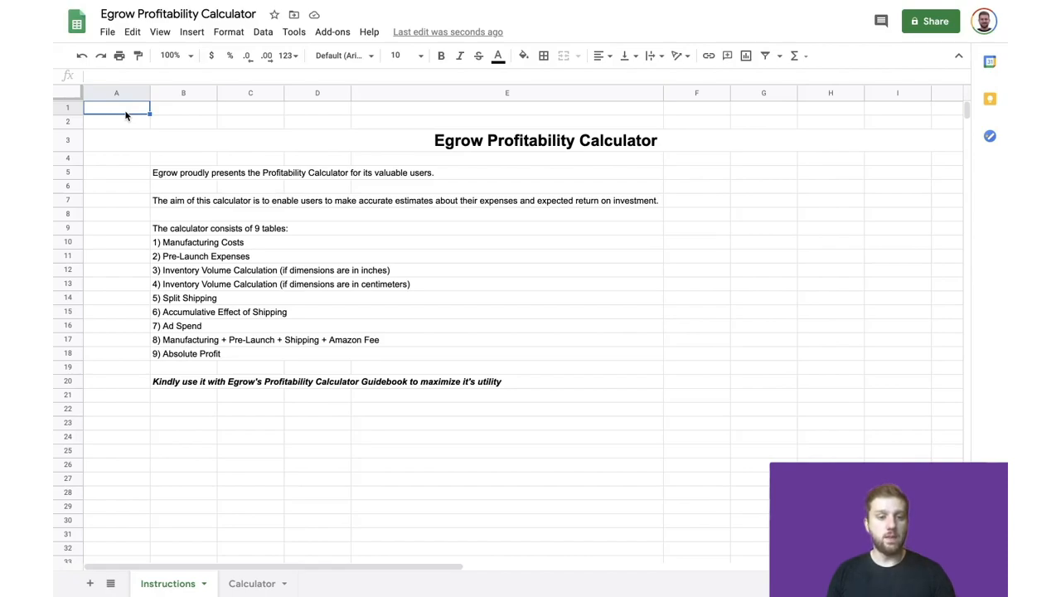
mouse_move(197, 242)
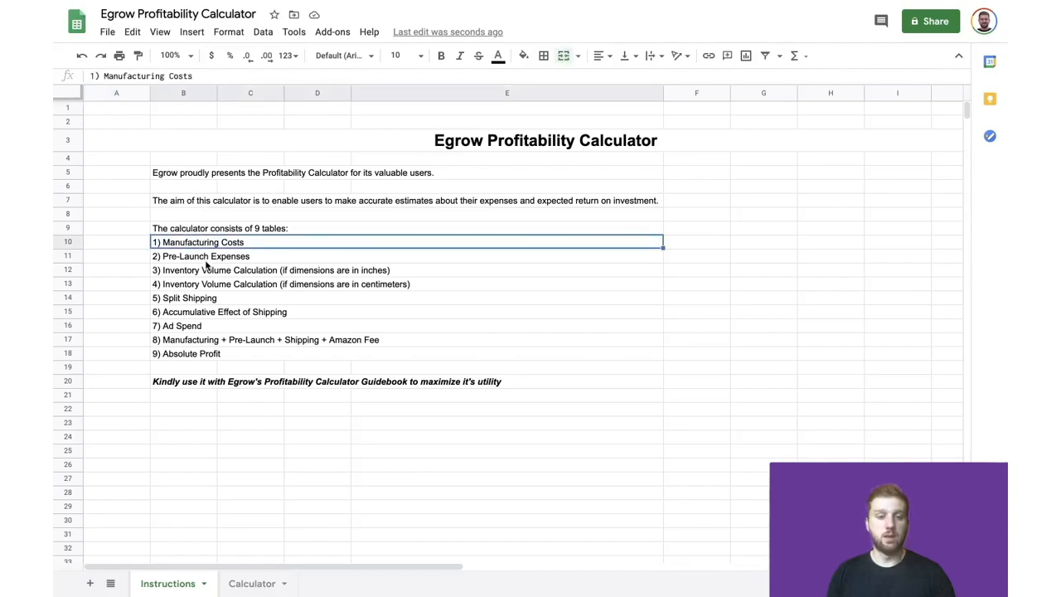
Browse the table list: Pre-Launch Expenses, Split Shipping, Accumulative Effect of Shipping, Ad Spend
click(205, 255)
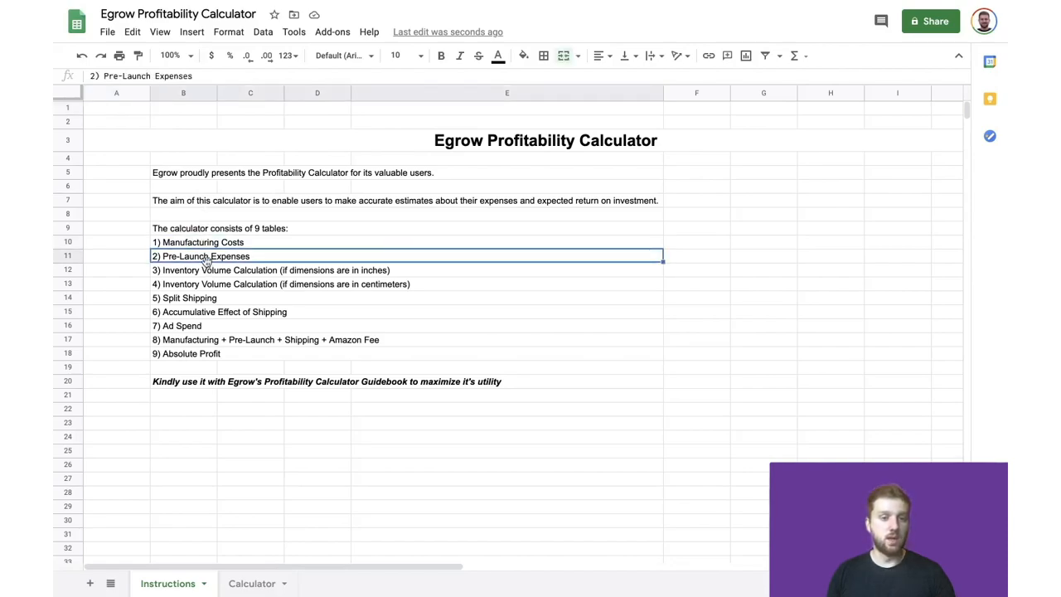
click(269, 269)
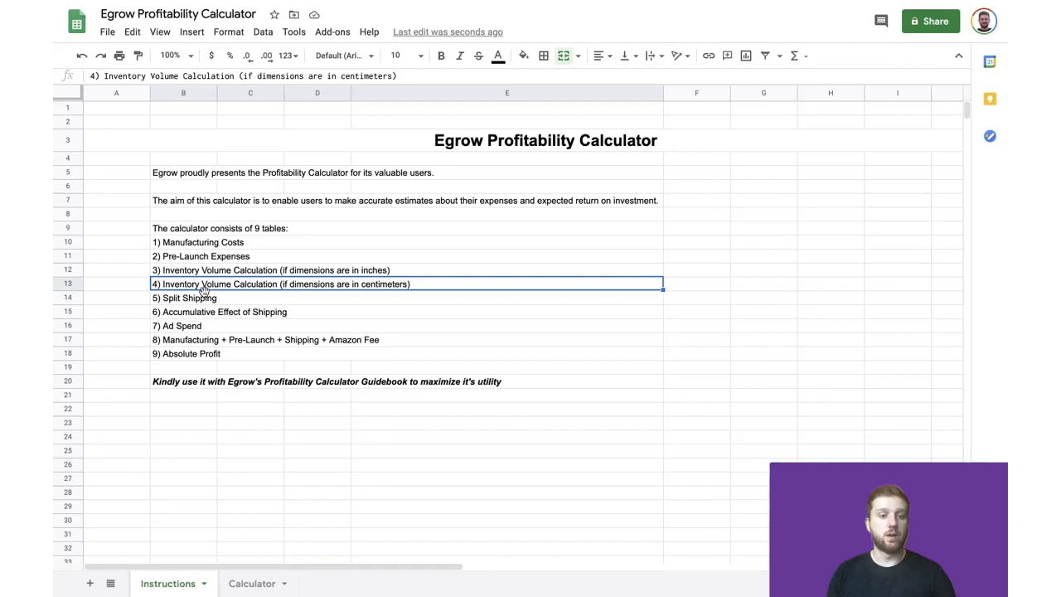
click(205, 297)
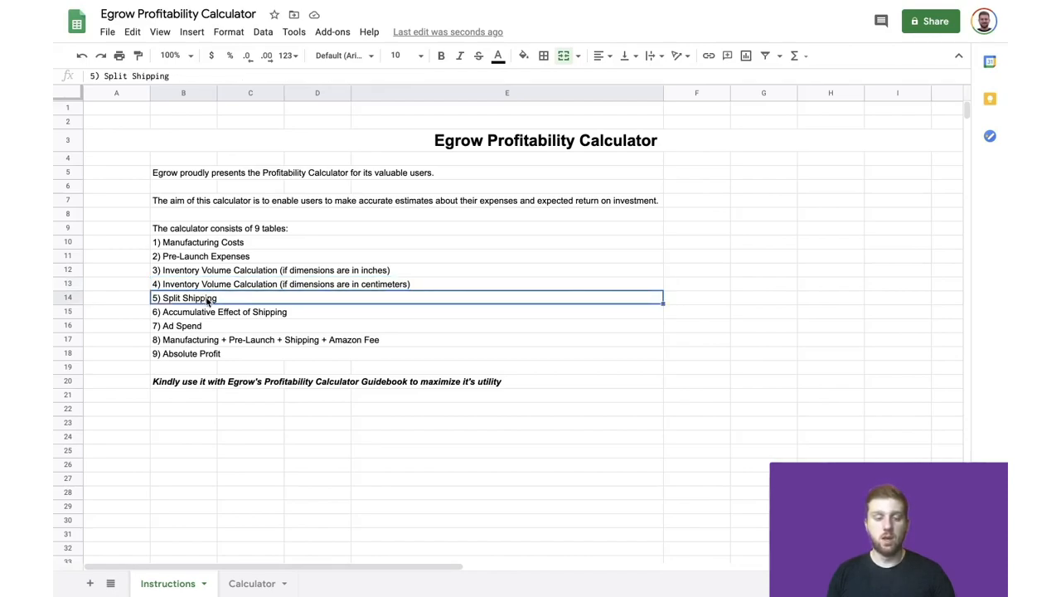
click(219, 311)
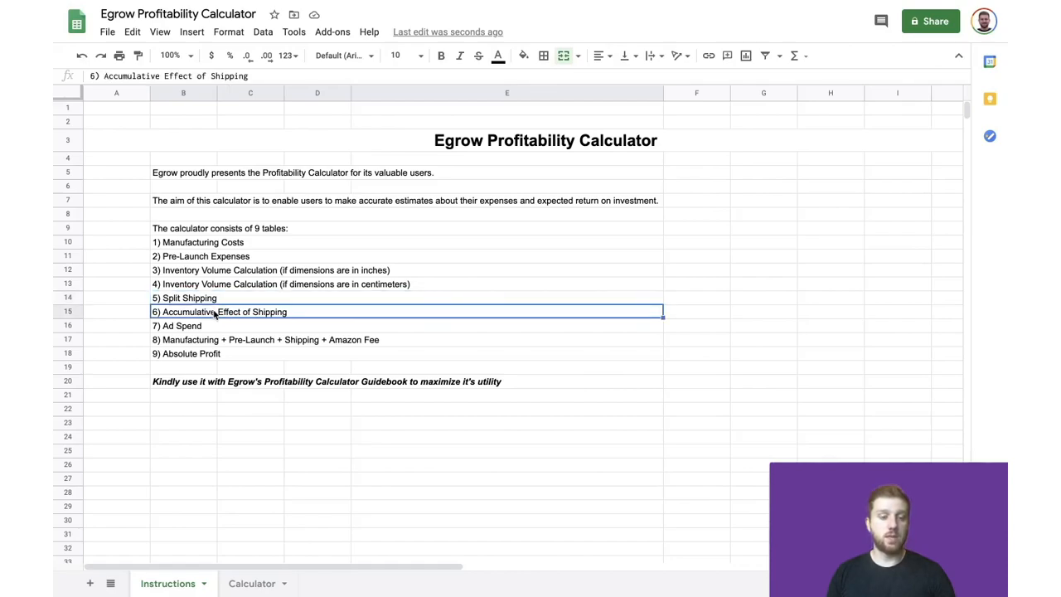
mouse_move(211, 326)
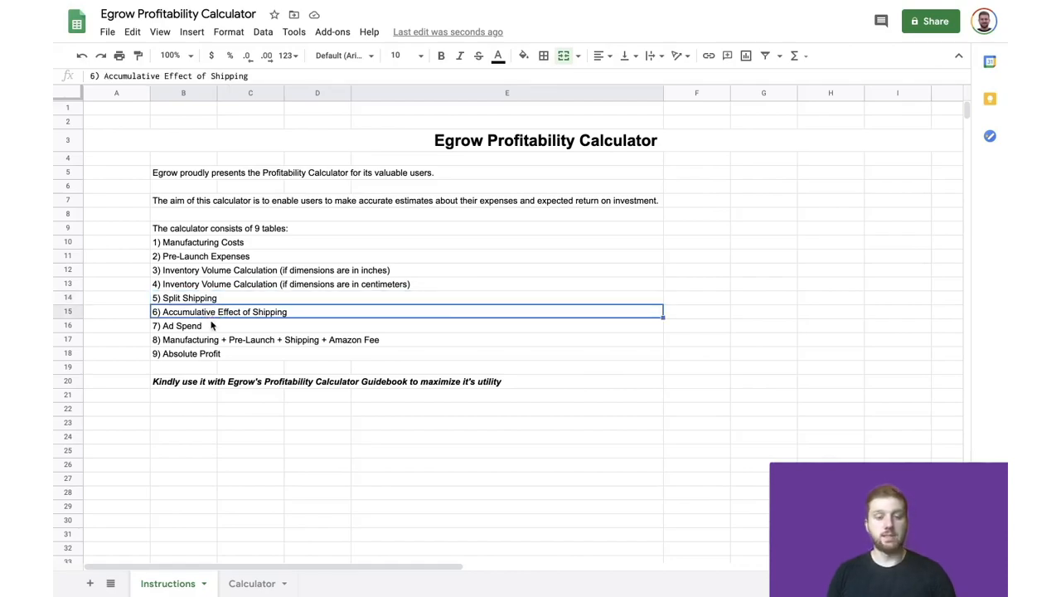
click(220, 325)
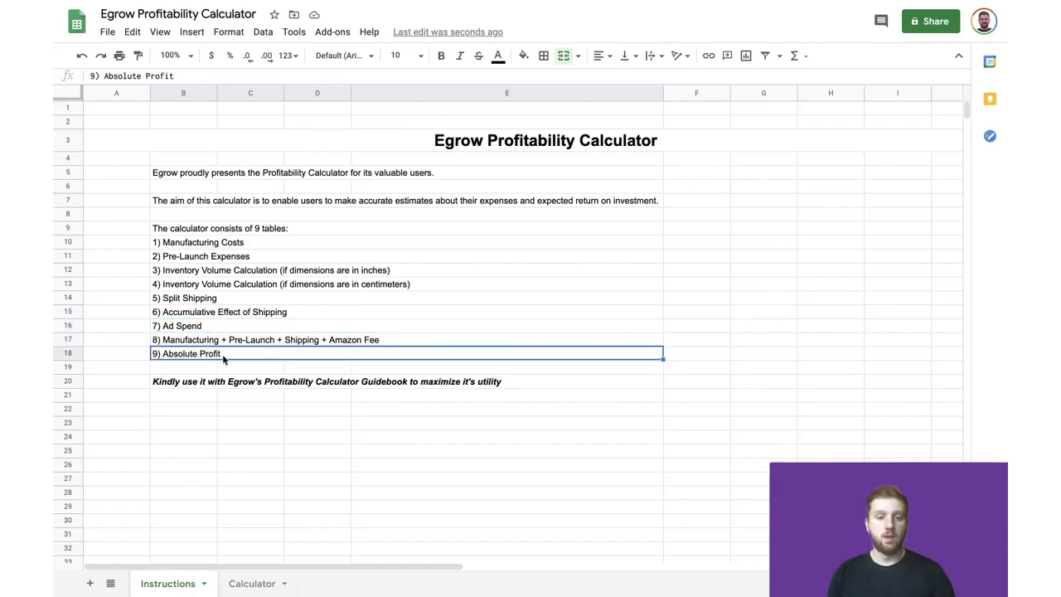
mouse_move(228, 358)
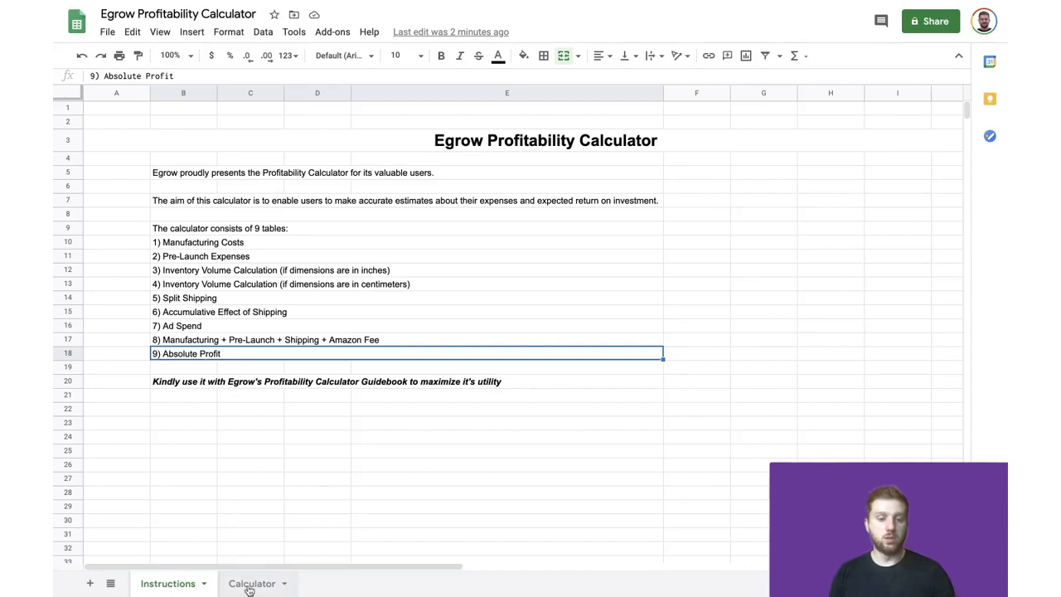
On the Calculator sheet, inspect units ordered and the Total cost of goods formula
click(252, 583)
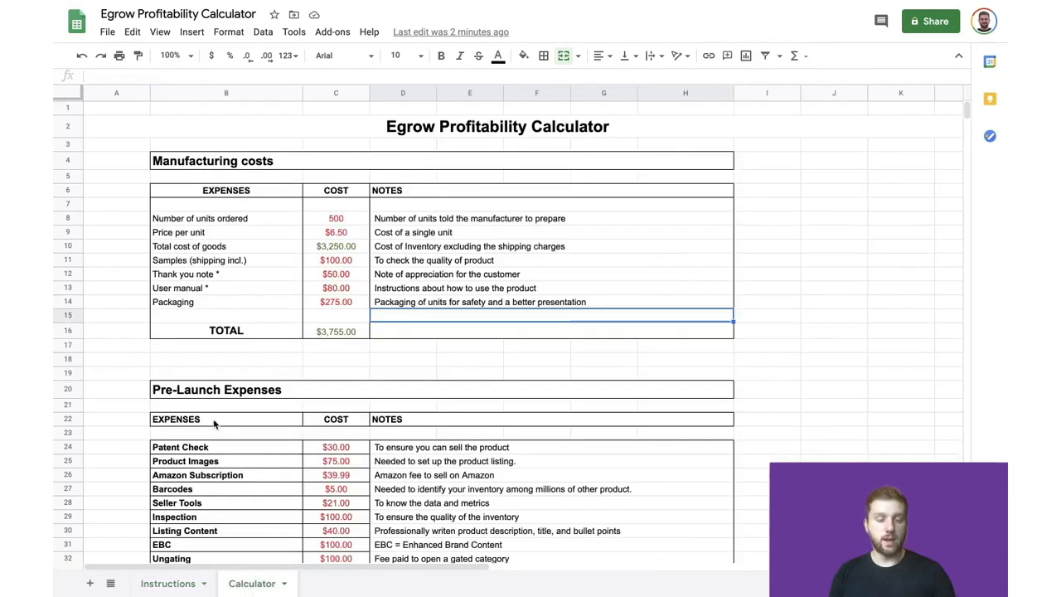
click(116, 160)
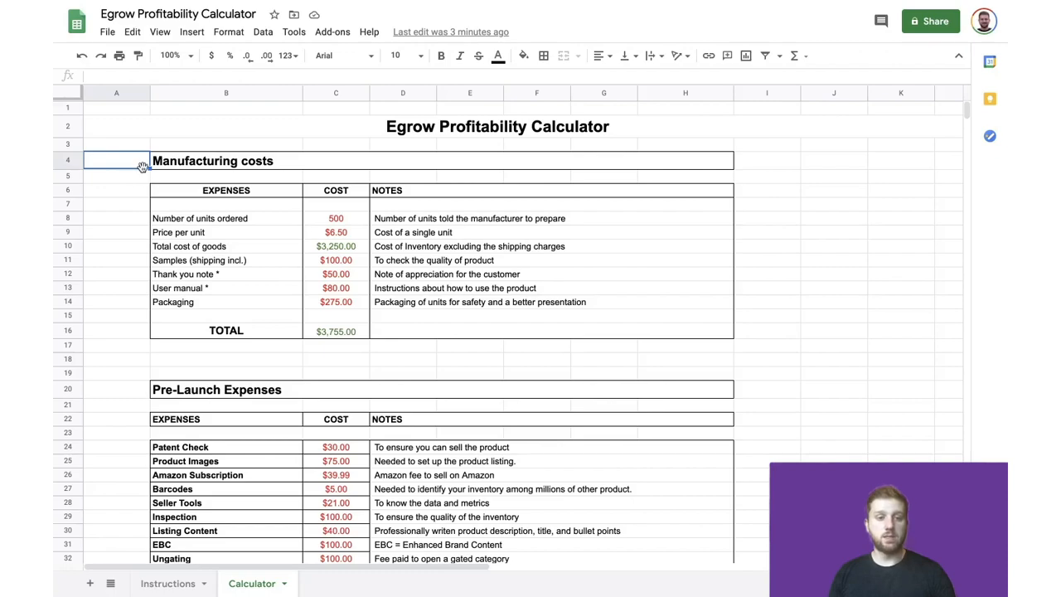
click(336, 217)
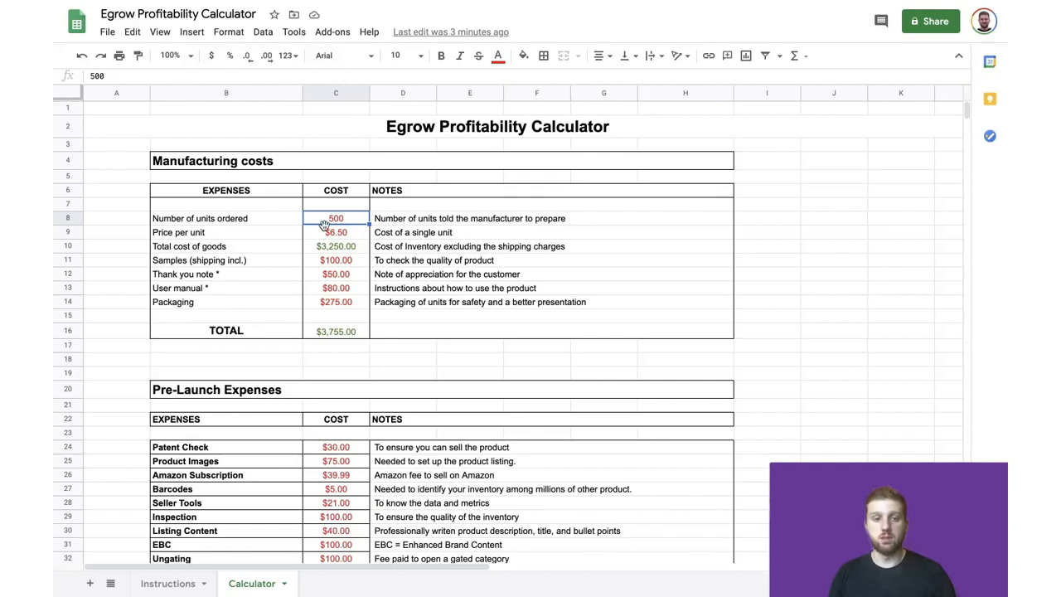
click(336, 246)
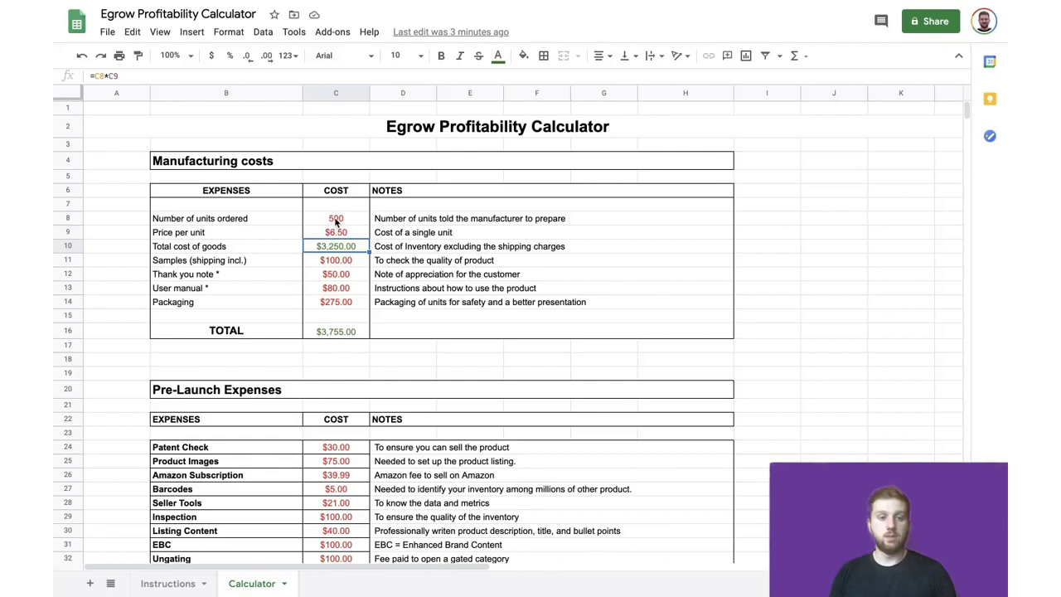
mouse_move(280, 226)
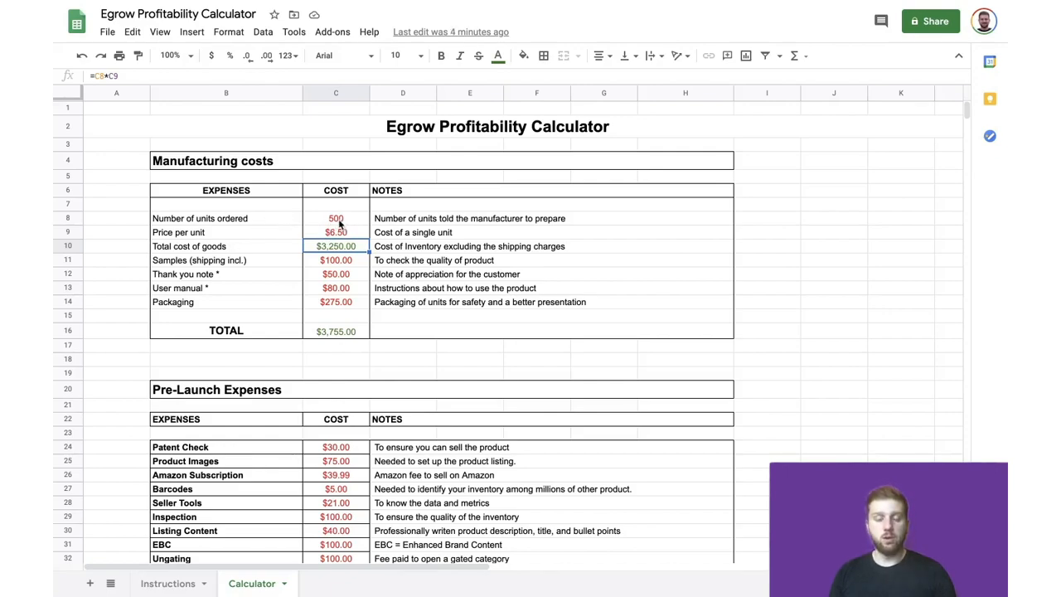
click(336, 218)
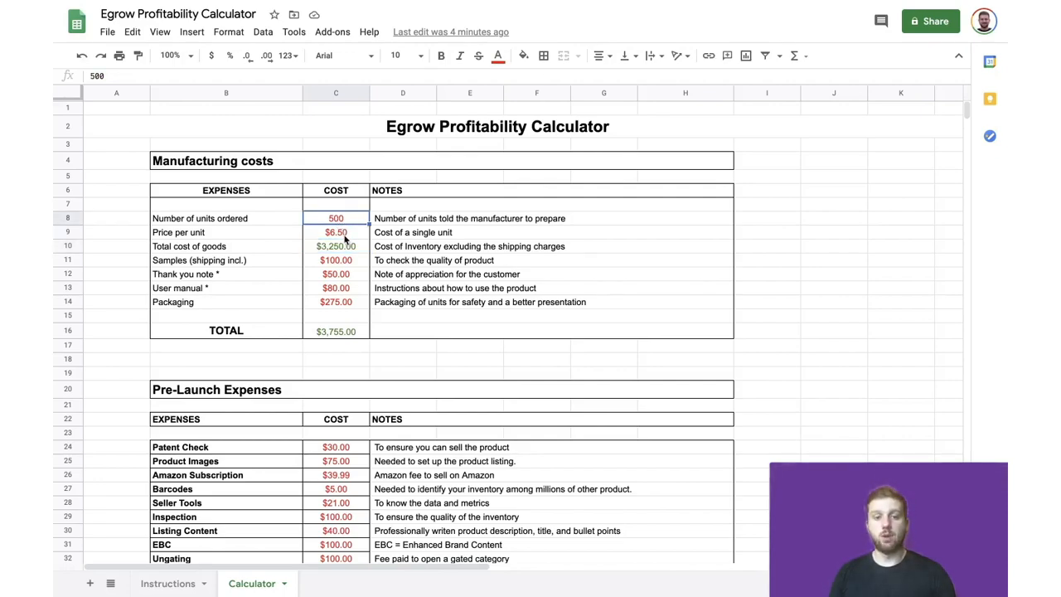
click(336, 232)
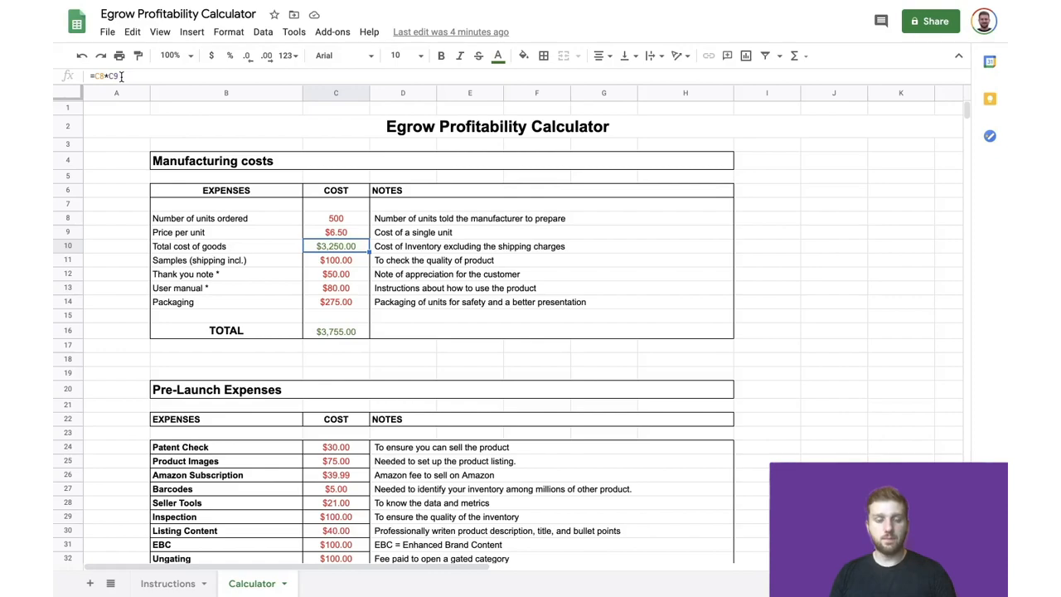
mouse_move(128, 92)
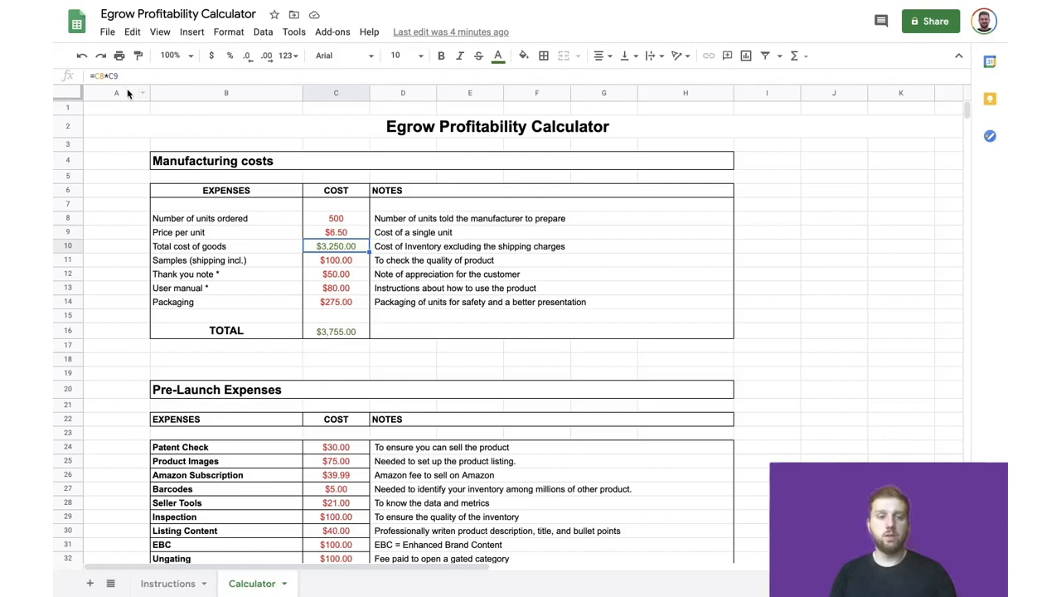
mouse_move(128, 139)
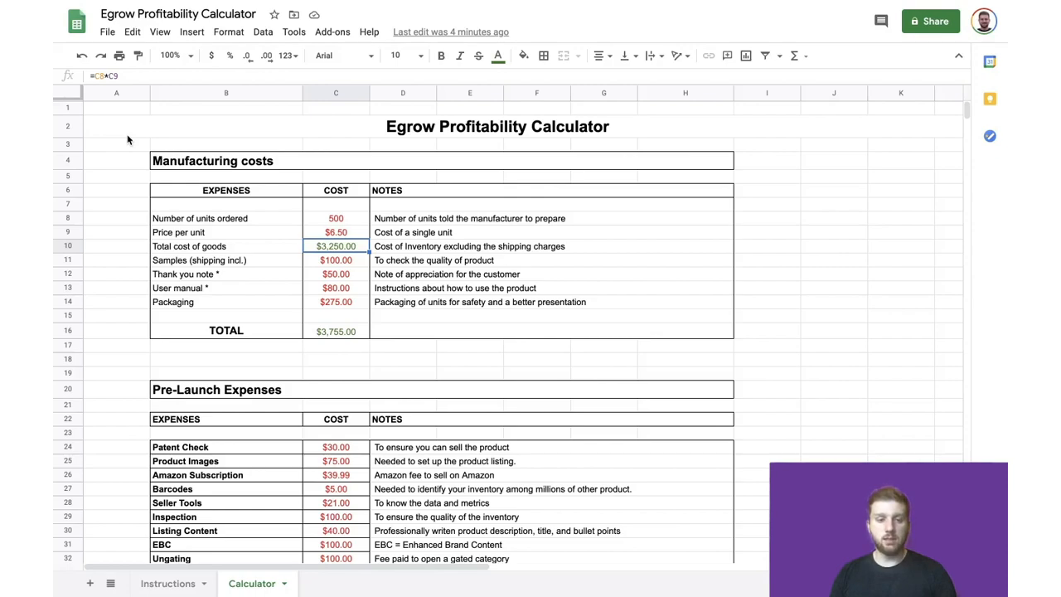
Inspect the samples, thank you note, user manual and packaging costs, then the $3,755 TOTAL formula
click(336, 260)
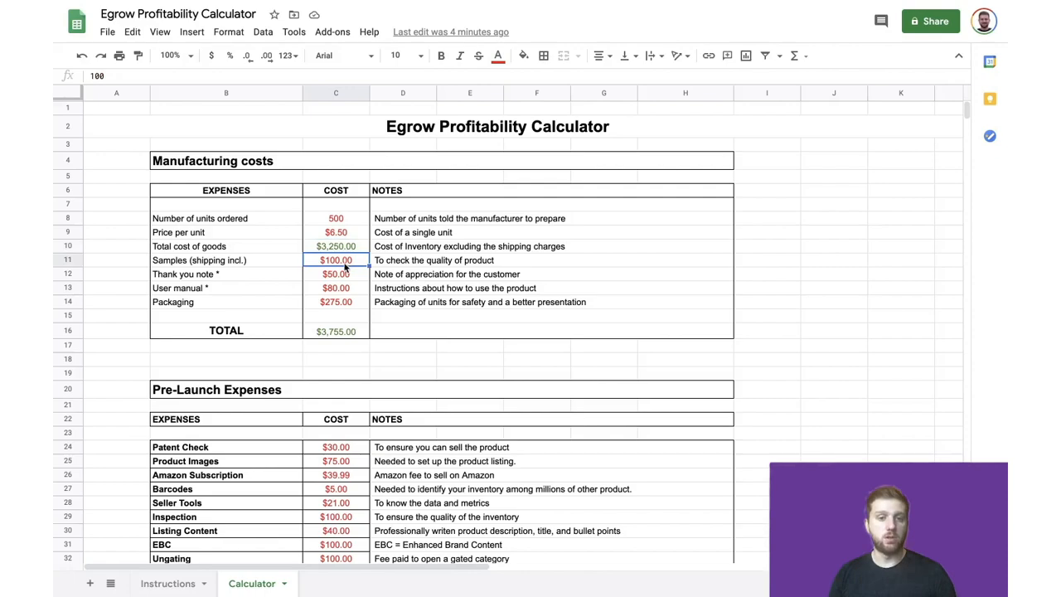
mouse_move(350, 284)
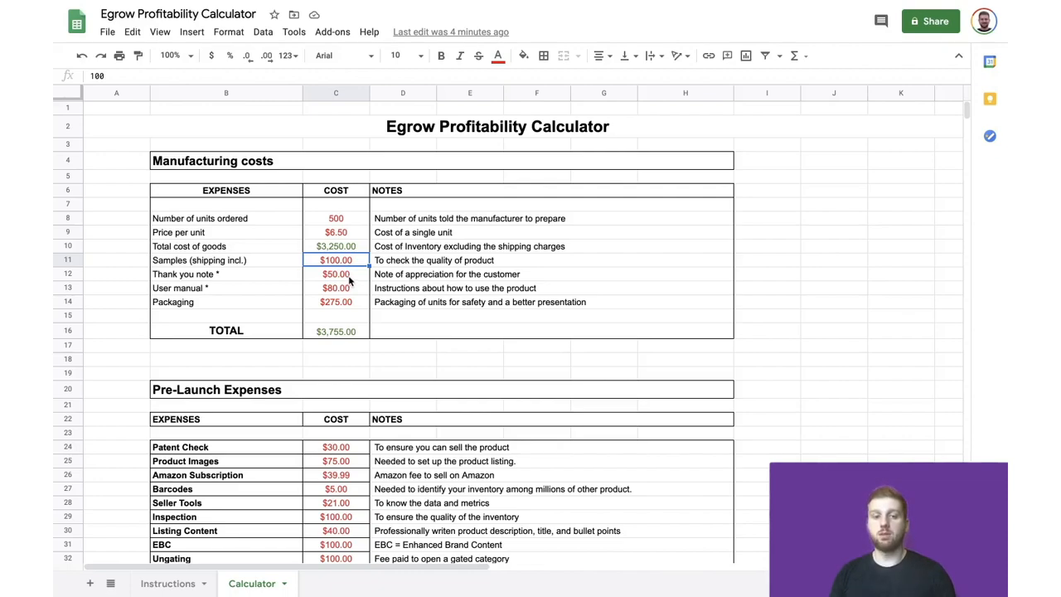
click(336, 273)
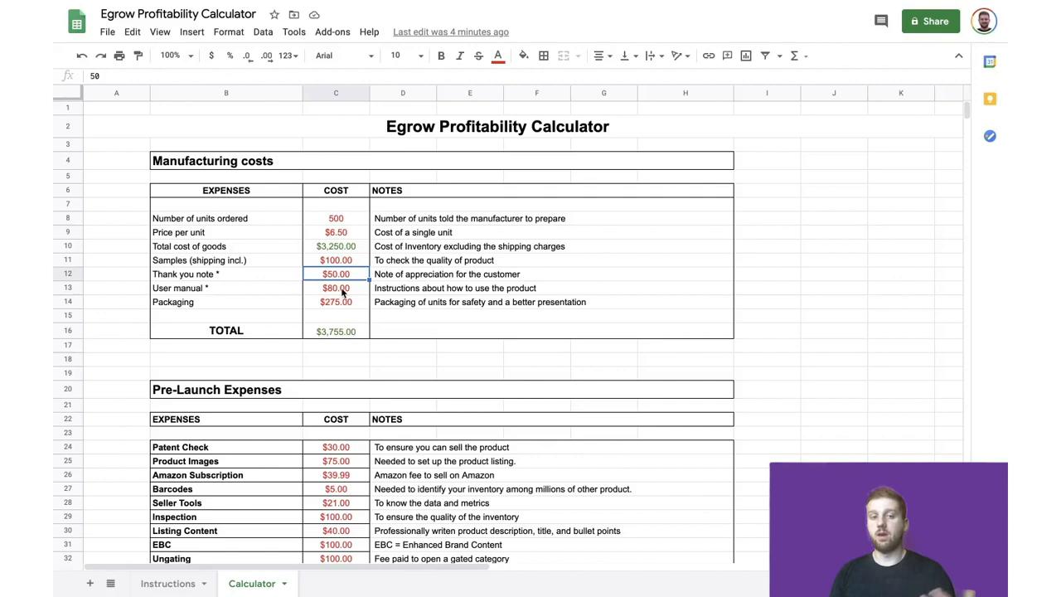
click(335, 288)
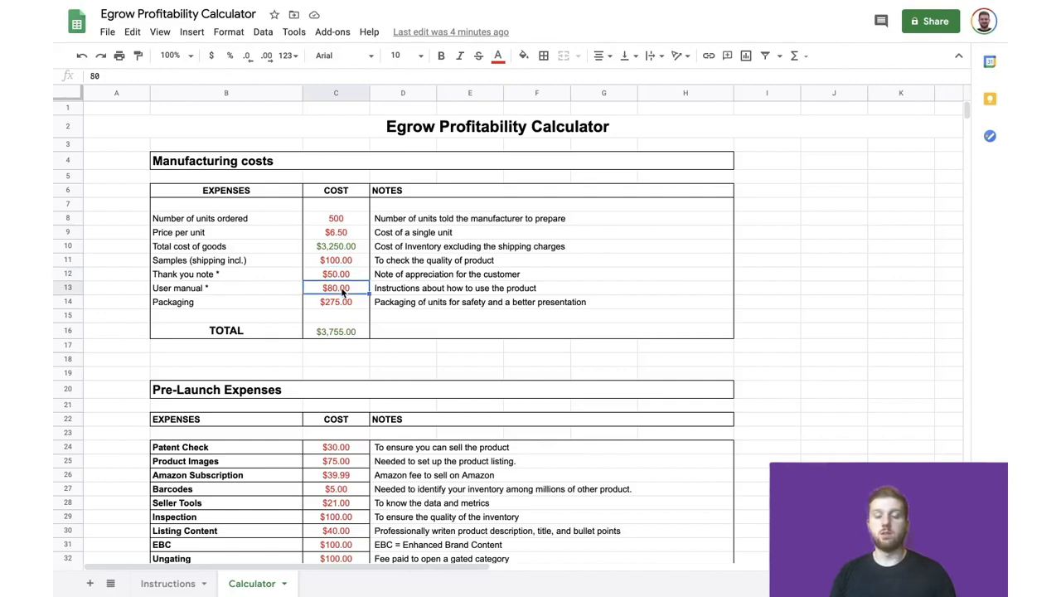
mouse_move(344, 292)
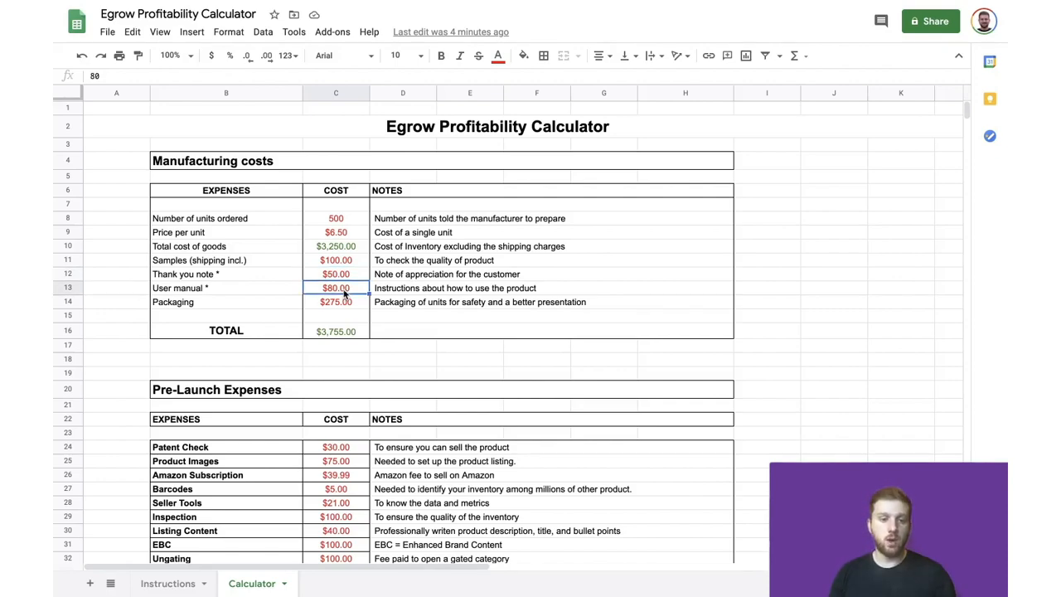
mouse_move(338, 312)
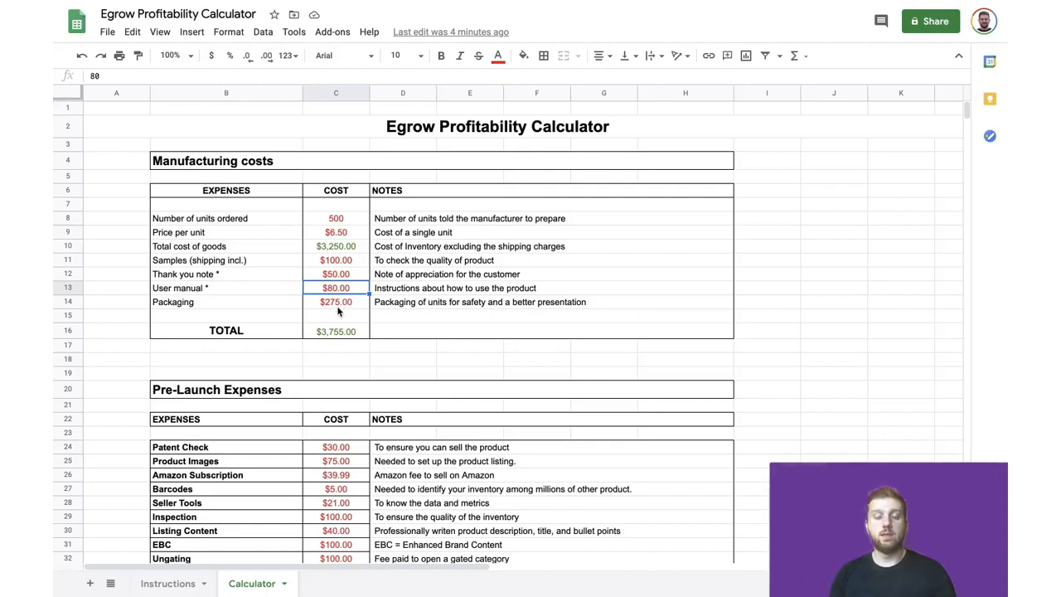
click(335, 301)
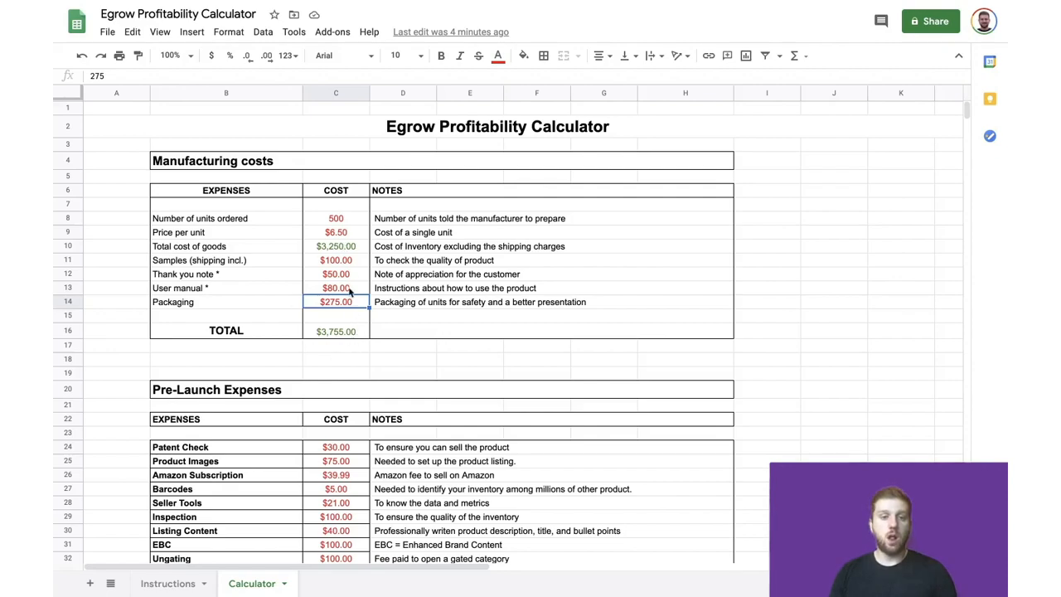
click(336, 330)
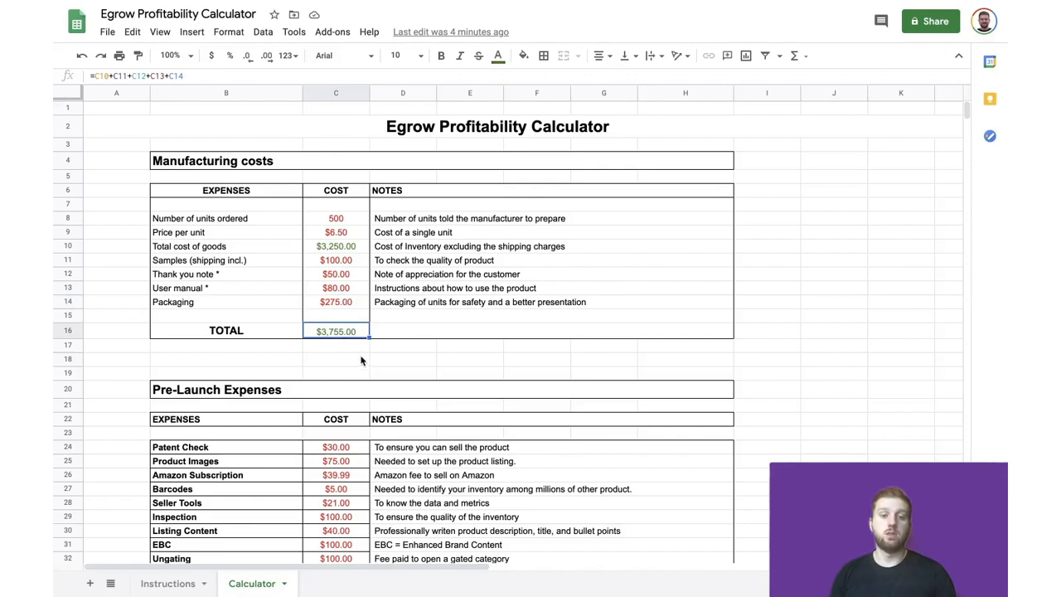
mouse_move(351, 356)
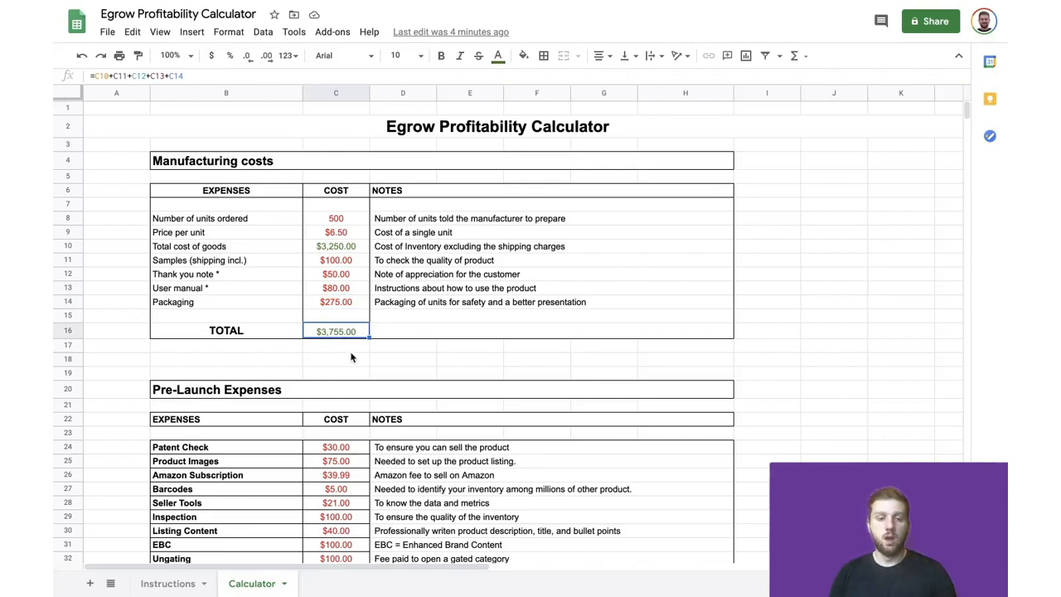
scroll(down, 3)
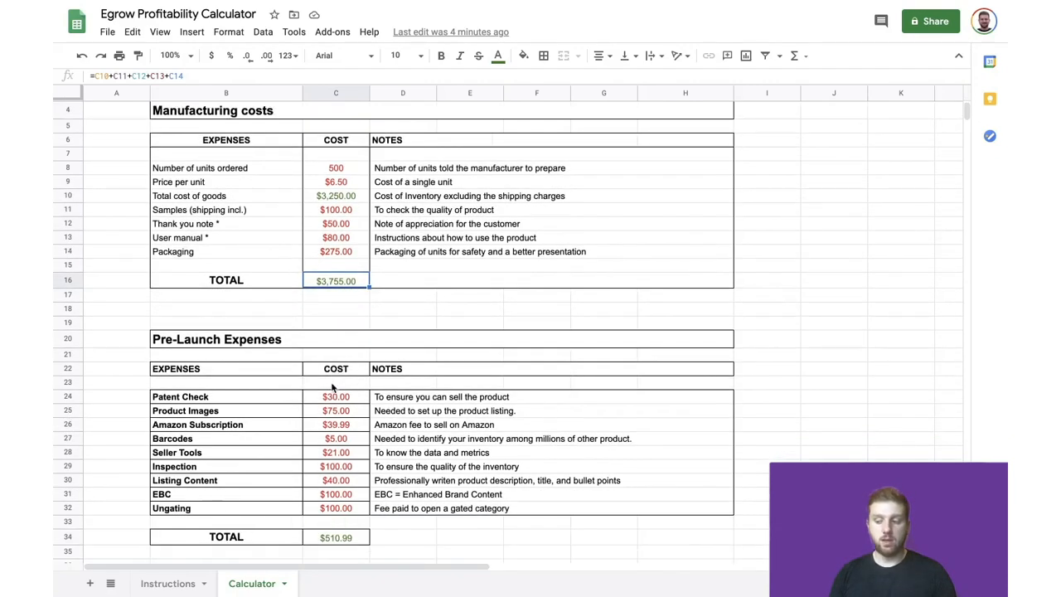
mouse_move(277, 355)
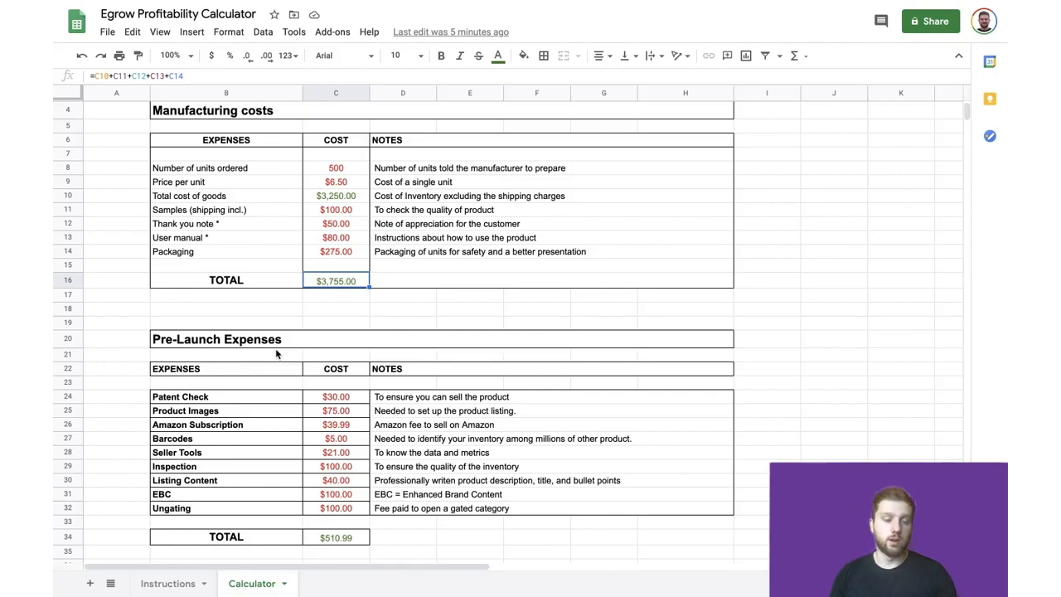
mouse_move(300, 392)
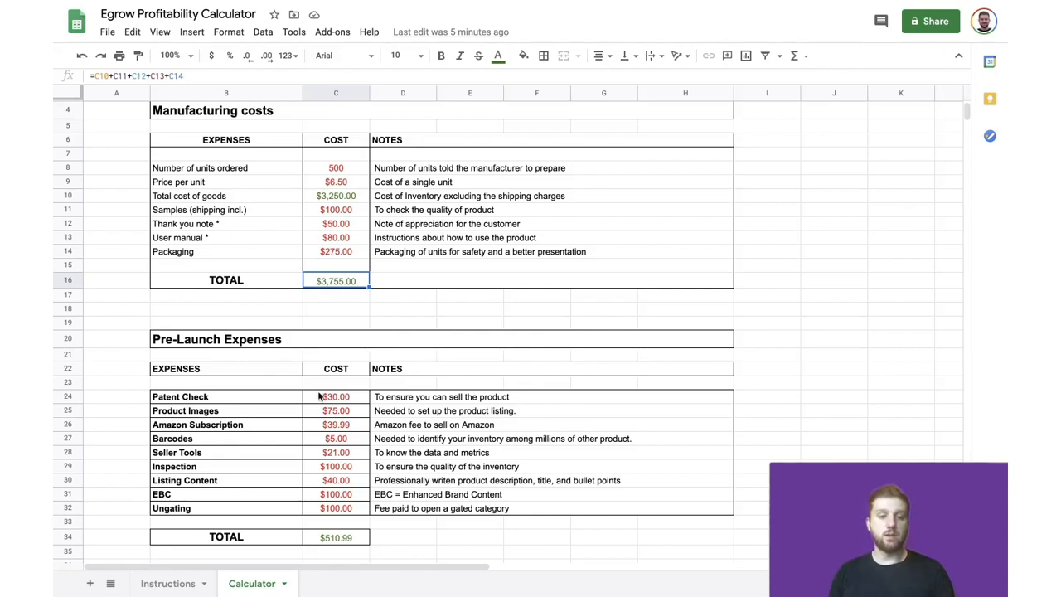
mouse_move(329, 405)
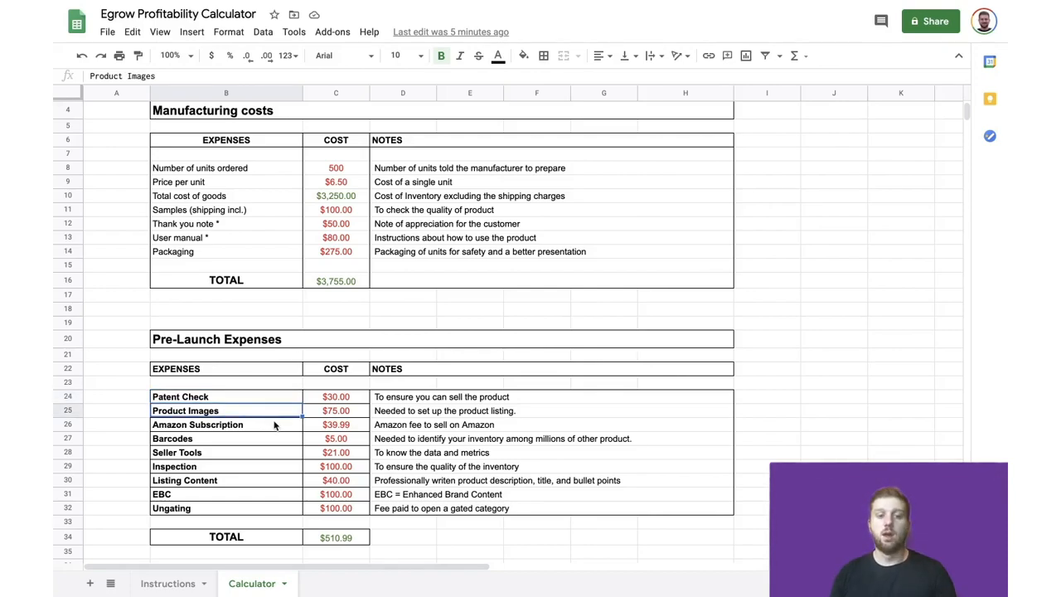
click(226, 424)
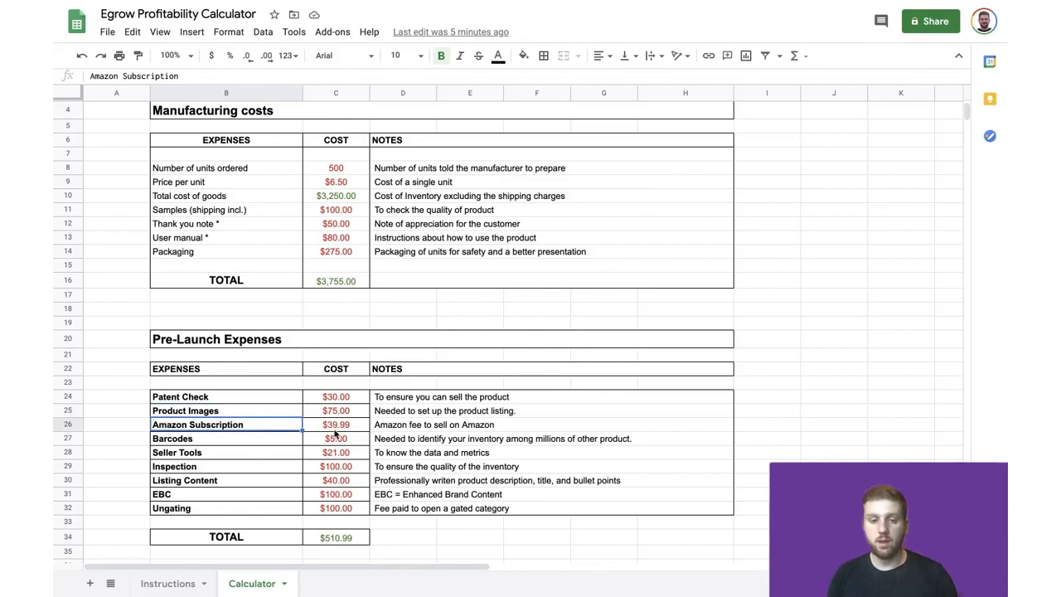
click(226, 437)
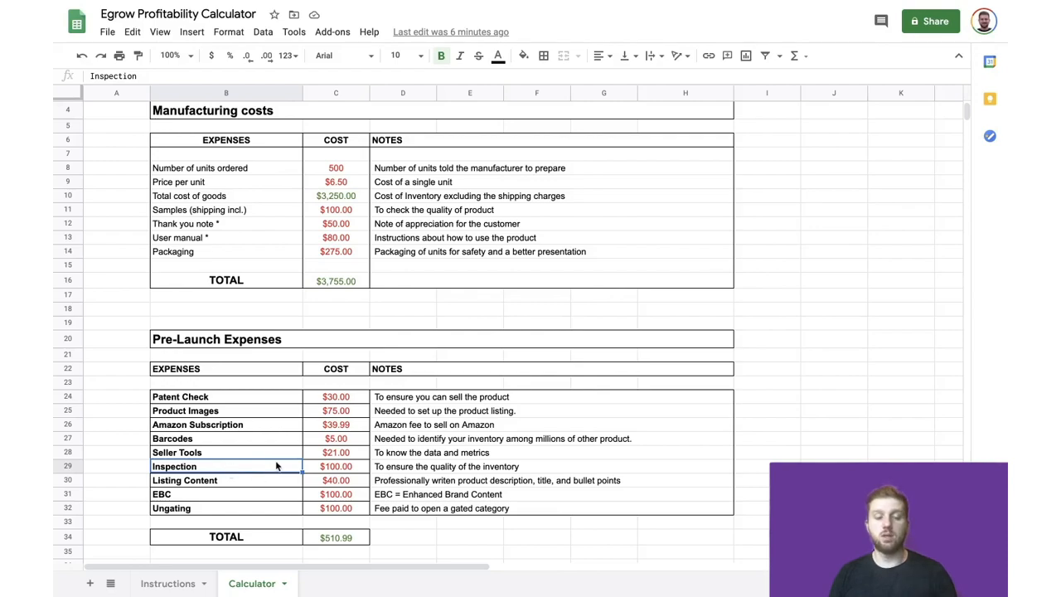
mouse_move(273, 460)
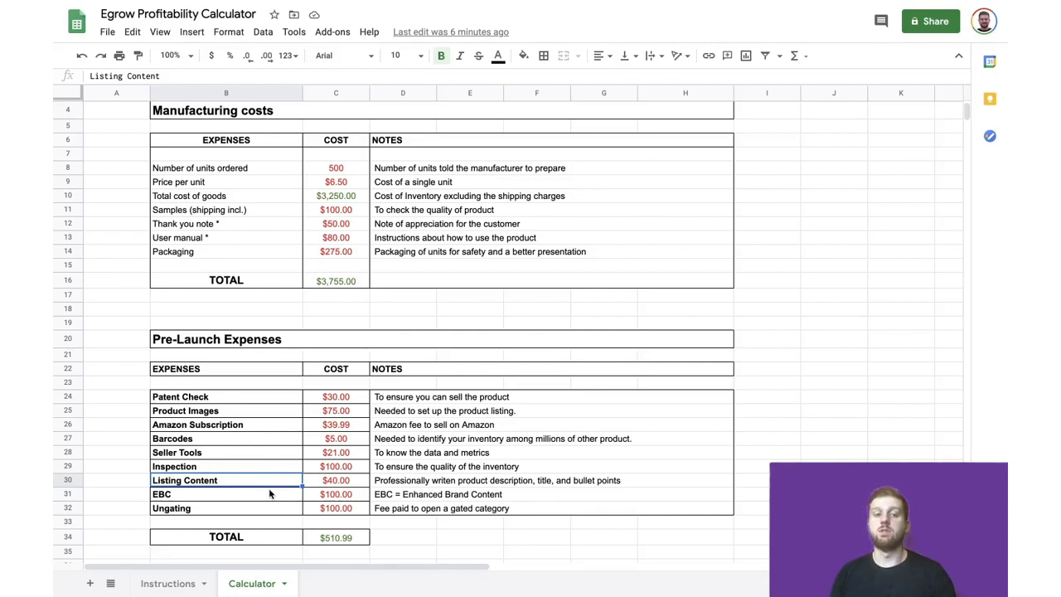
mouse_move(249, 500)
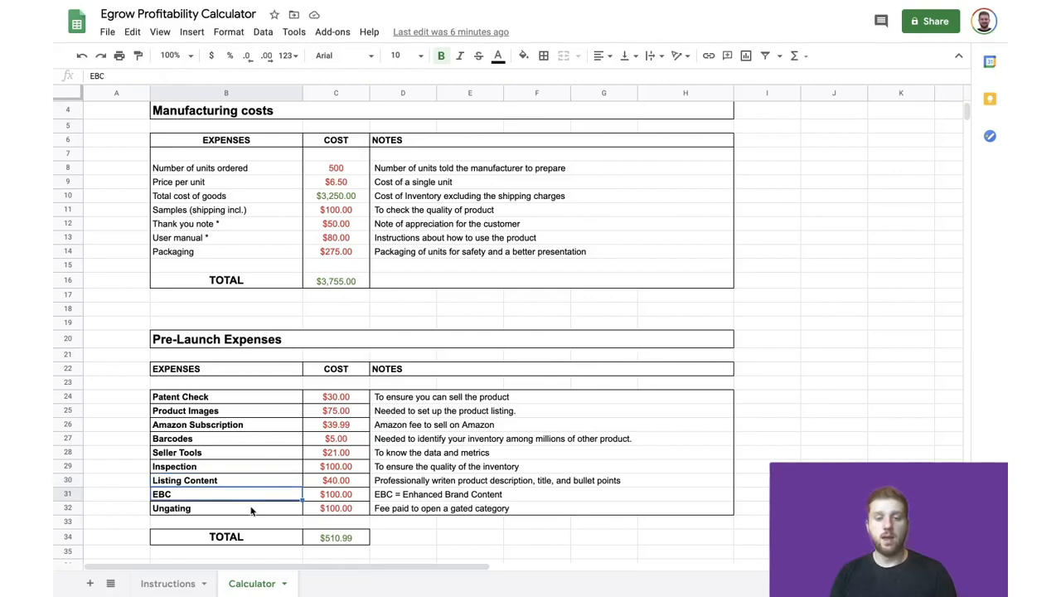
click(227, 508)
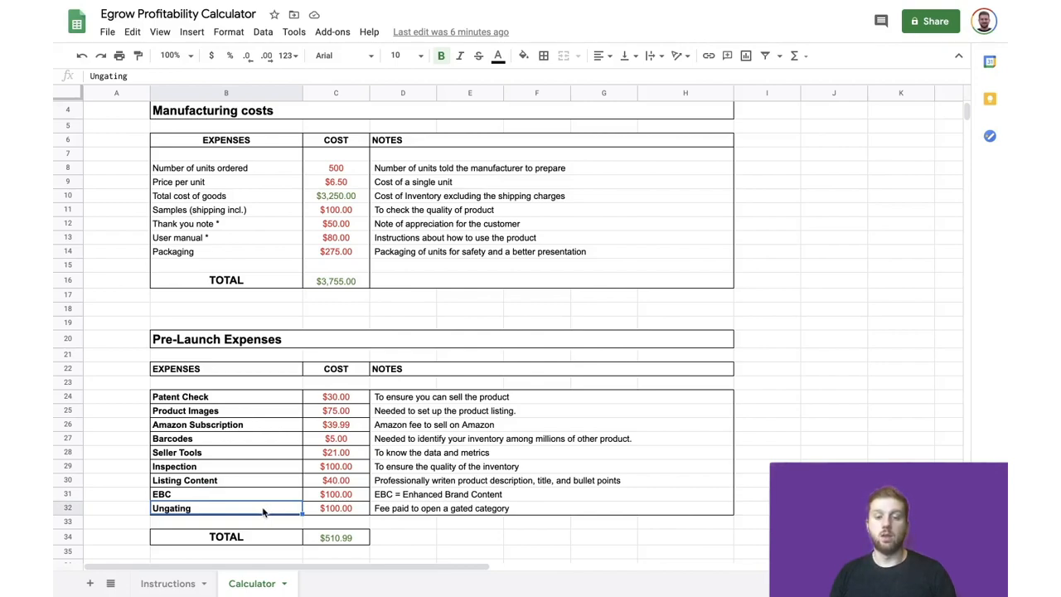
mouse_move(274, 486)
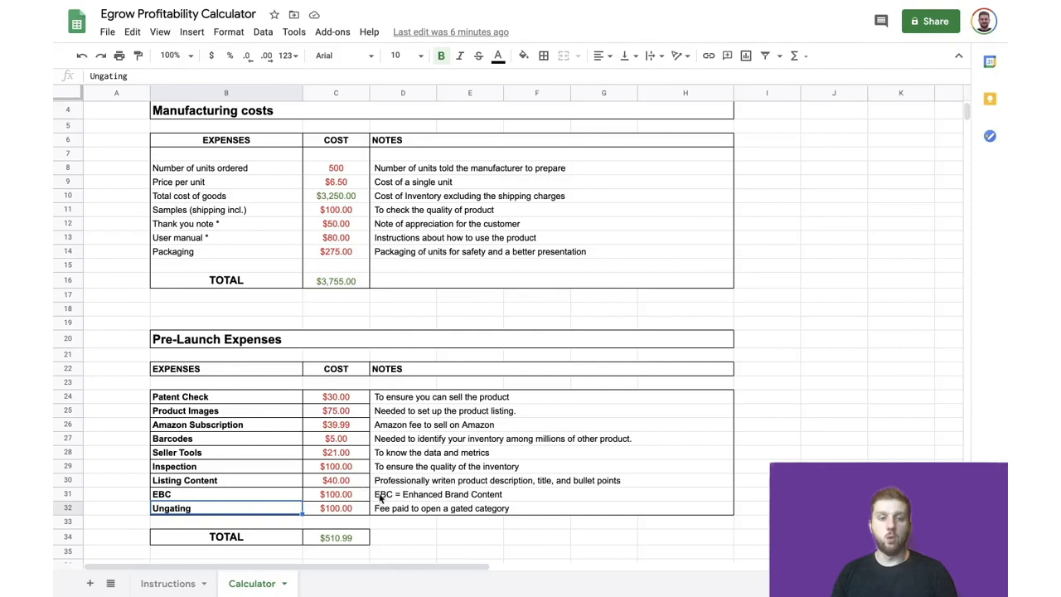
mouse_move(379, 504)
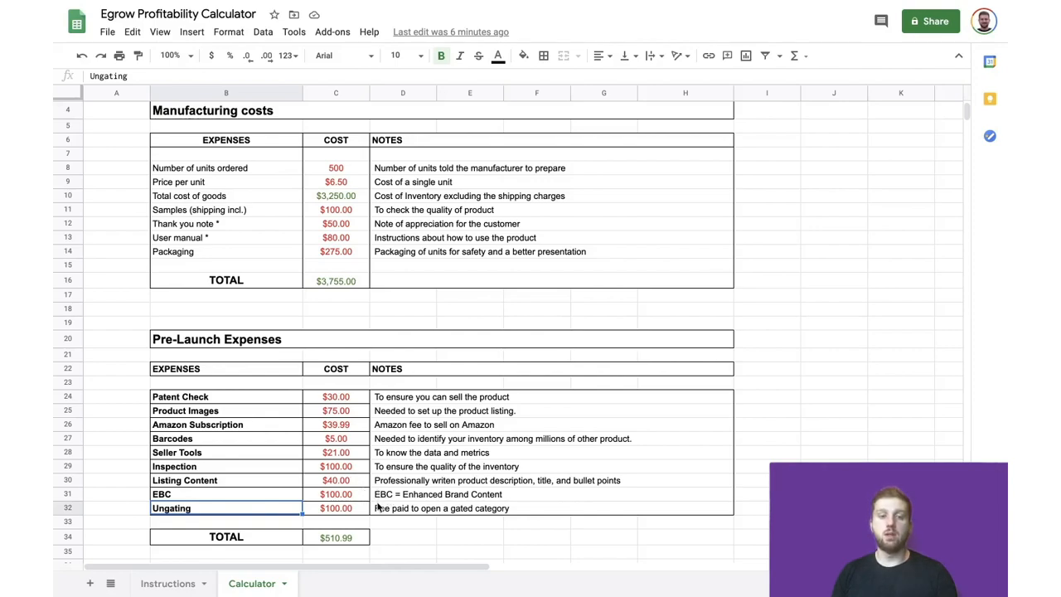
click(335, 537)
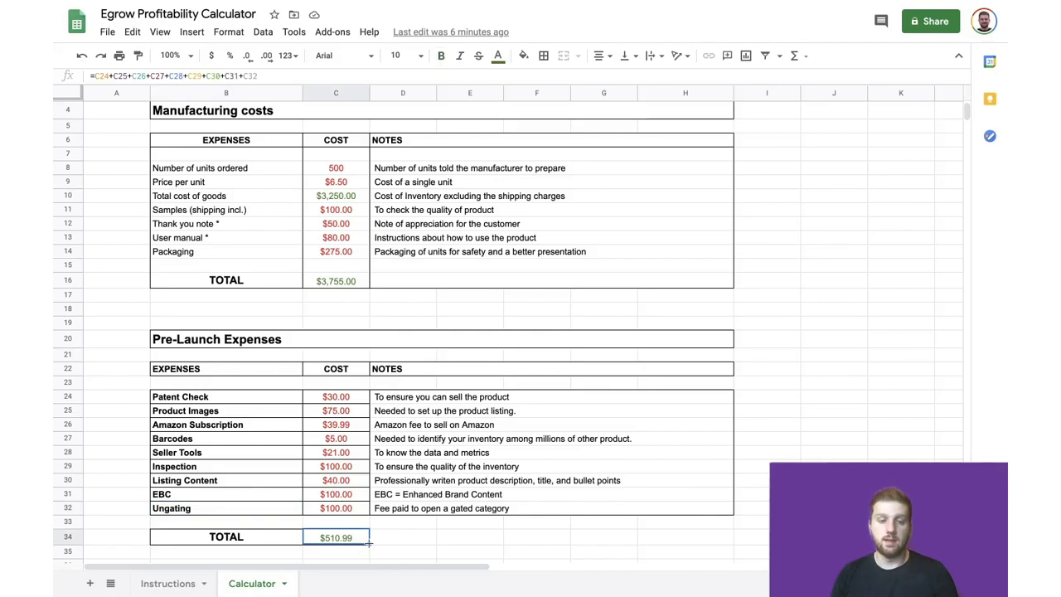
scroll(down, 3)
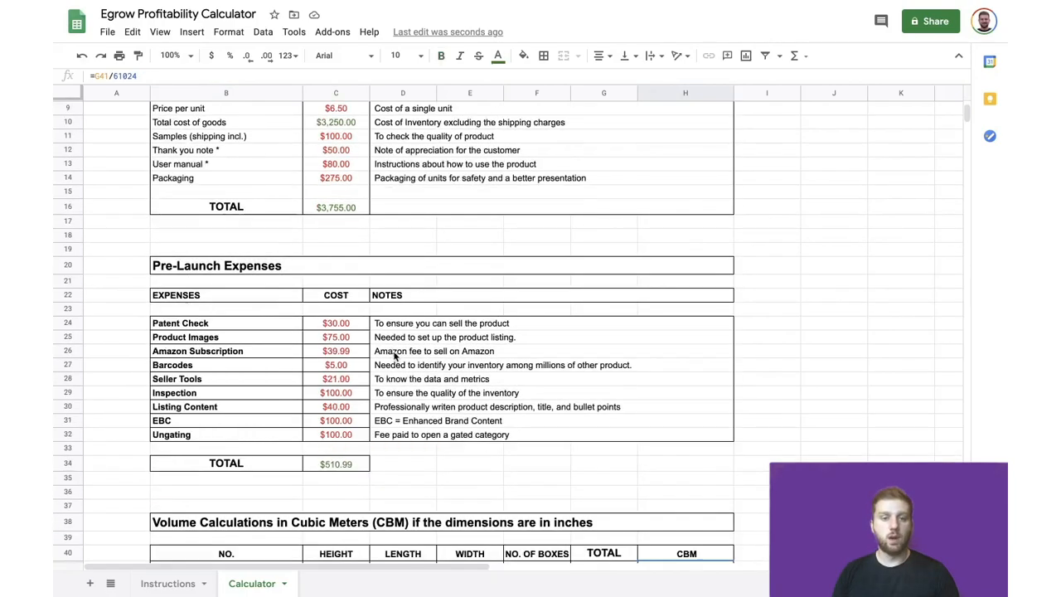
scroll(down, 3)
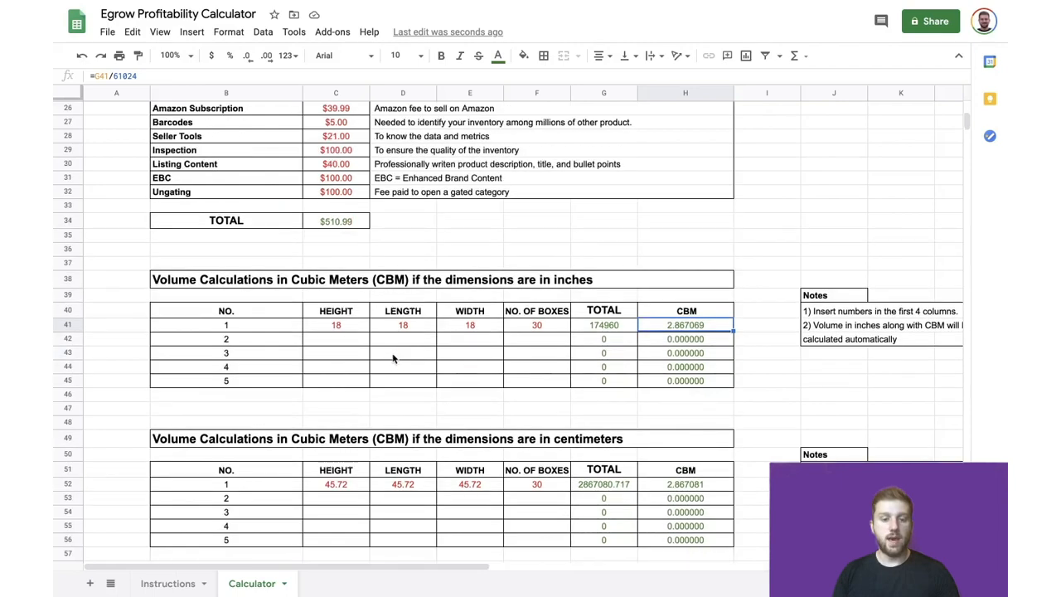
scroll(down, 3)
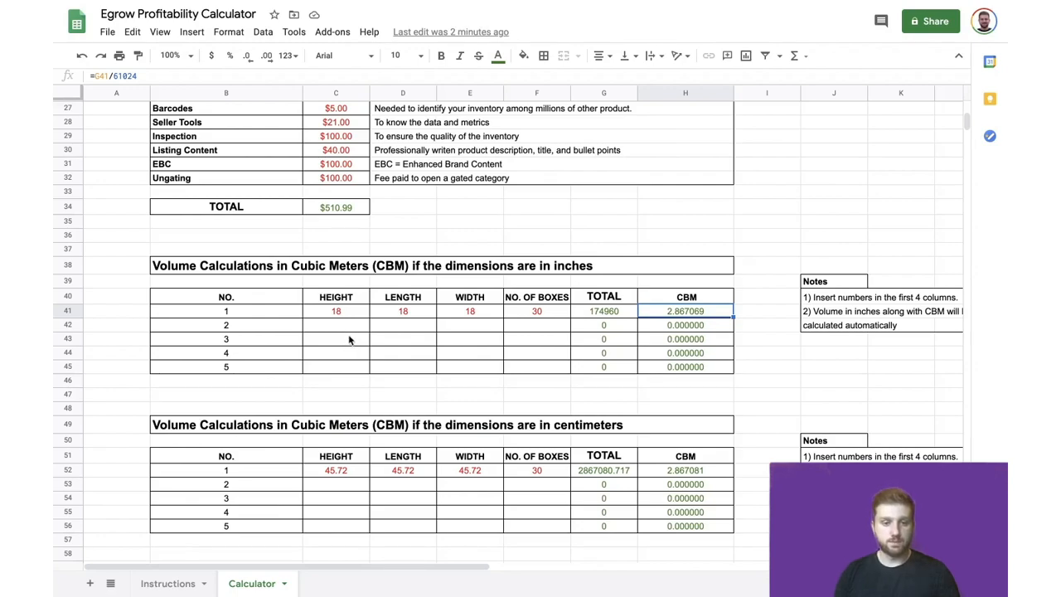
mouse_move(331, 326)
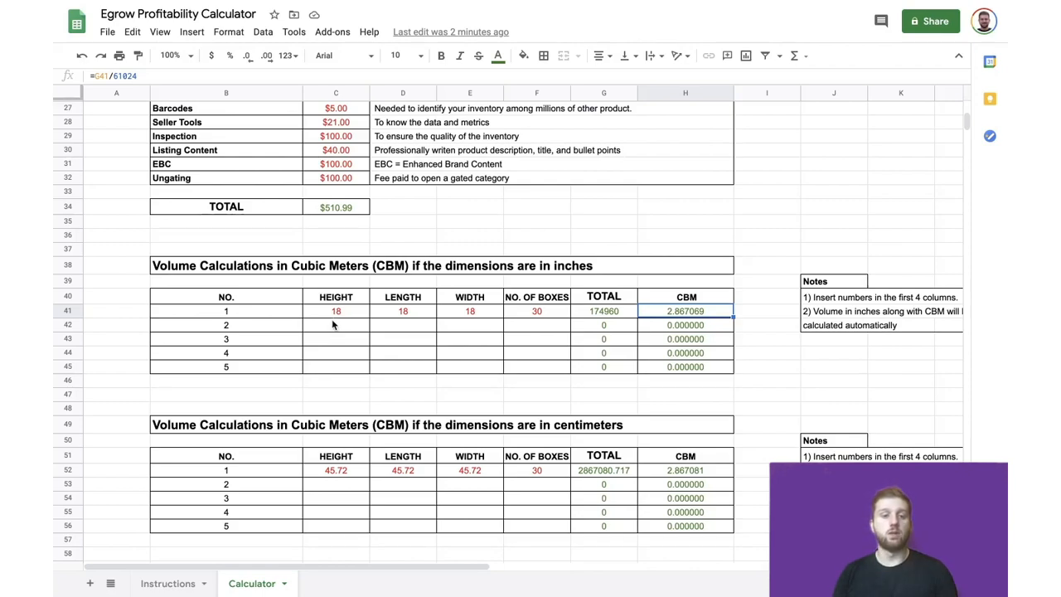
mouse_move(336, 323)
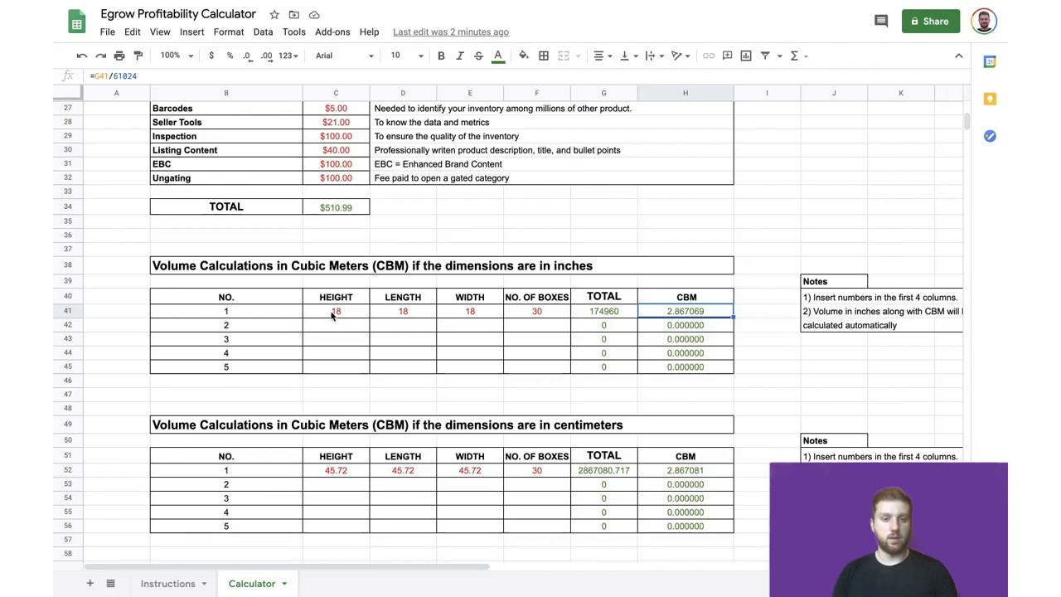
mouse_move(261, 298)
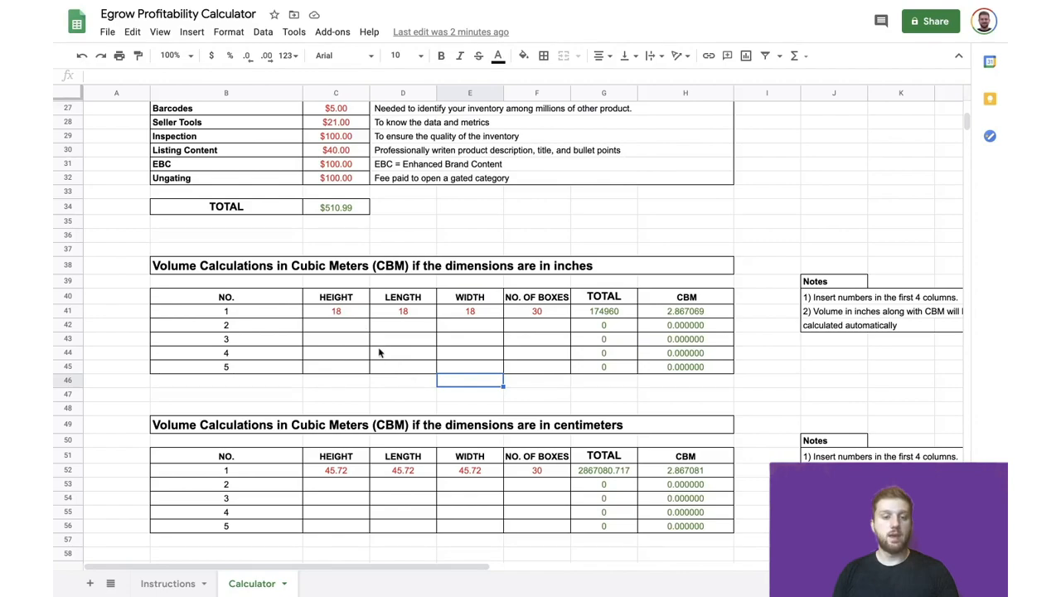
click(336, 311)
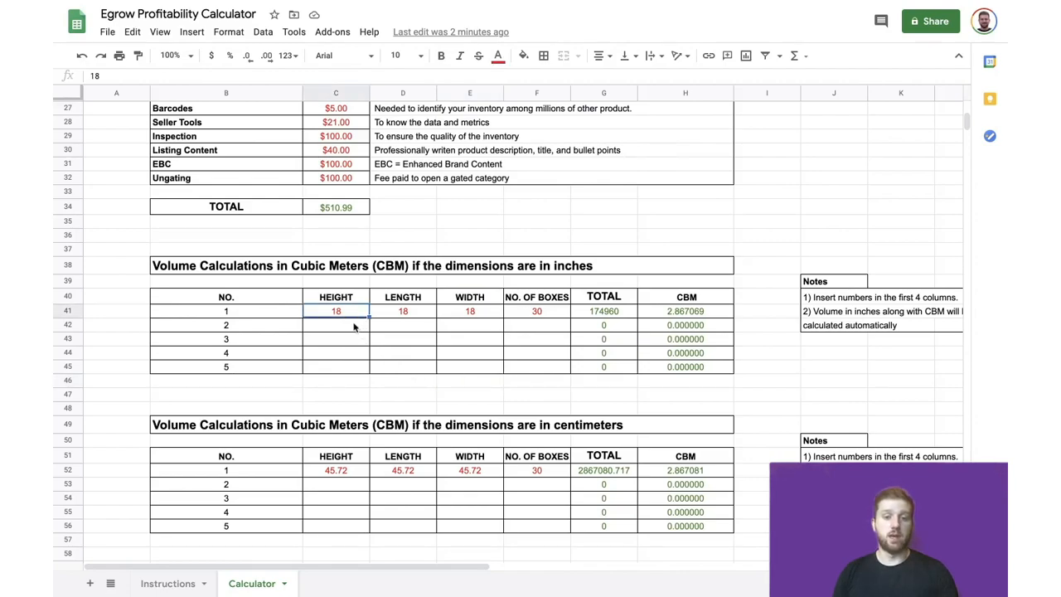
mouse_move(406, 319)
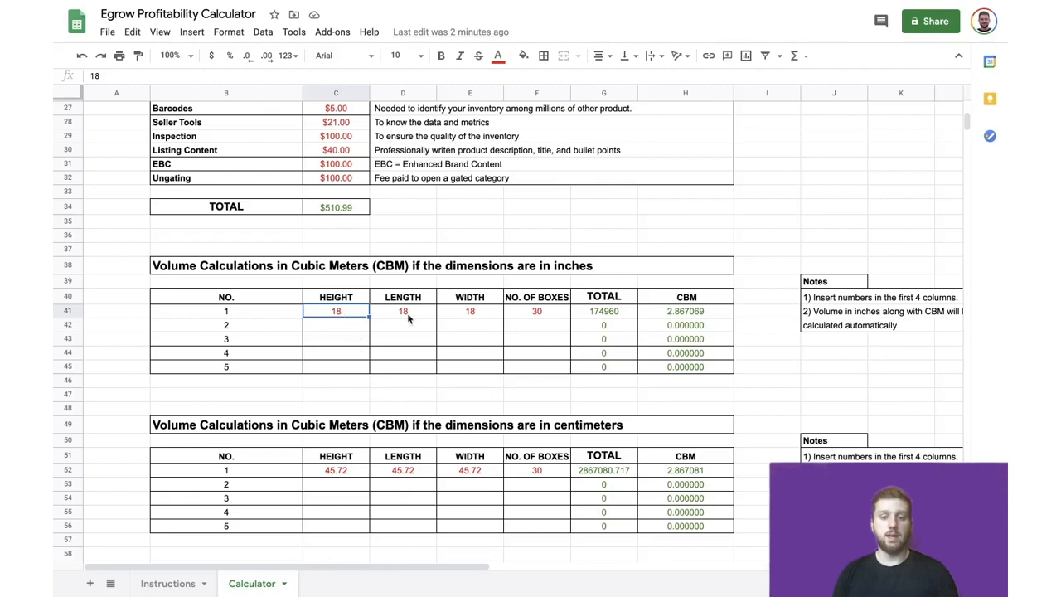
click(470, 311)
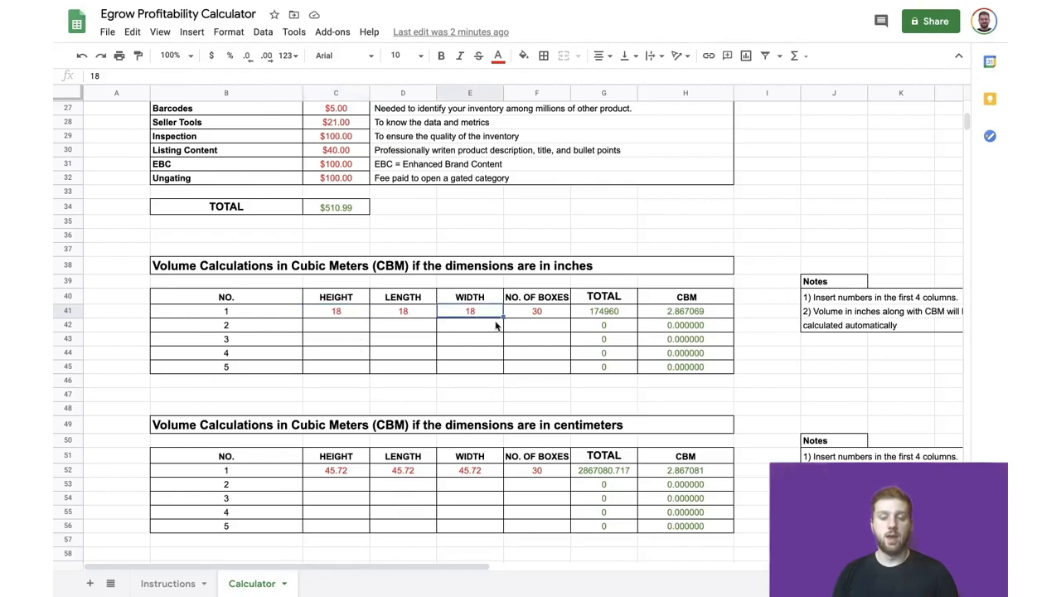
click(536, 311)
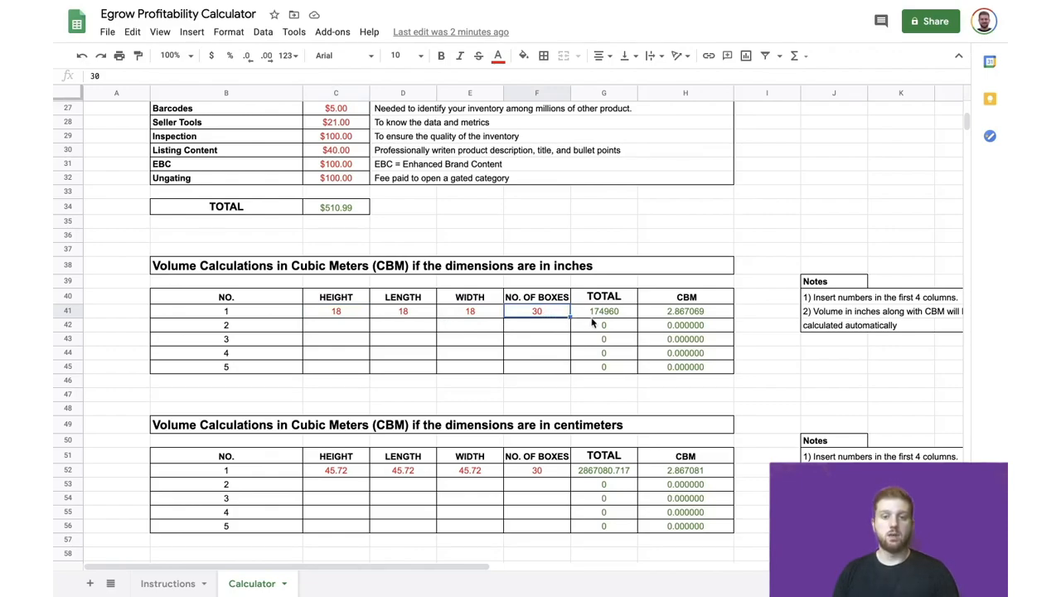
click(603, 311)
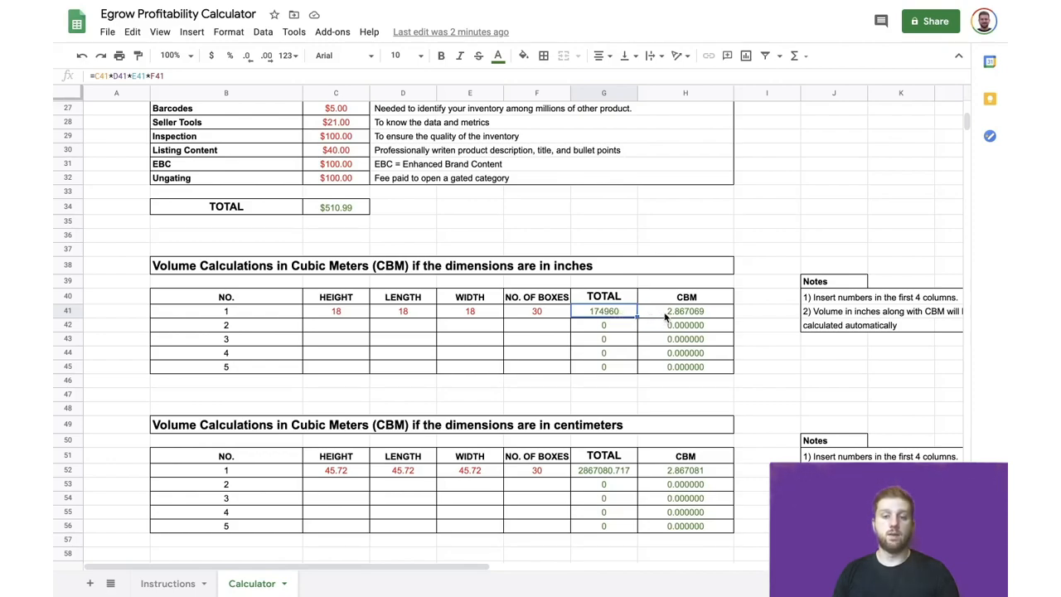
click(686, 311)
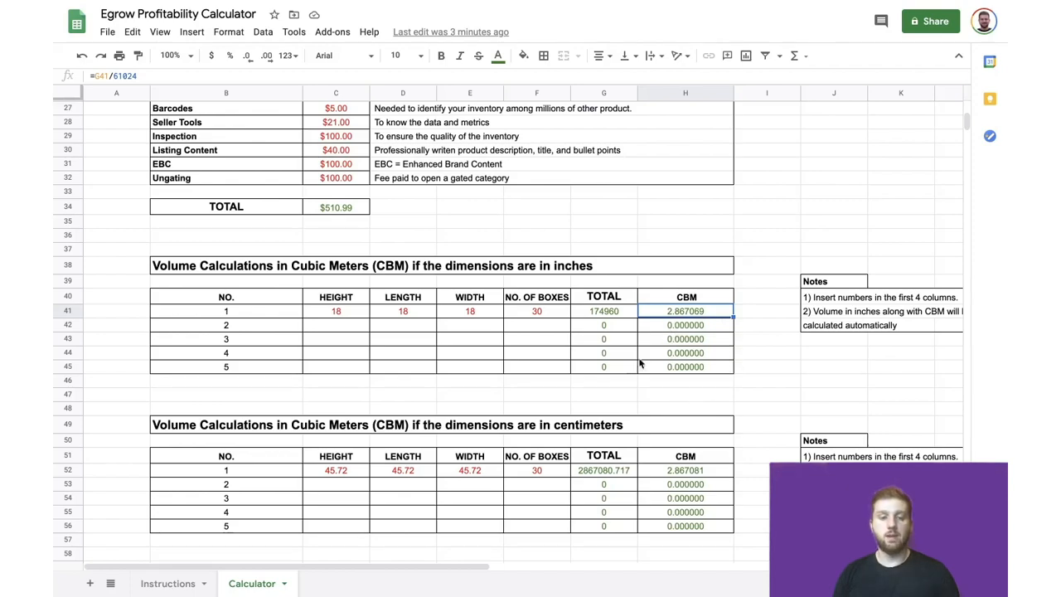
mouse_move(350, 467)
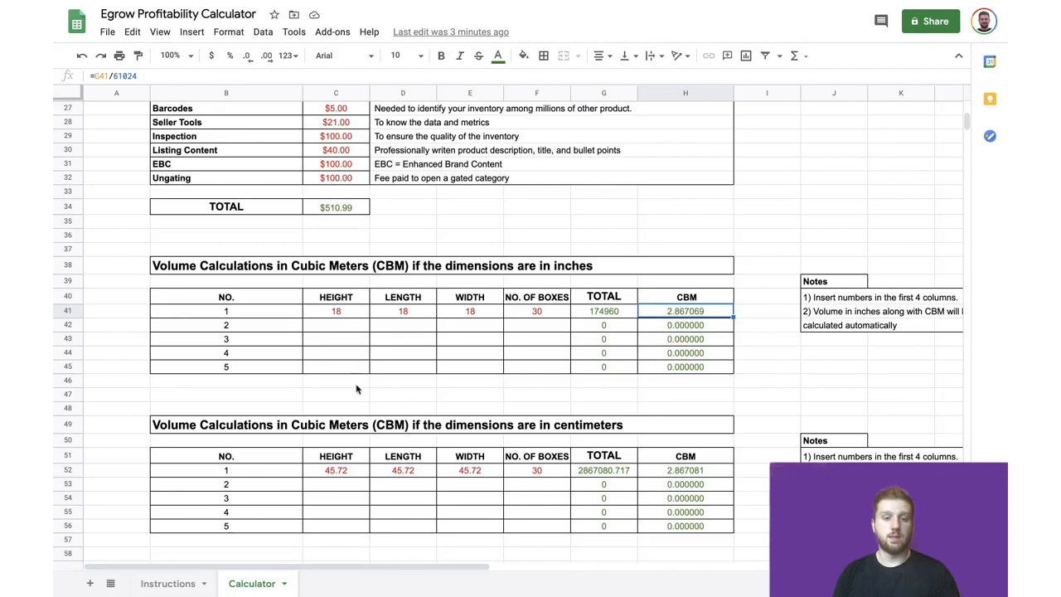
mouse_move(348, 480)
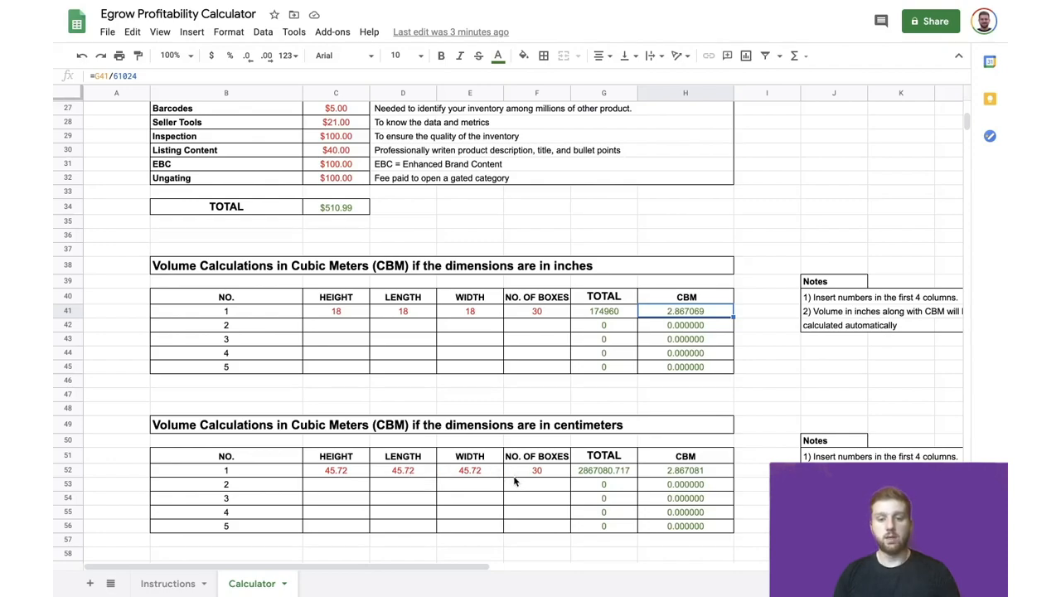
click(536, 470)
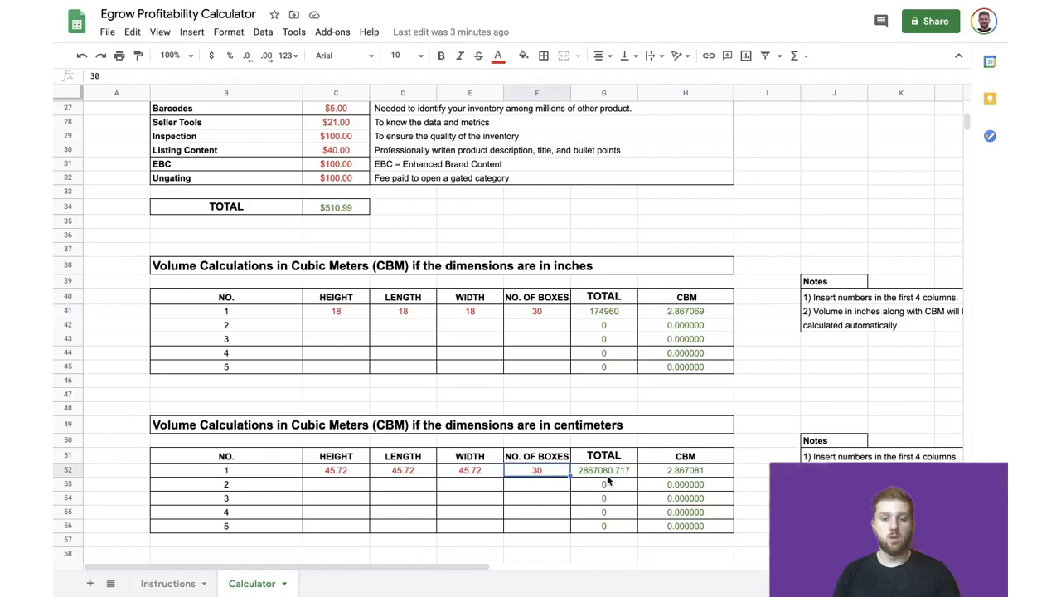
click(603, 470)
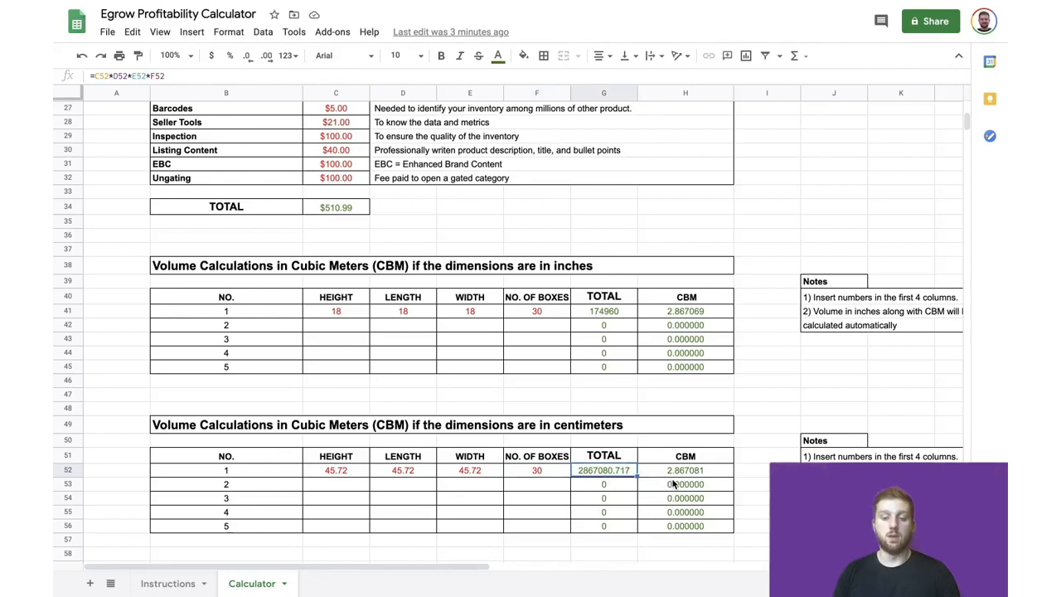
click(685, 470)
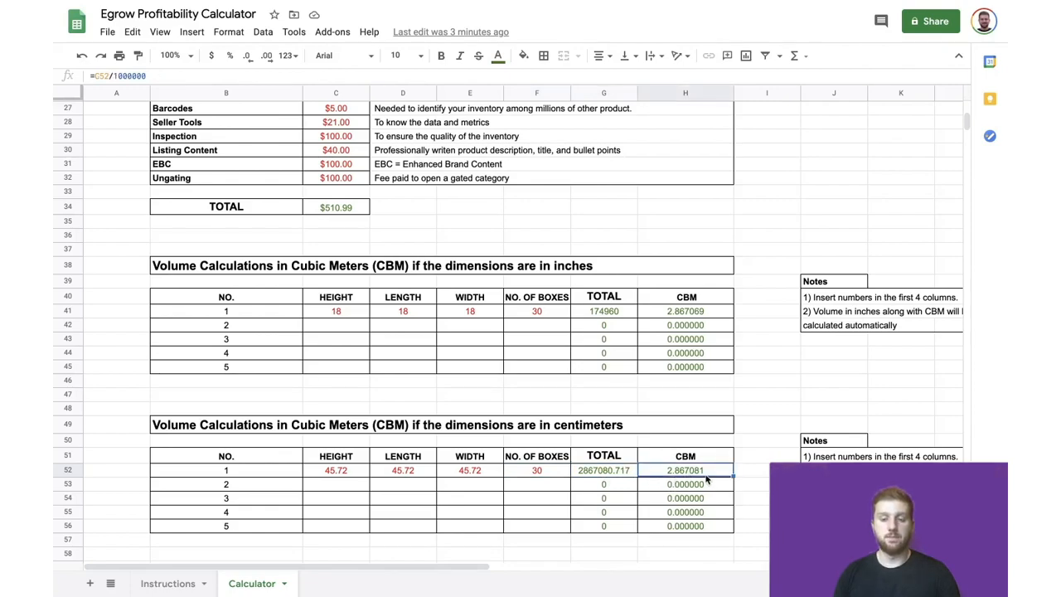
scroll(down, 3)
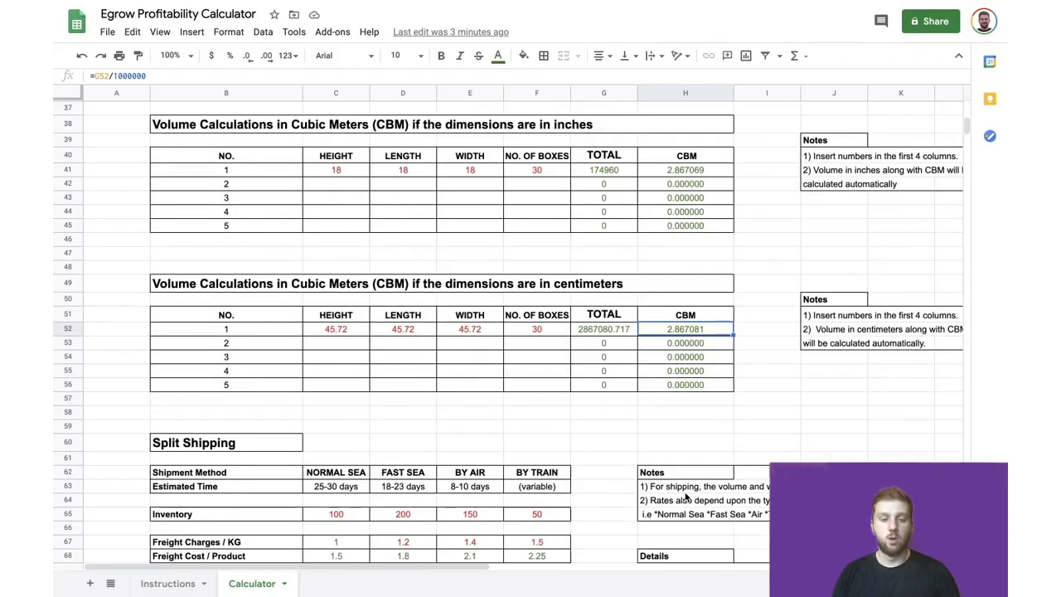
Check the Details values: unit weight, $6.50 unit cost, transaction charges, FBA fee, and the FBA note
scroll(down, 3)
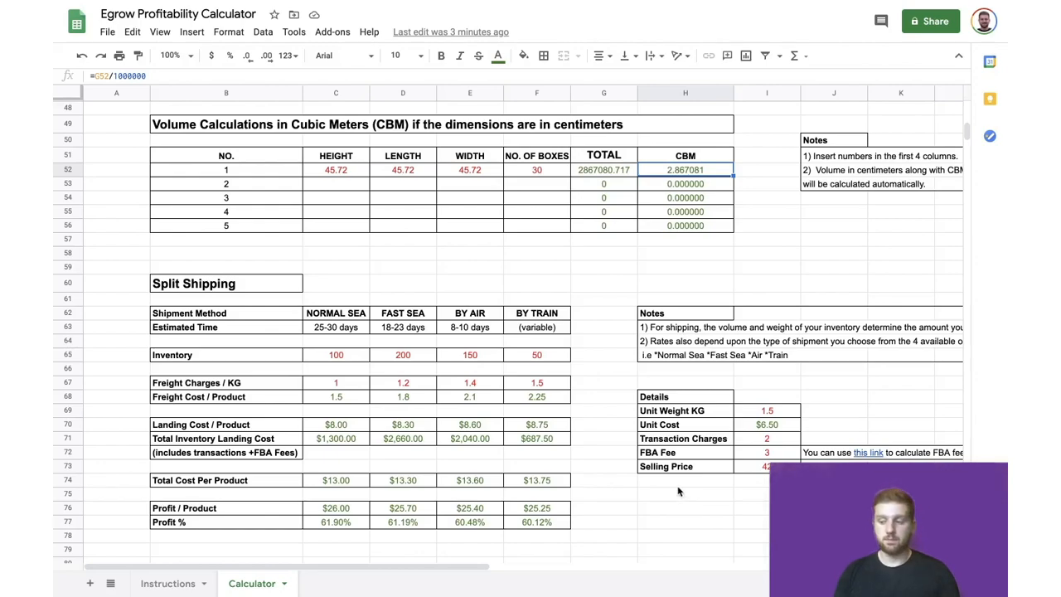
scroll(down, 3)
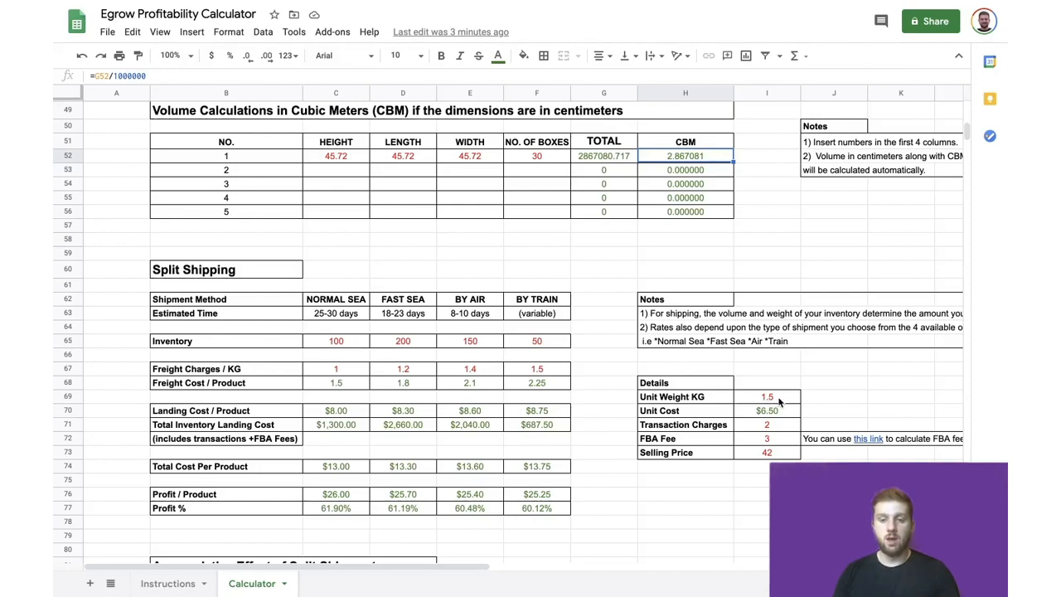
click(766, 396)
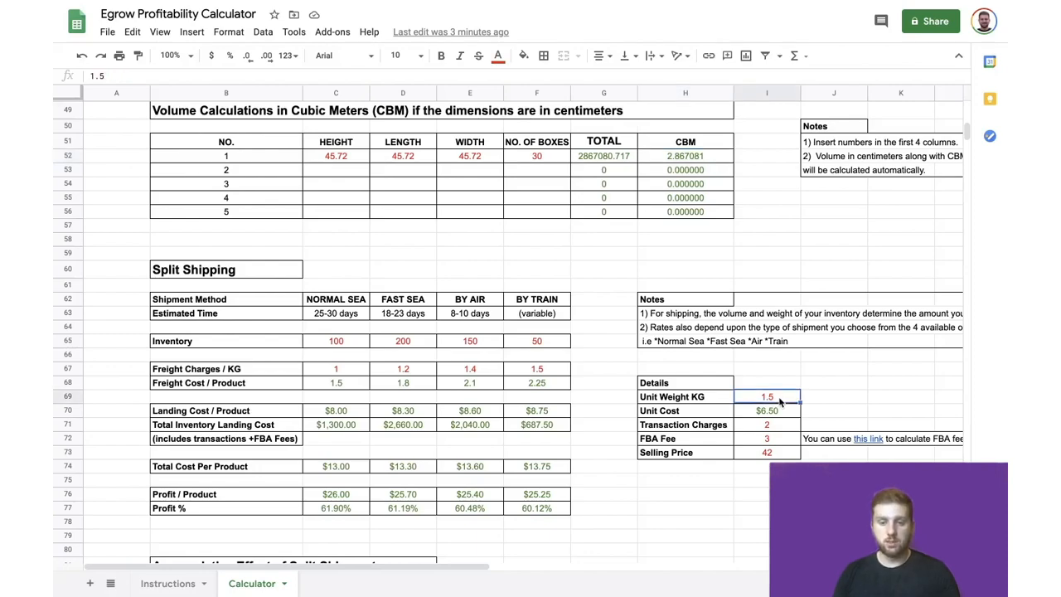
click(766, 410)
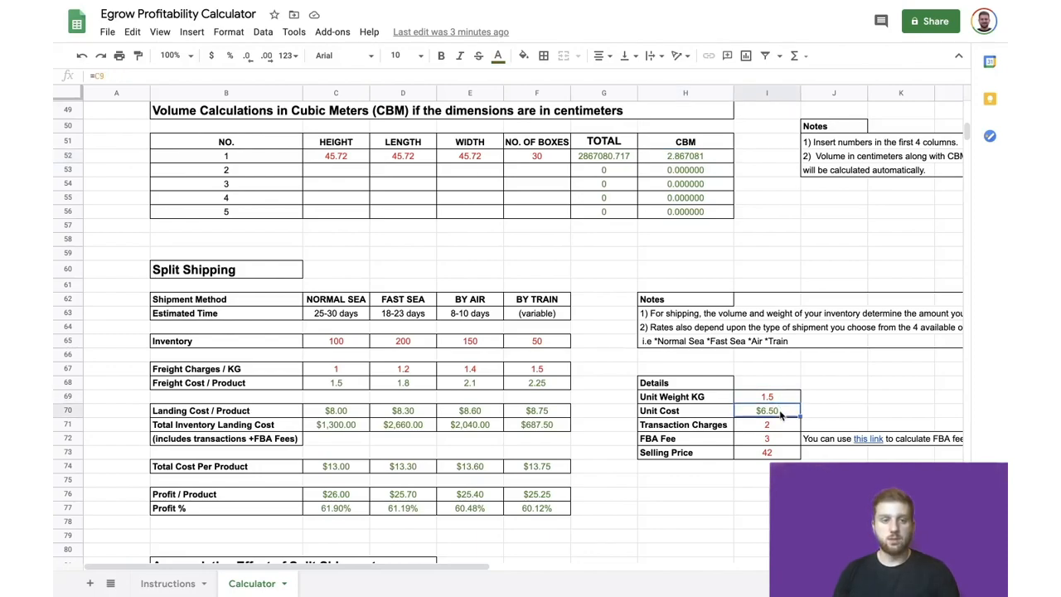
mouse_move(792, 420)
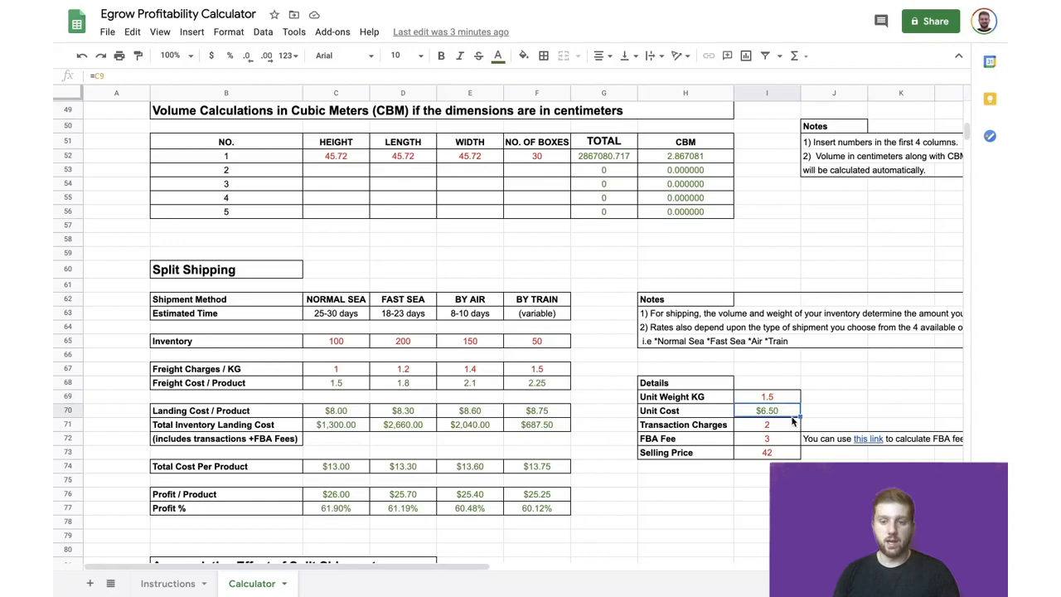
mouse_move(794, 437)
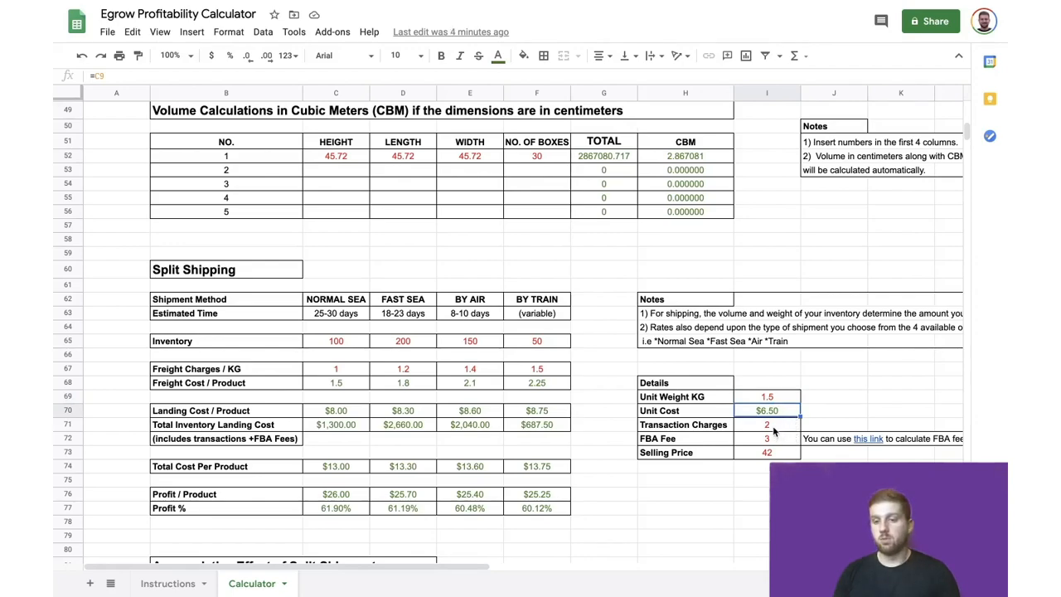
click(765, 424)
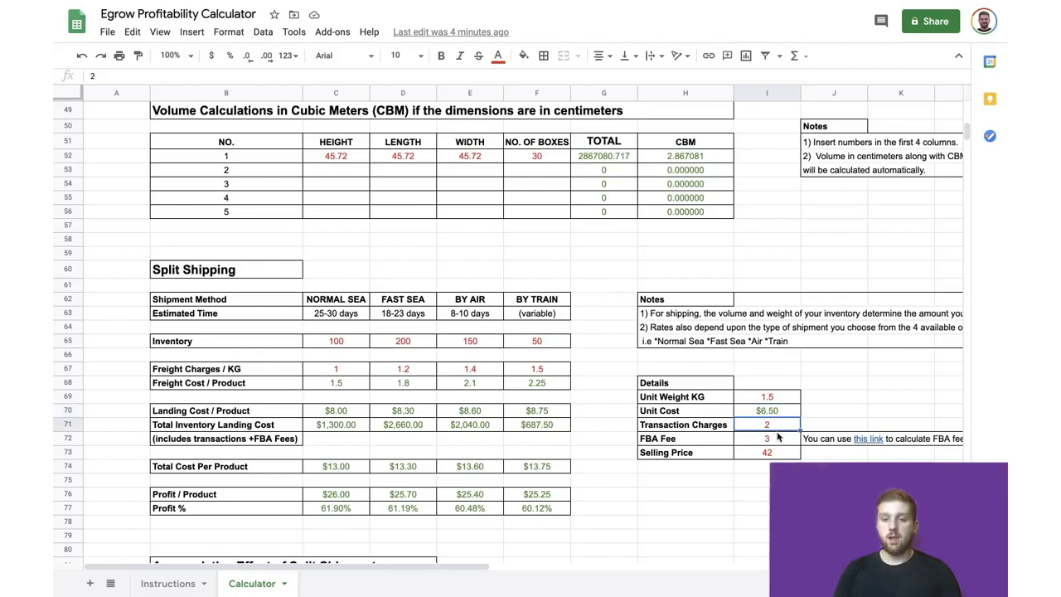
click(766, 439)
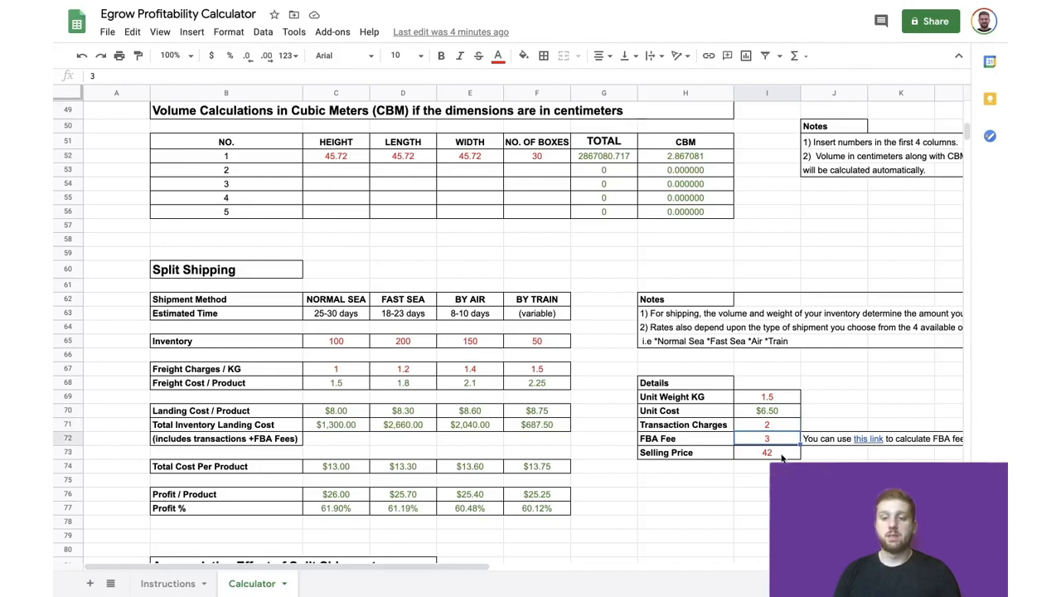
click(765, 451)
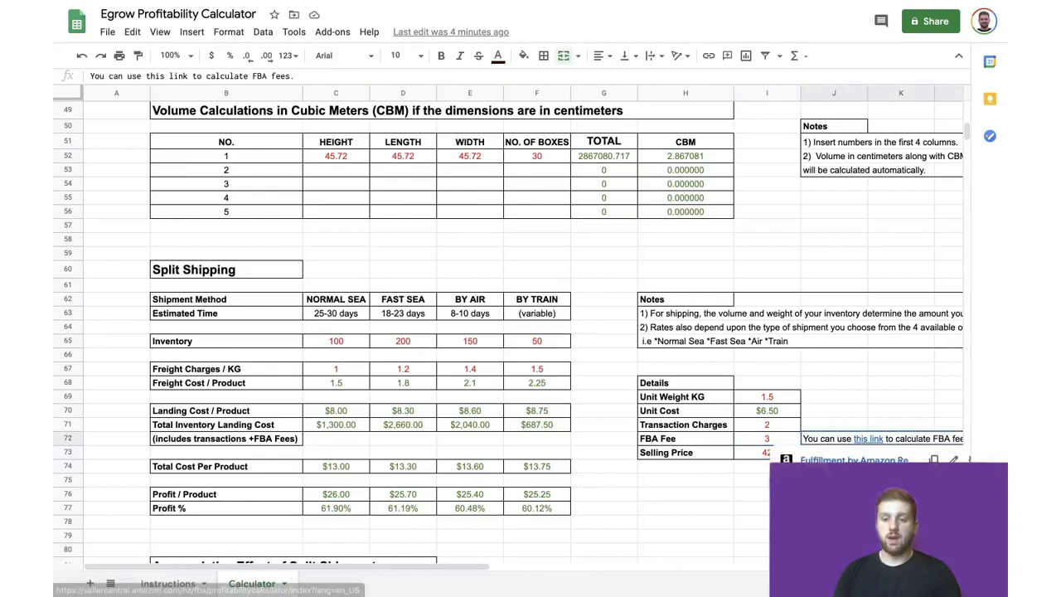
Open the Amazon FBA Revenue Calculator from the 'this link' preview
click(867, 437)
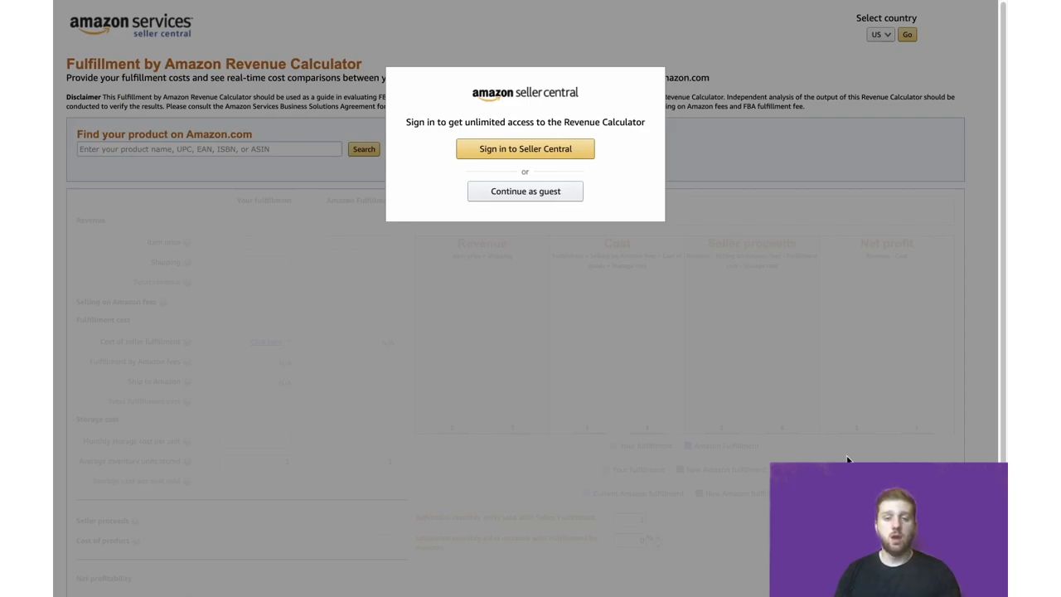
mouse_move(740, 417)
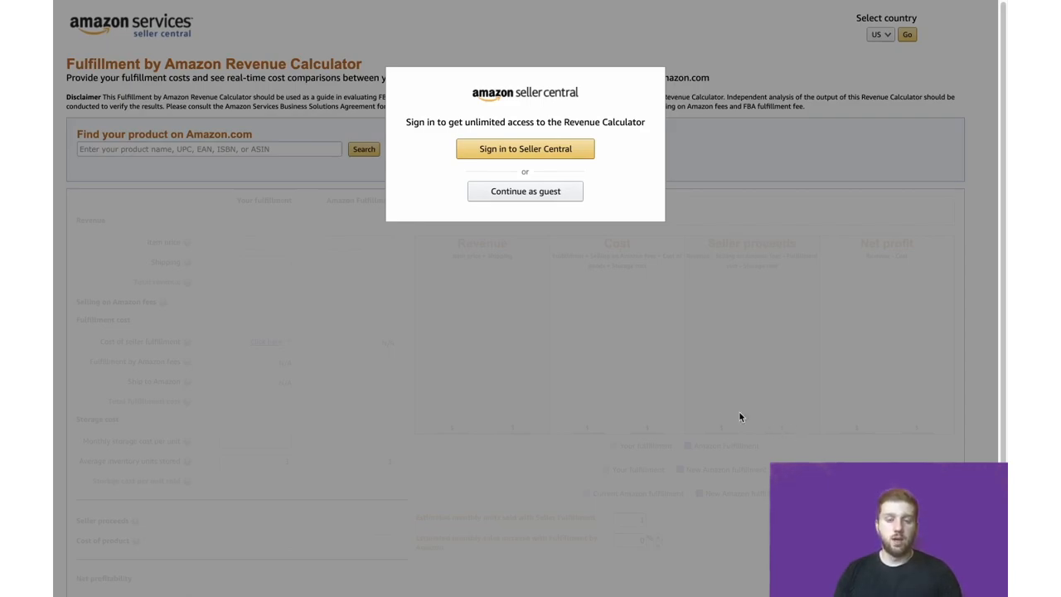
mouse_move(597, 355)
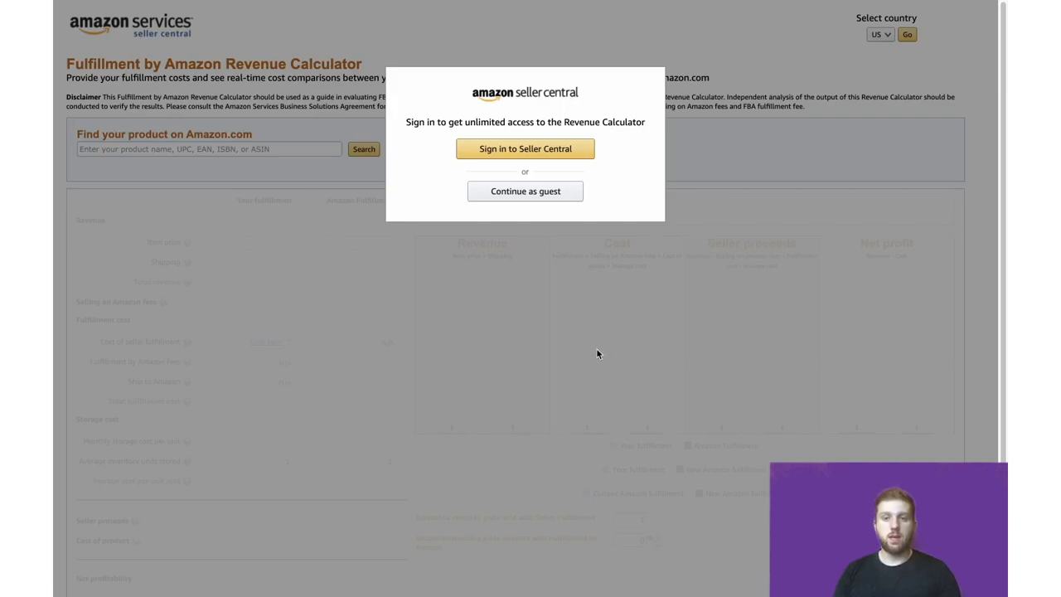
mouse_move(647, 484)
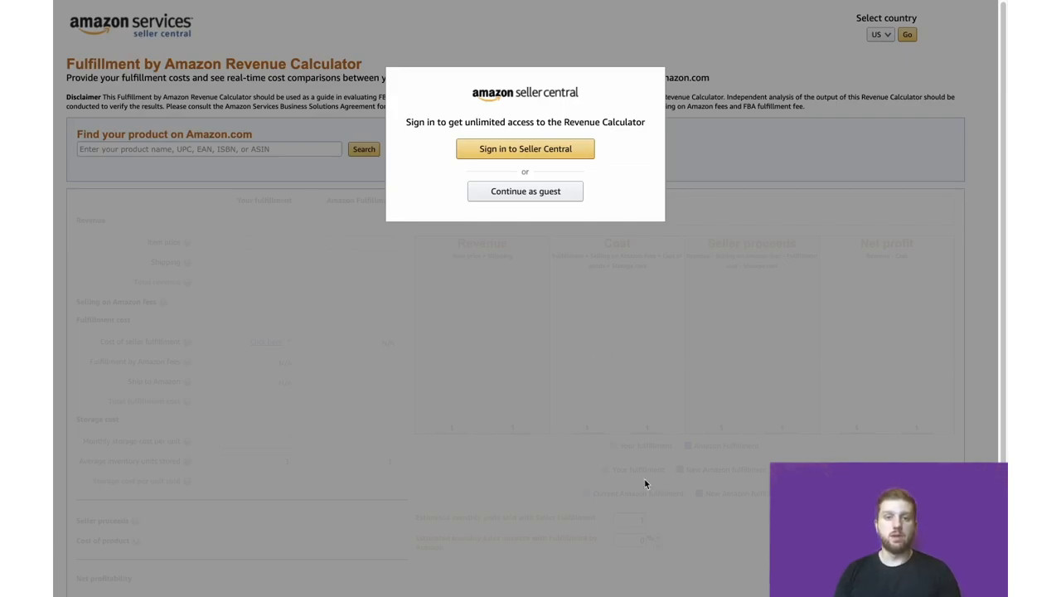
mouse_move(385, 368)
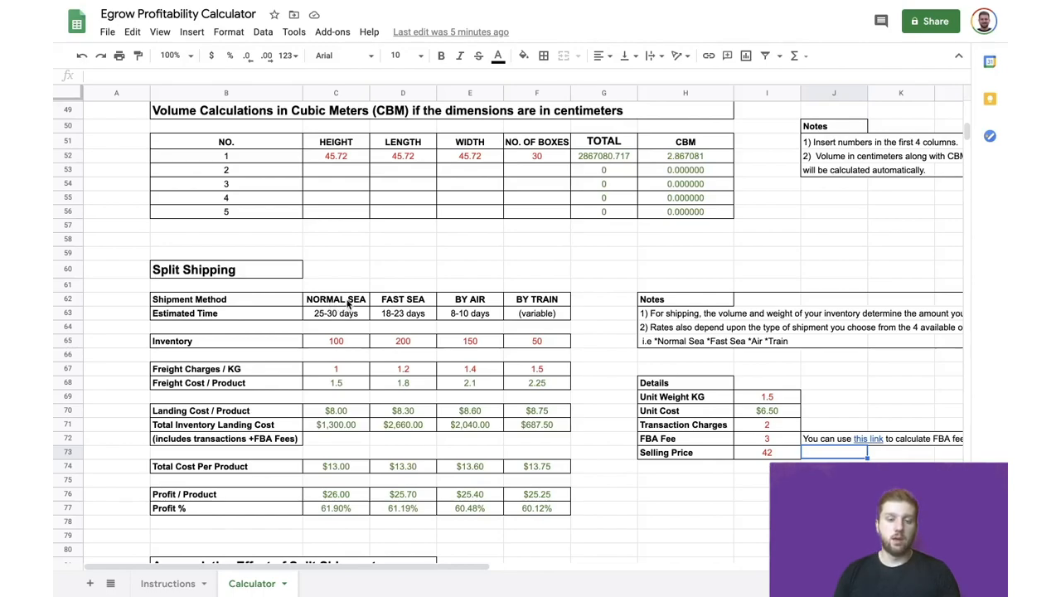
Review Normal Sea, Fast Sea, Air and Train methods, sea freight charges, and landing cost formula
click(336, 299)
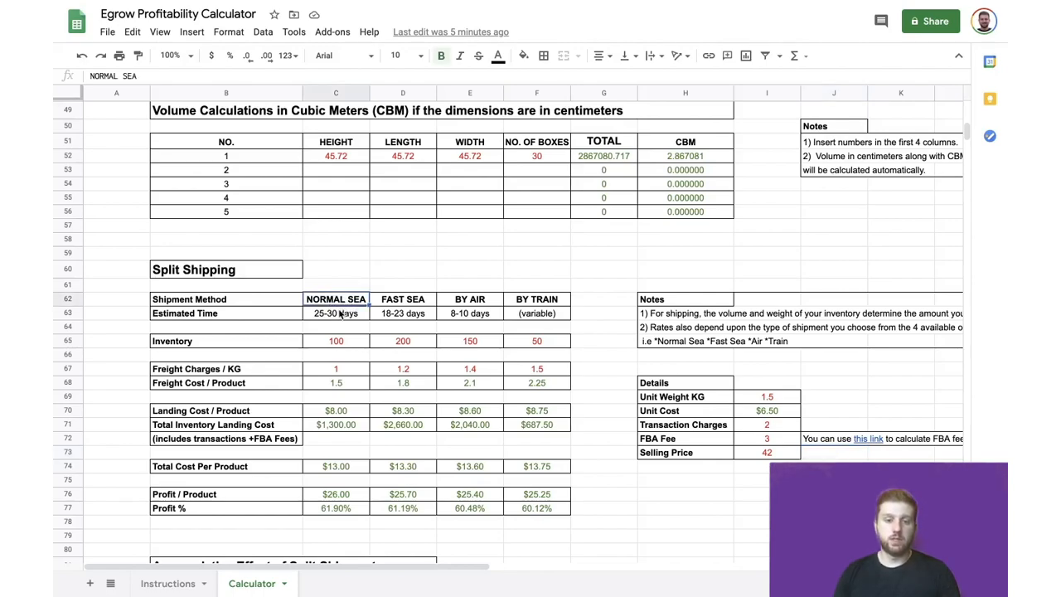
click(403, 299)
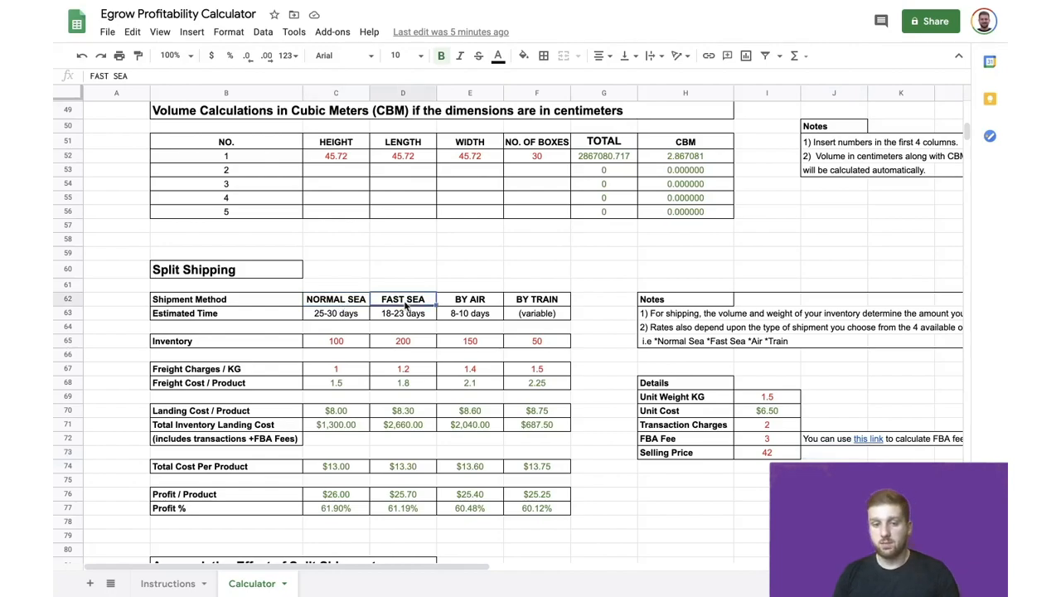
click(469, 298)
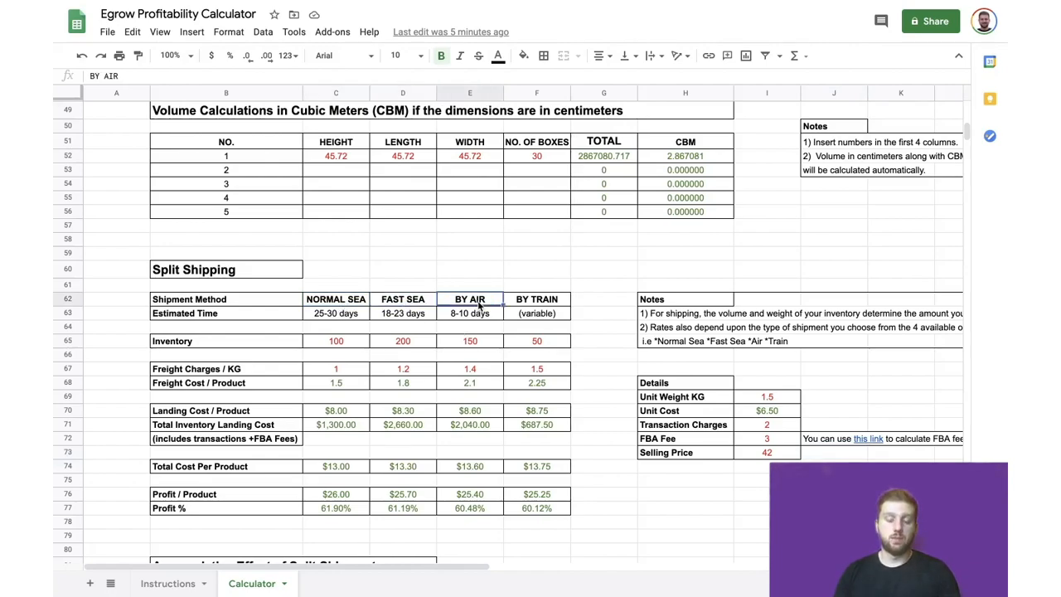
click(536, 299)
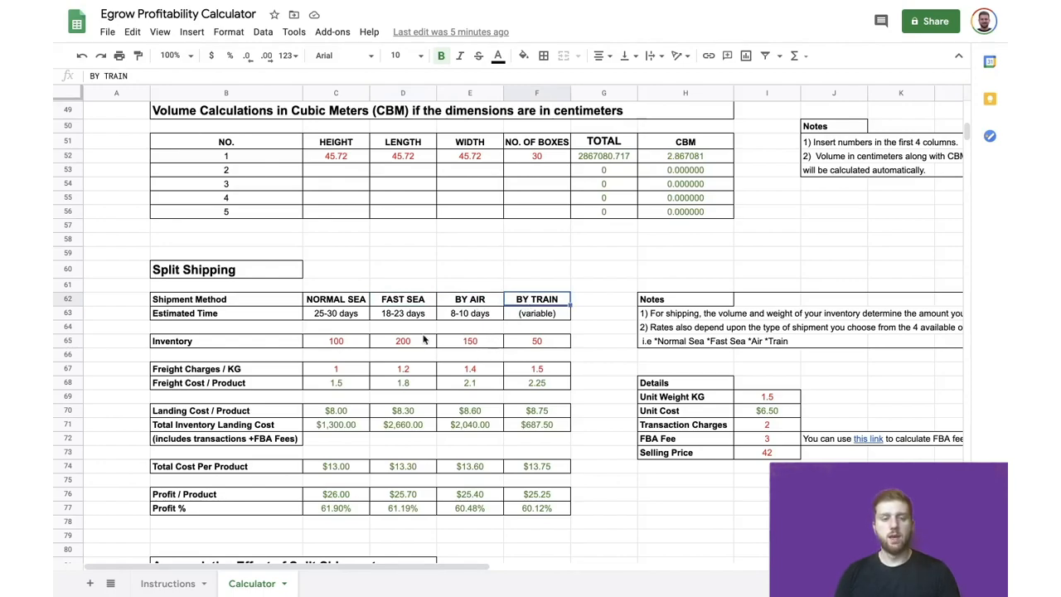
mouse_move(282, 326)
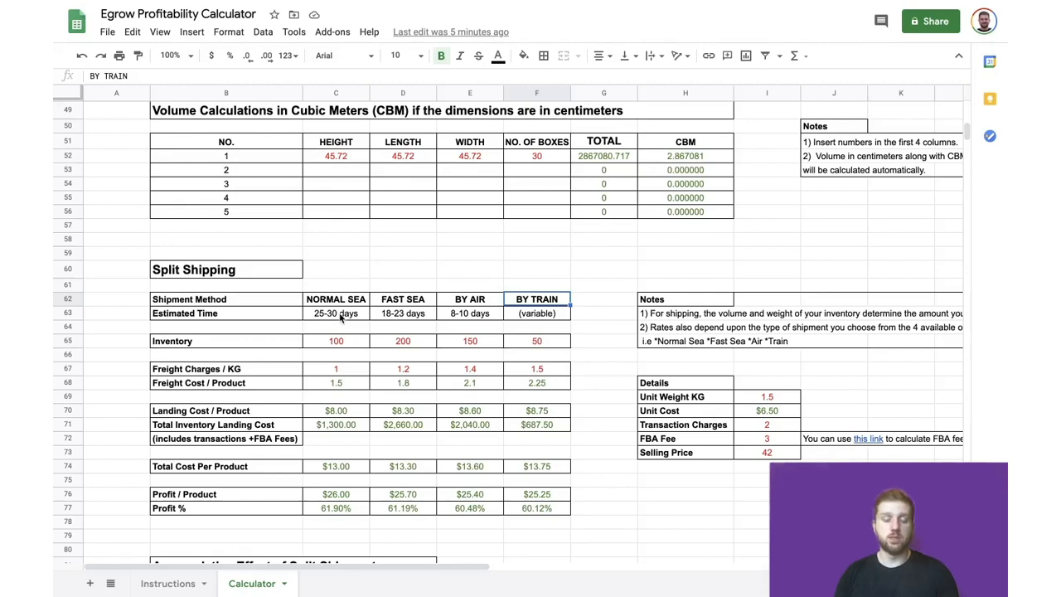
mouse_move(355, 319)
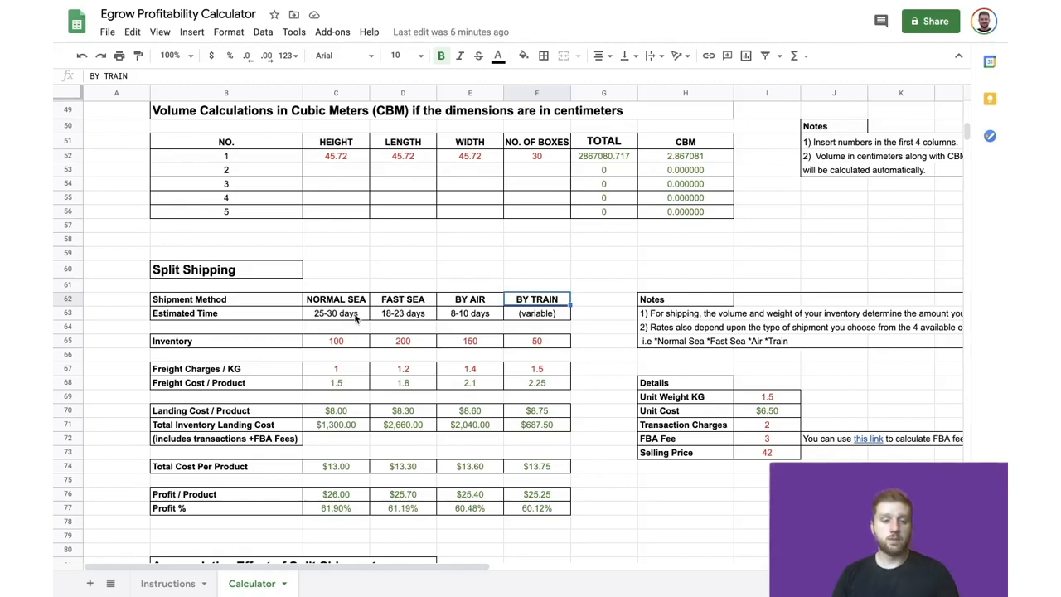
mouse_move(337, 351)
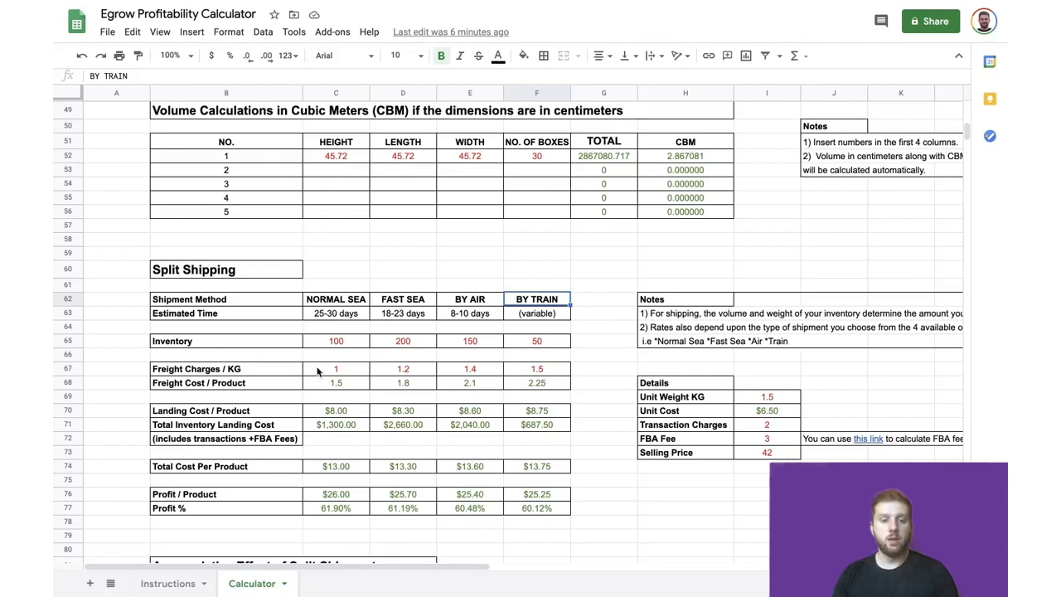
mouse_move(340, 369)
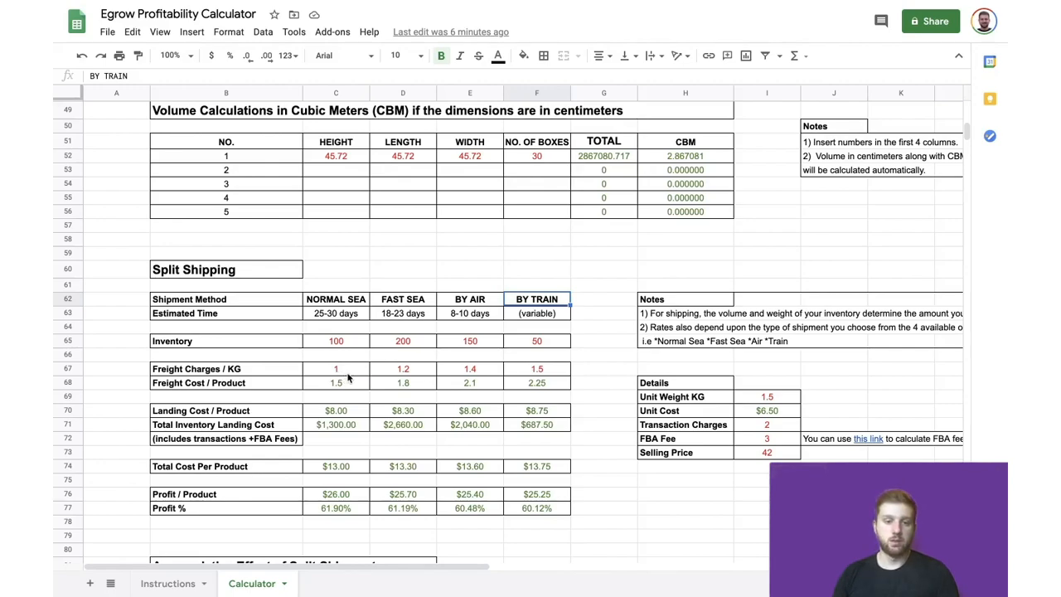
mouse_move(348, 370)
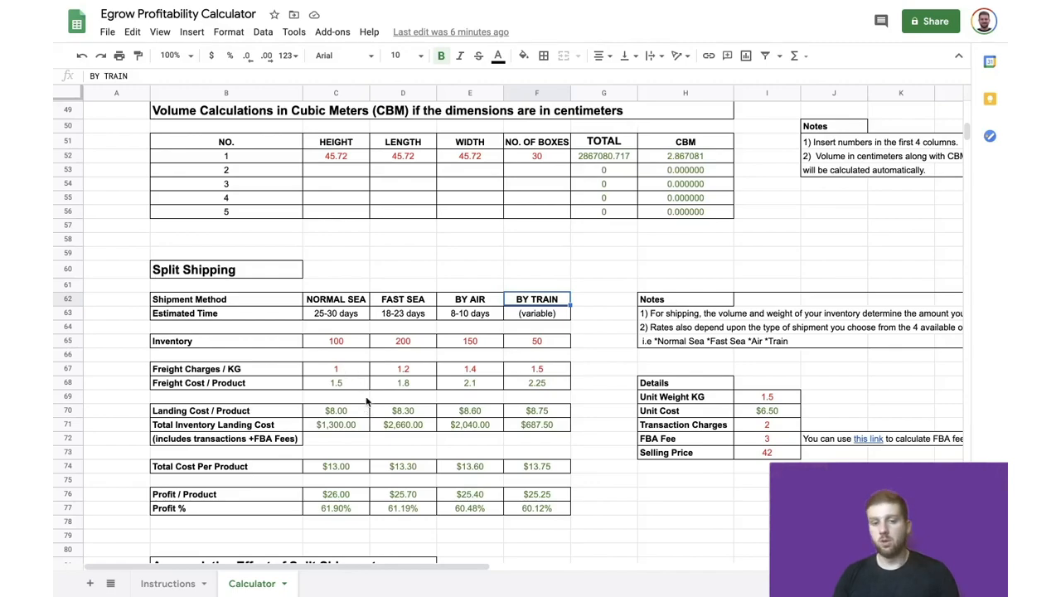
click(335, 368)
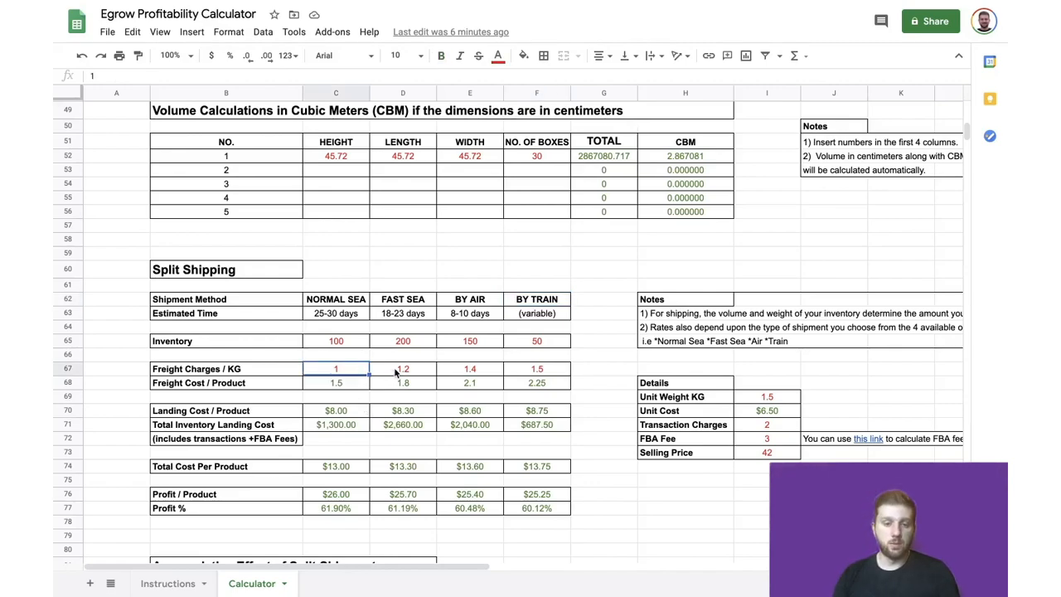
click(403, 368)
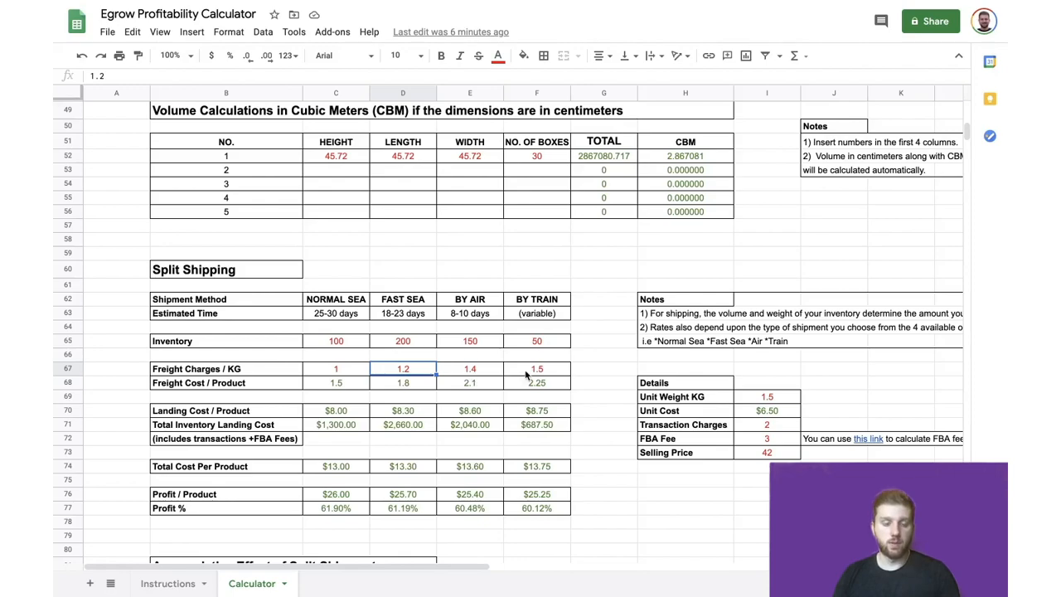
mouse_move(450, 368)
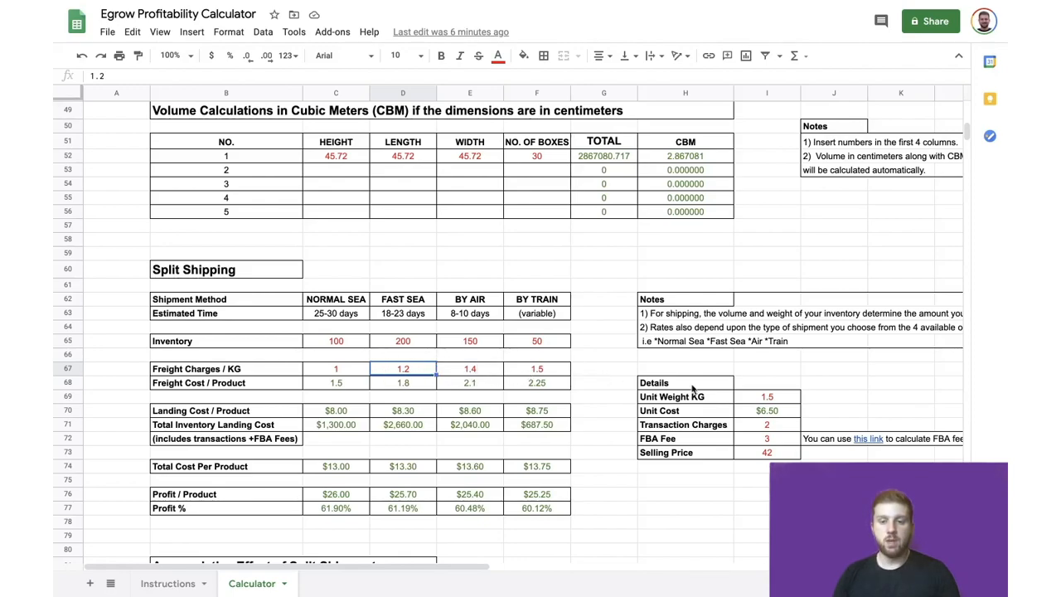
mouse_move(729, 404)
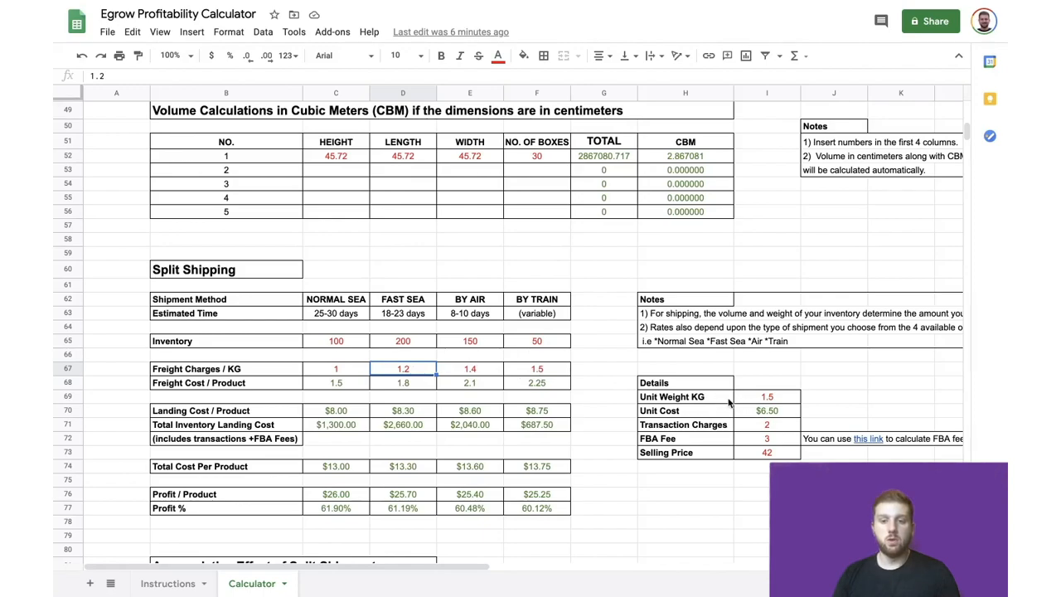
mouse_move(767, 400)
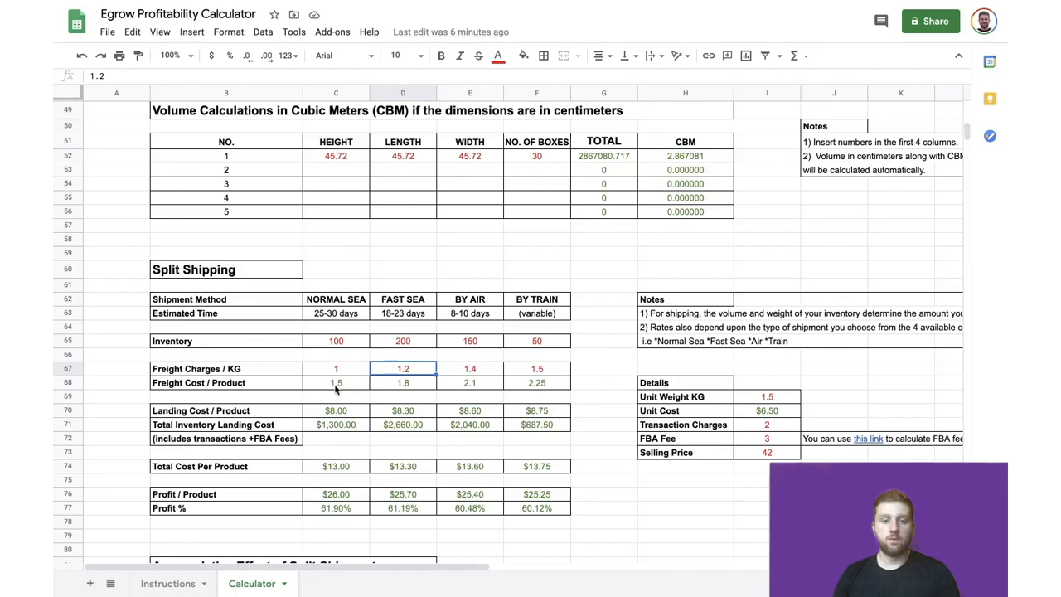
click(335, 382)
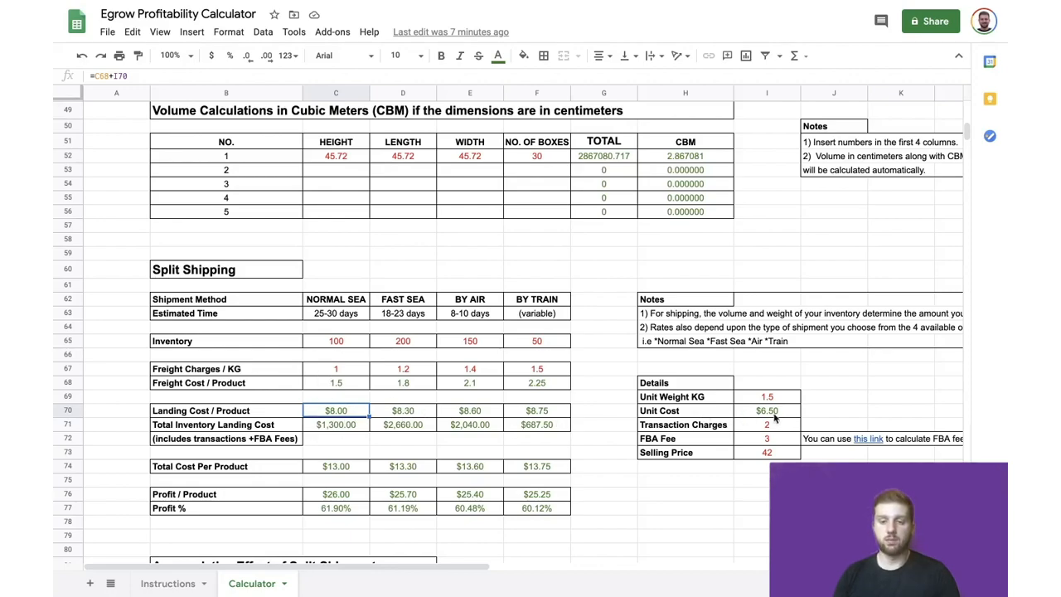
mouse_move(775, 417)
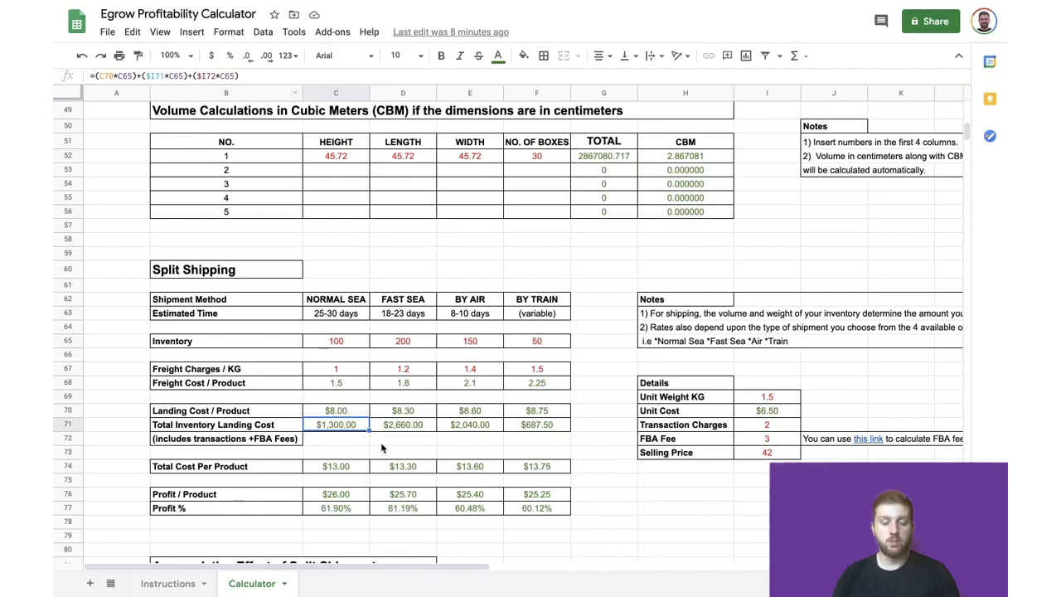
mouse_move(352, 355)
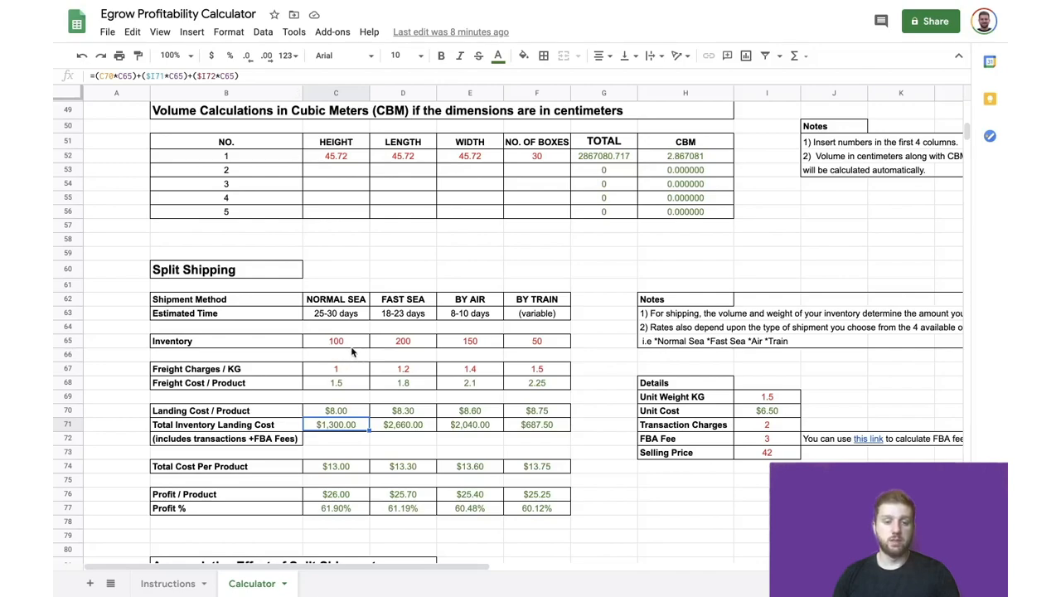
mouse_move(343, 437)
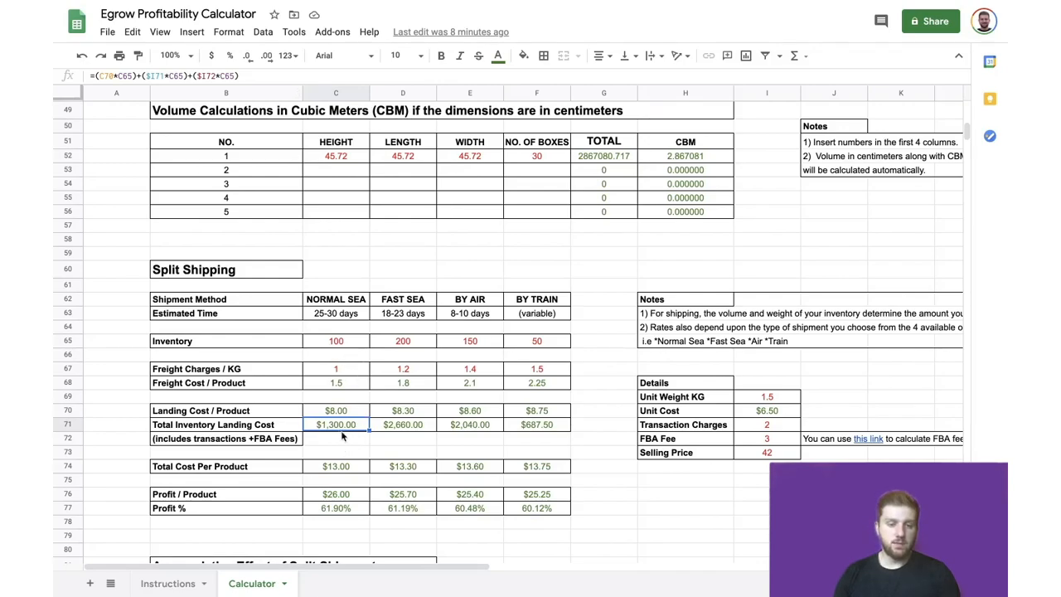
mouse_move(351, 437)
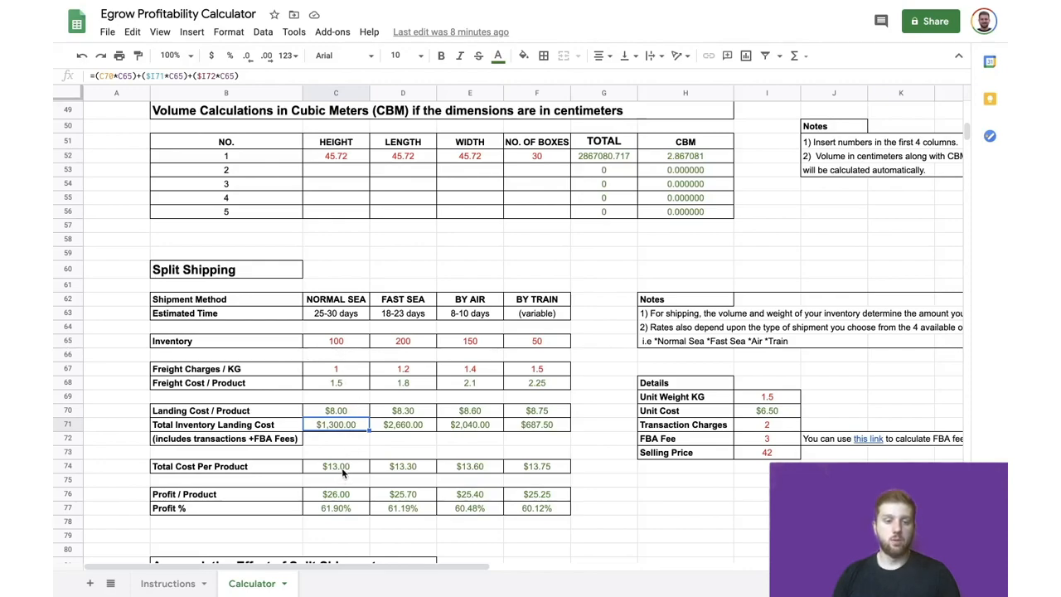
click(336, 466)
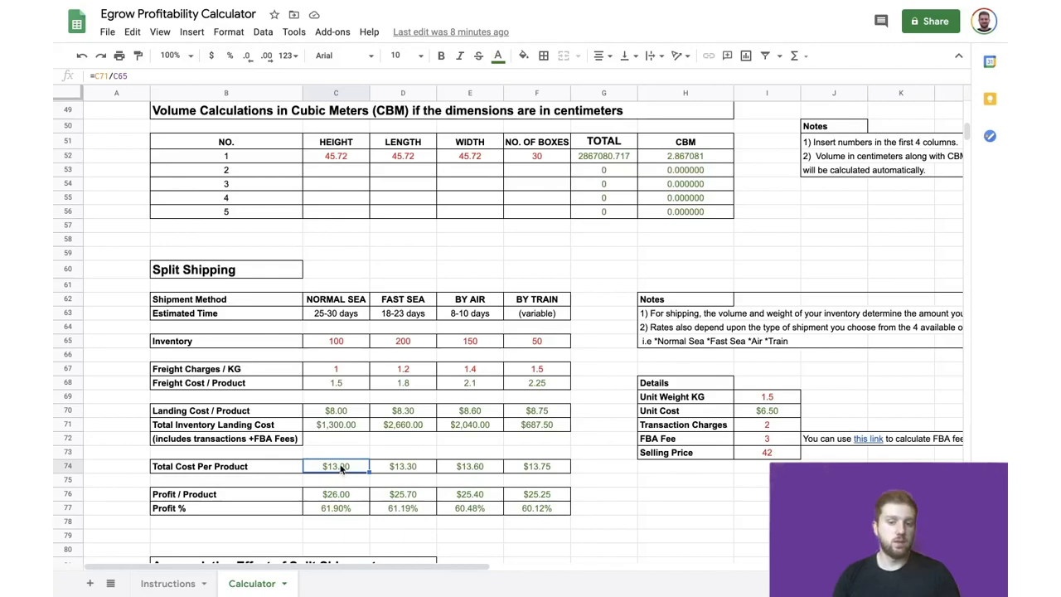
mouse_move(332, 457)
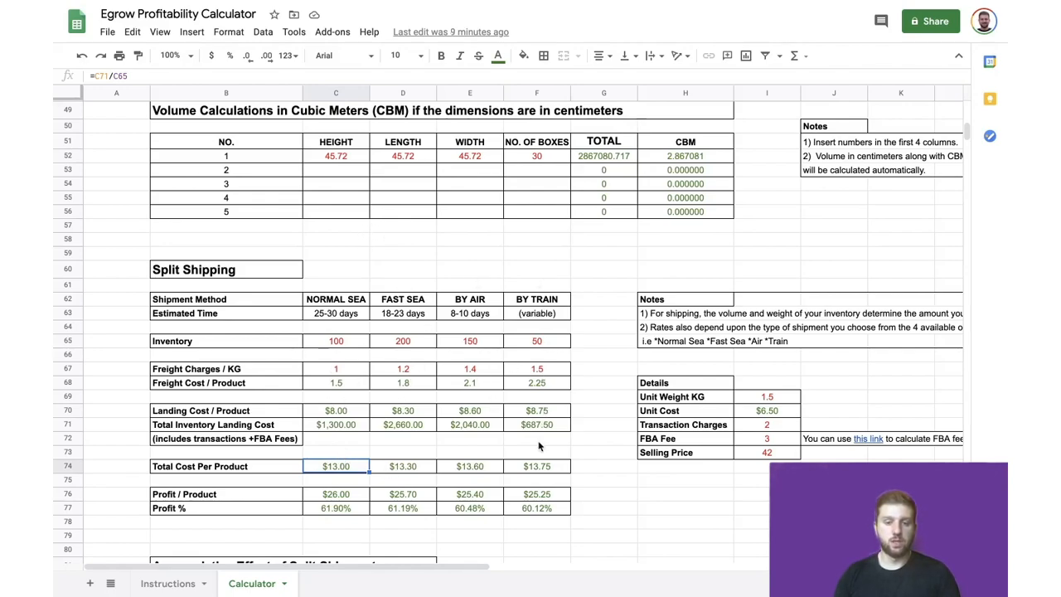
mouse_move(477, 475)
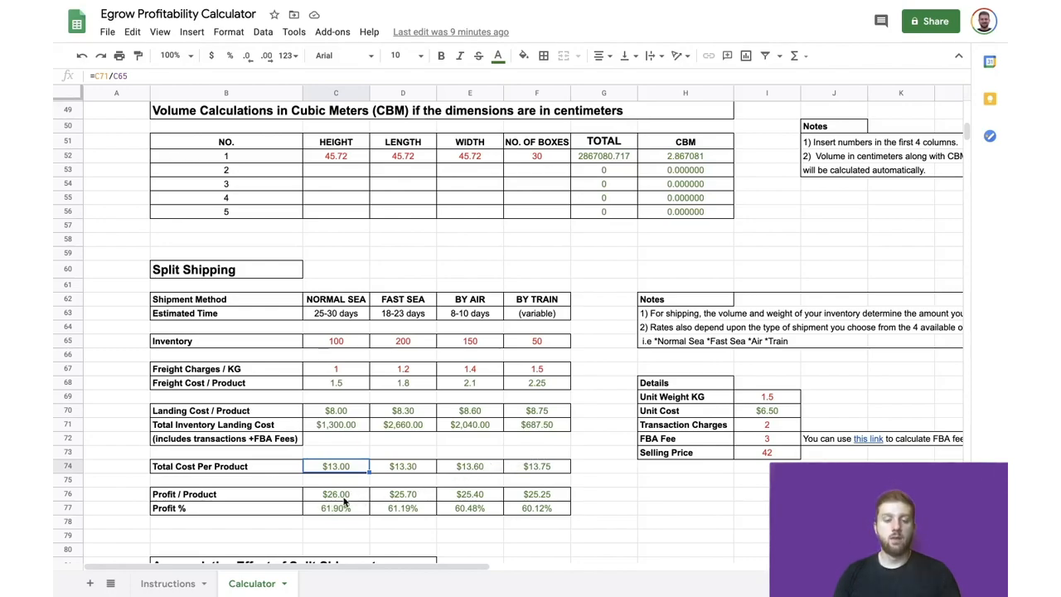
click(336, 494)
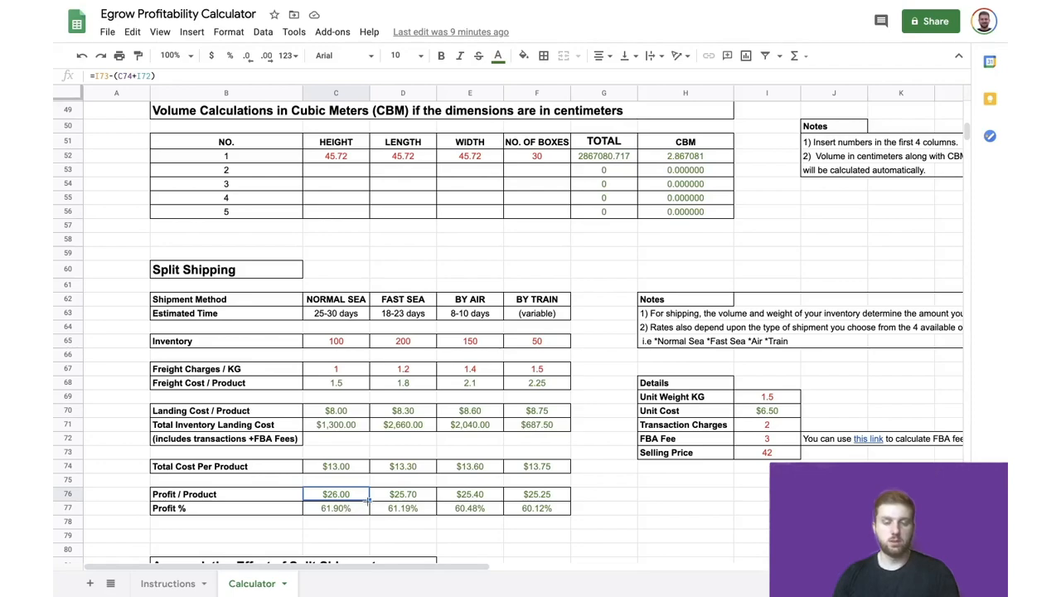
click(403, 494)
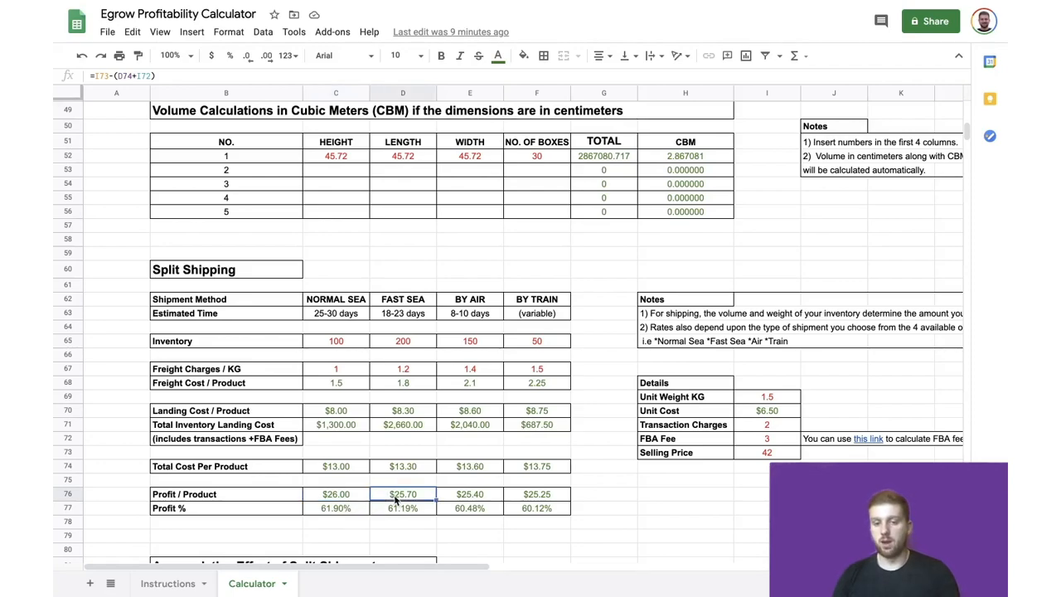
mouse_move(423, 503)
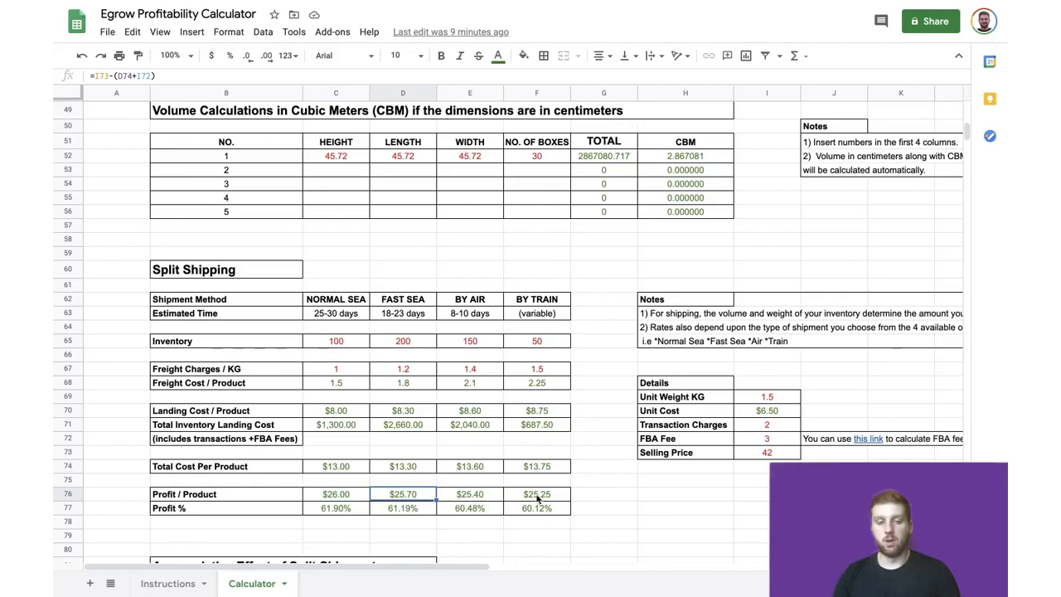
click(336, 508)
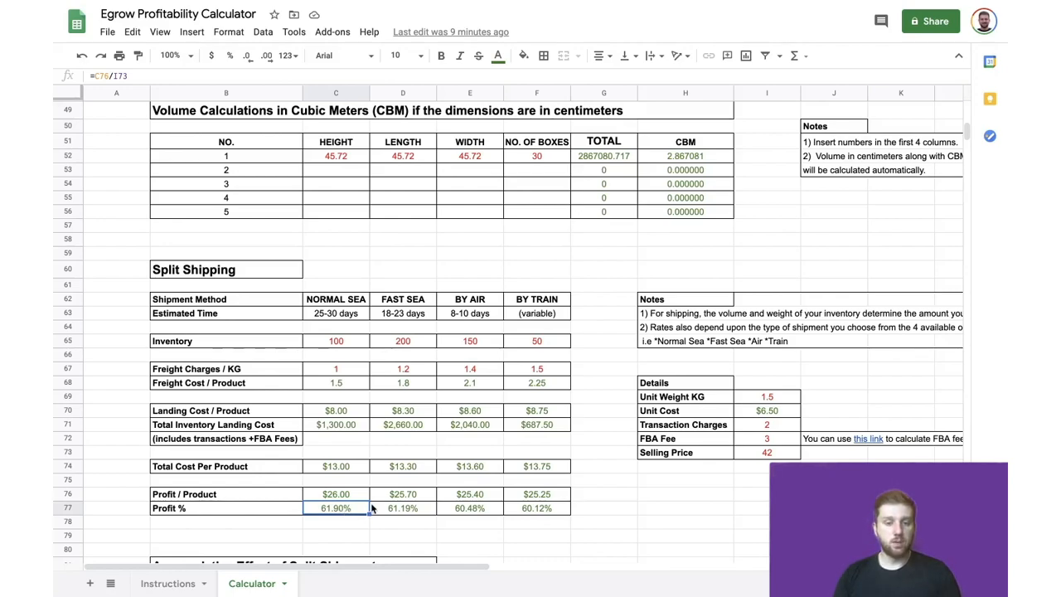
mouse_move(383, 500)
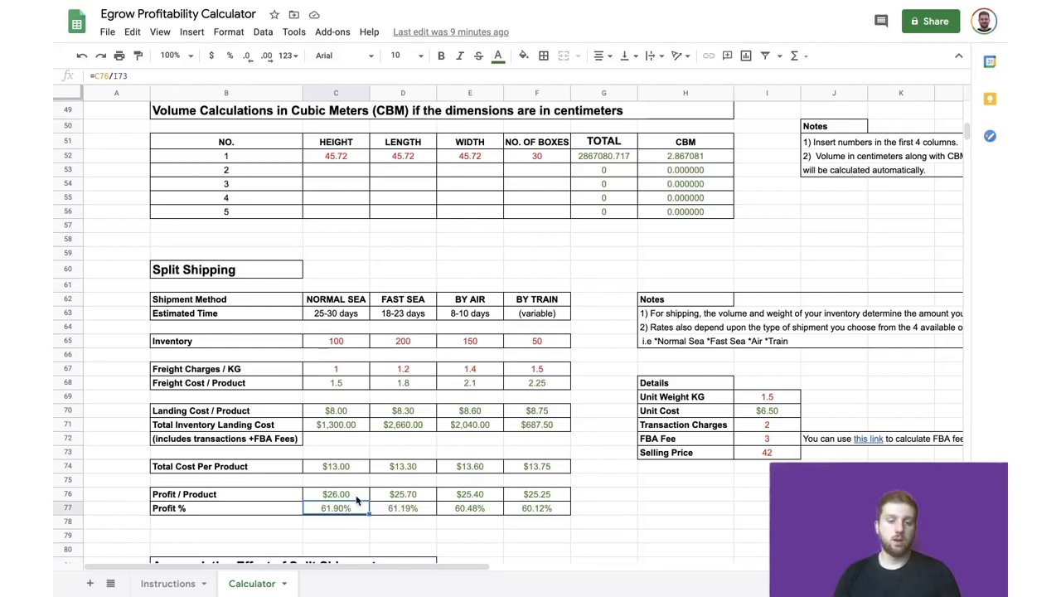
click(335, 494)
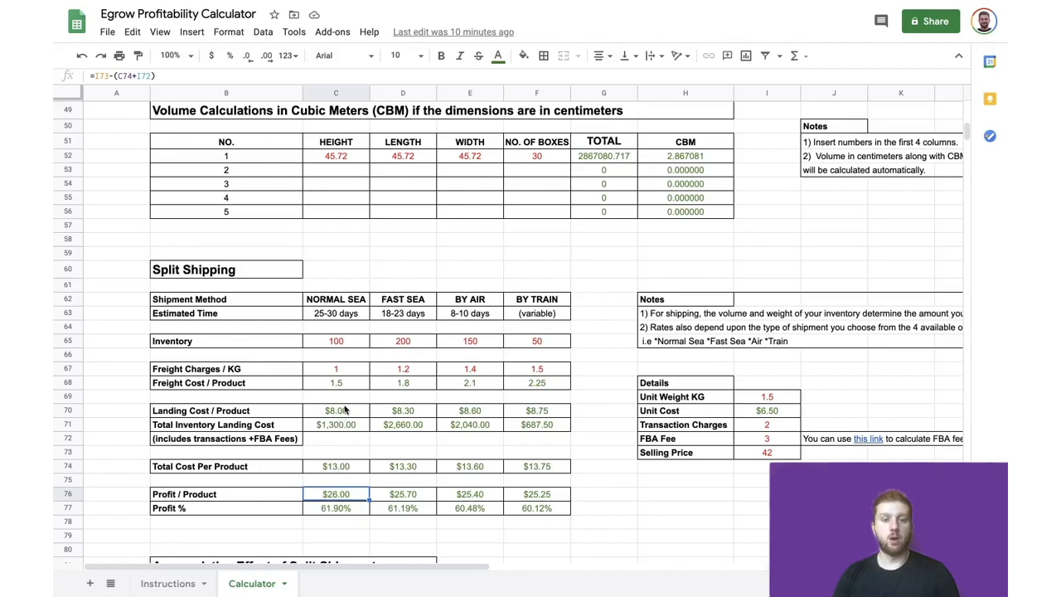
mouse_move(387, 284)
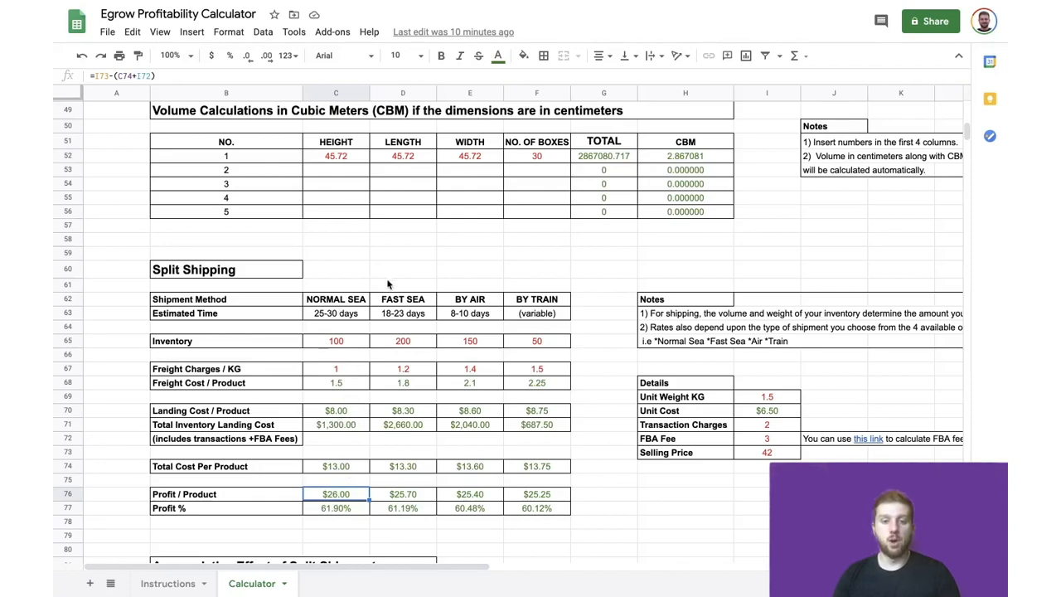
mouse_move(592, 517)
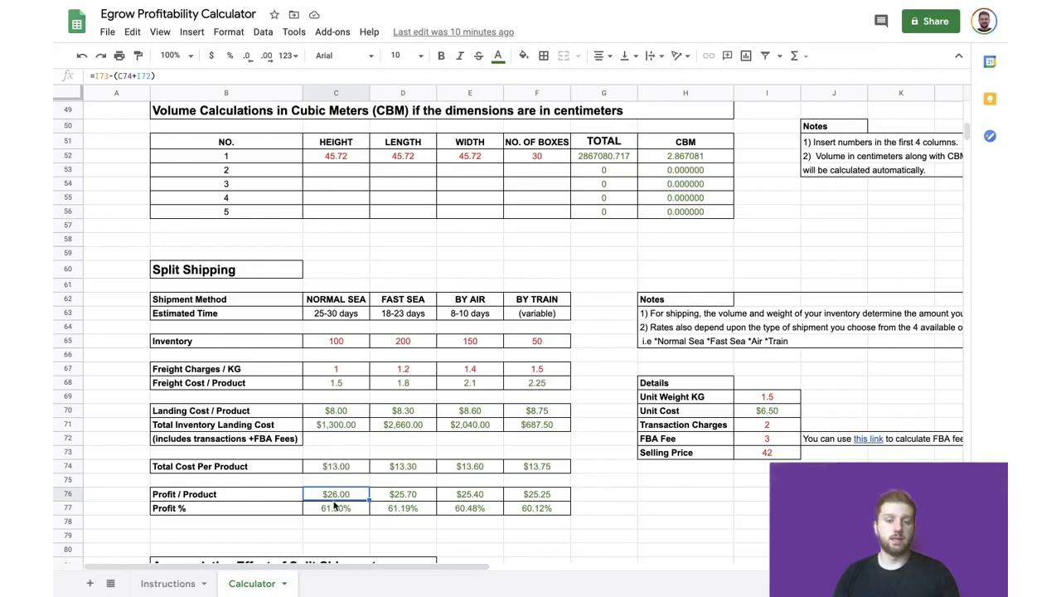
Check the 500 Total Inventory formula and the 13.38 average landing cost formula
scroll(down, 3)
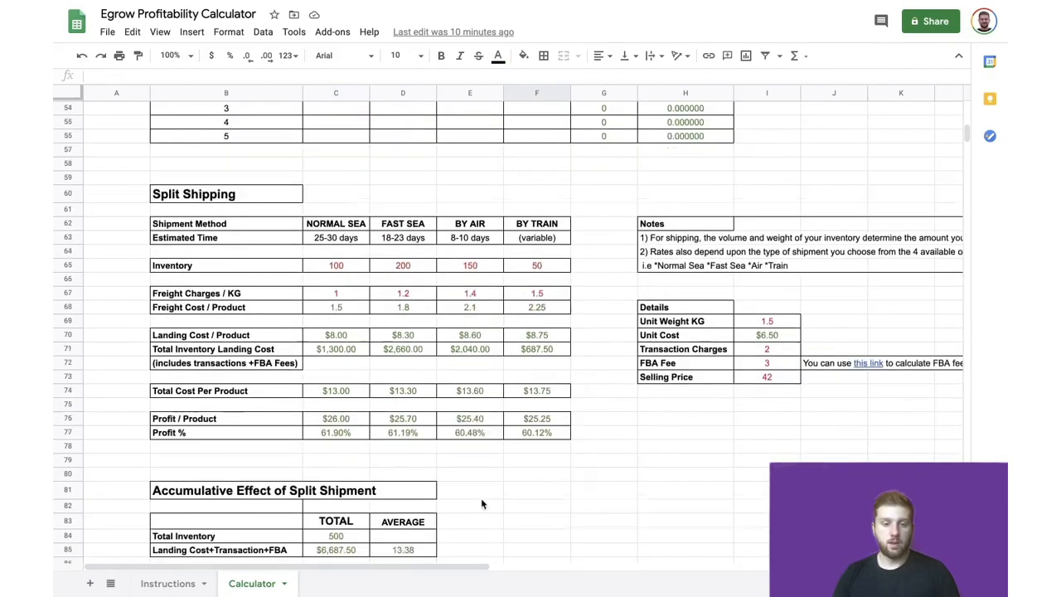
scroll(down, 3)
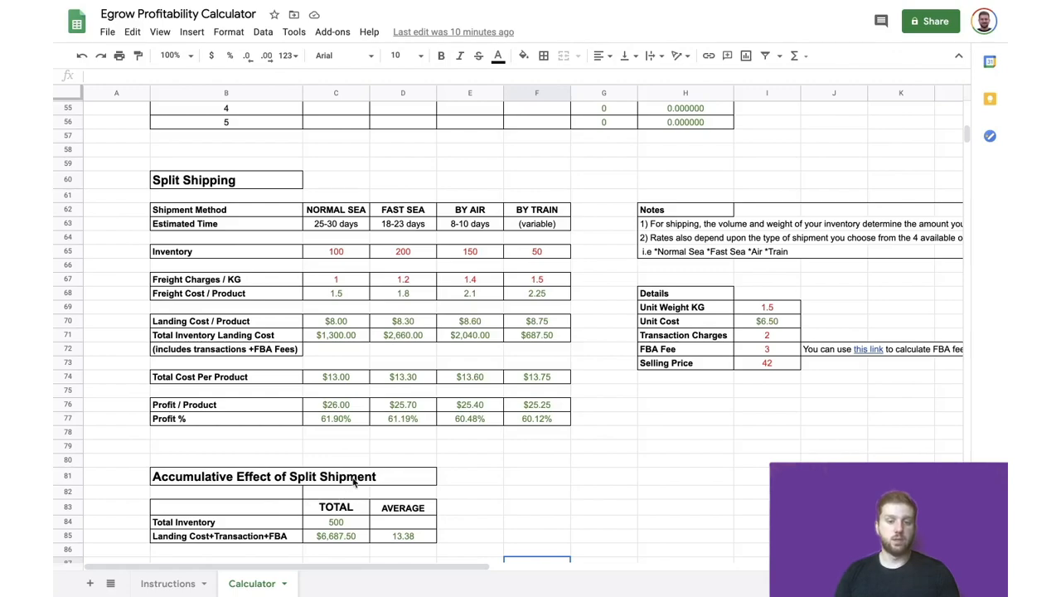
click(336, 521)
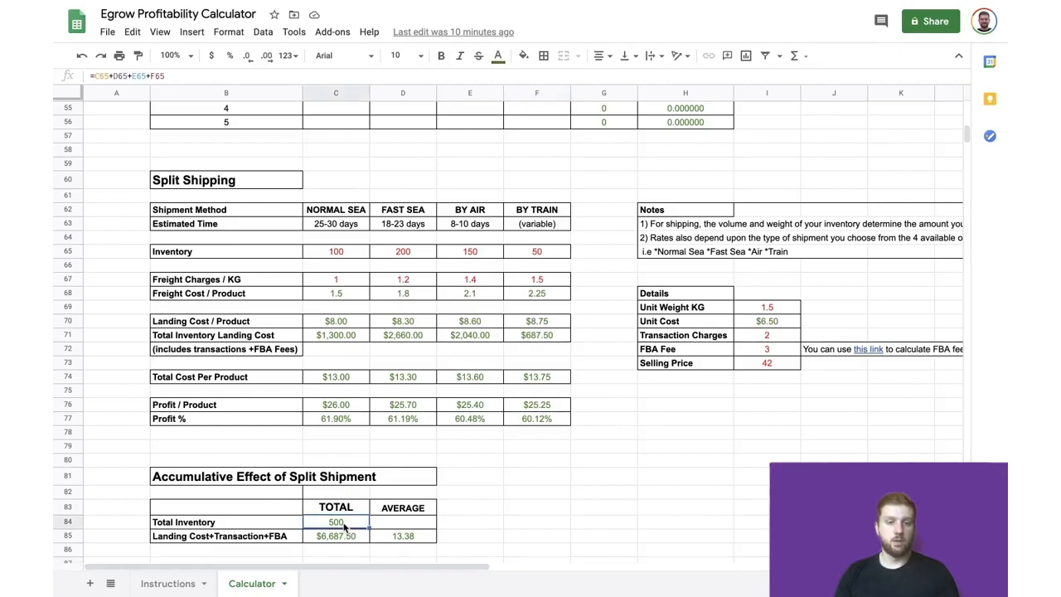
mouse_move(325, 265)
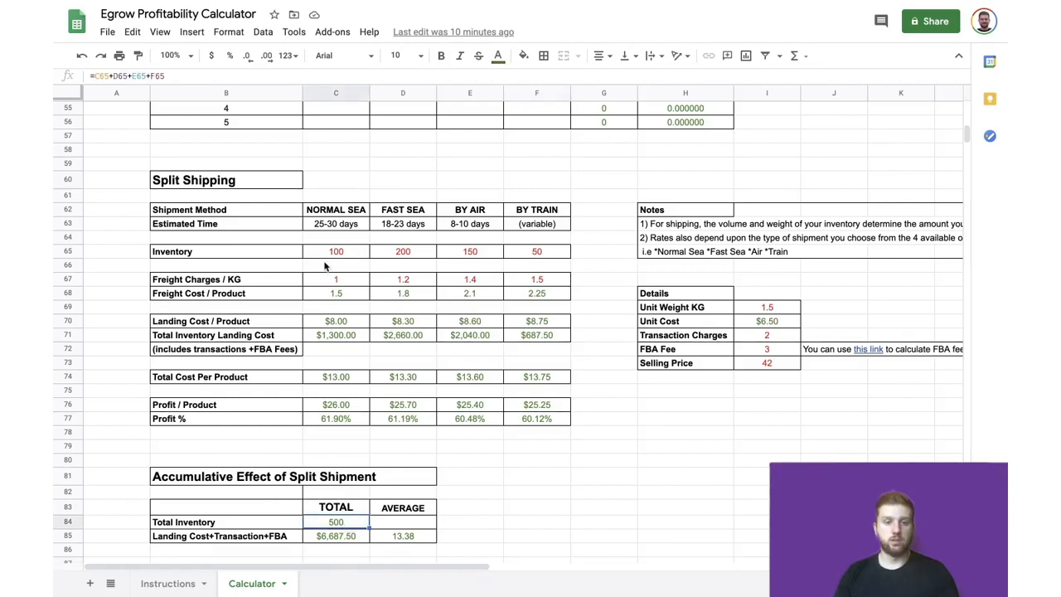
mouse_move(538, 256)
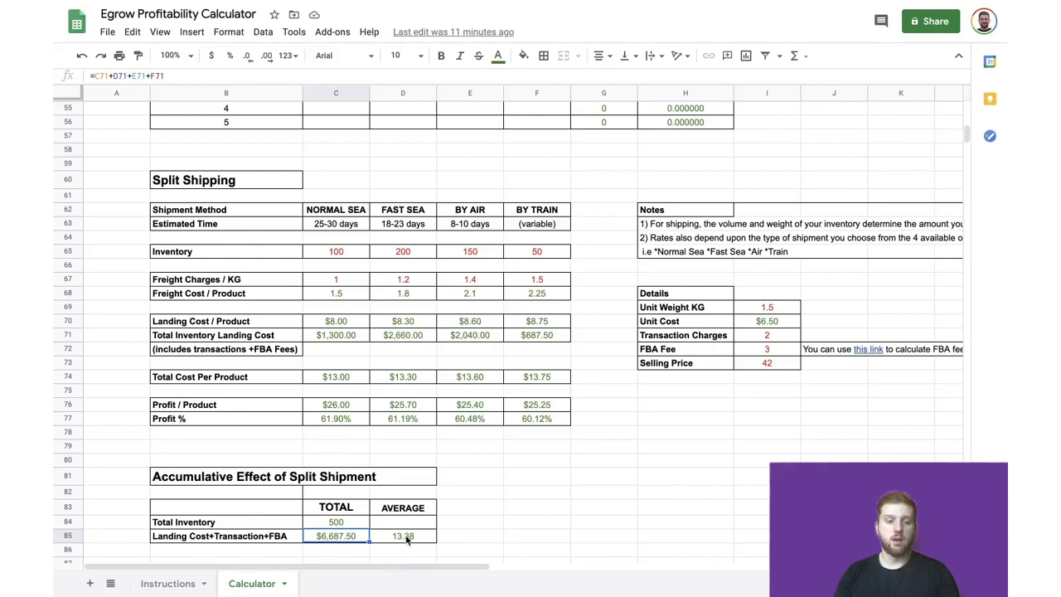
click(403, 536)
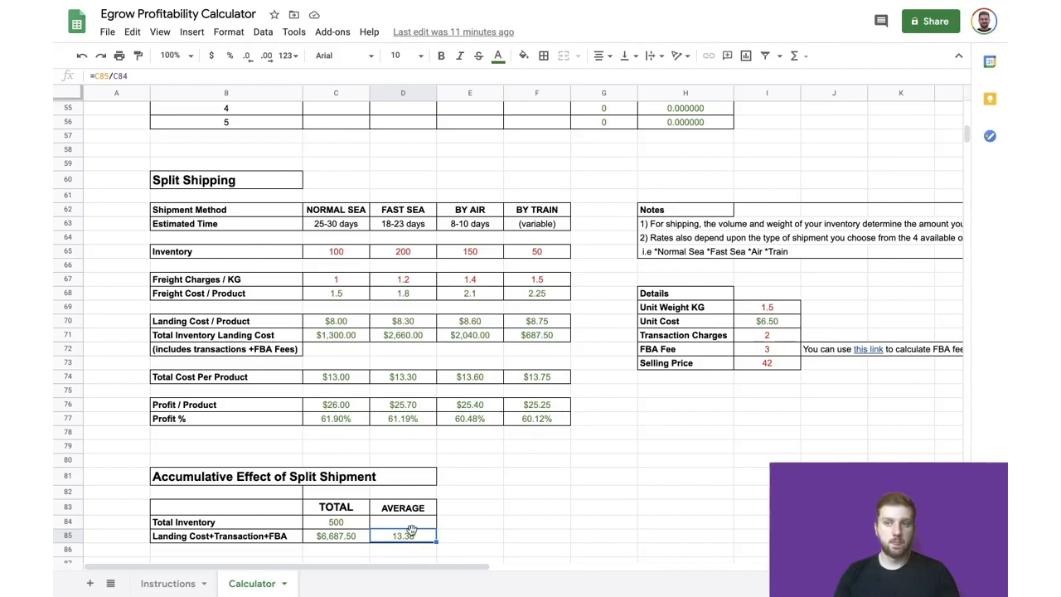
Check $2,000 advertising spend, 500 units sold, and the $4.00 per-unit formula C90/C91
scroll(down, 3)
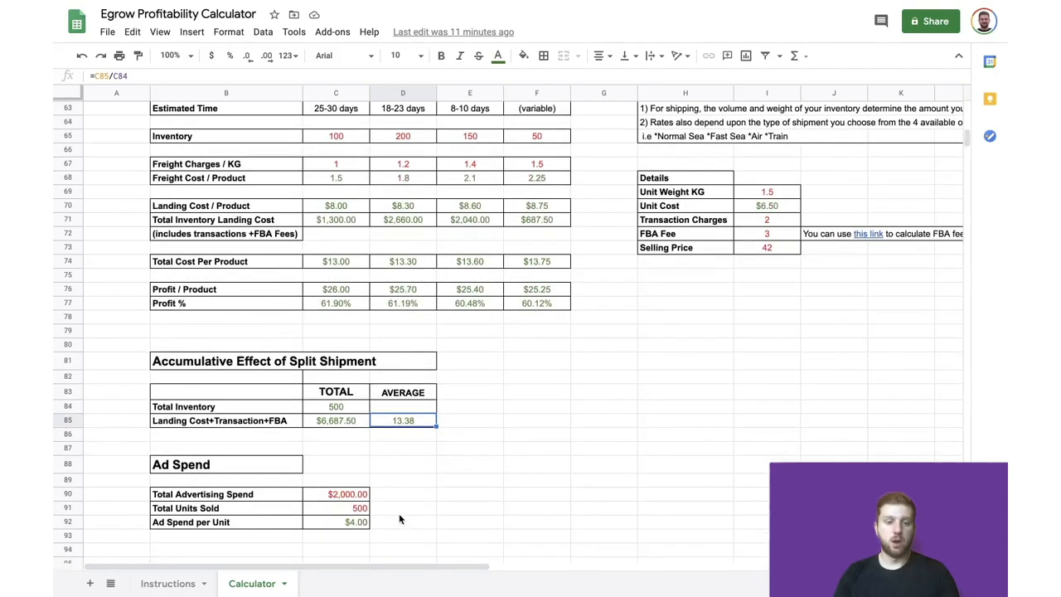
scroll(down, 3)
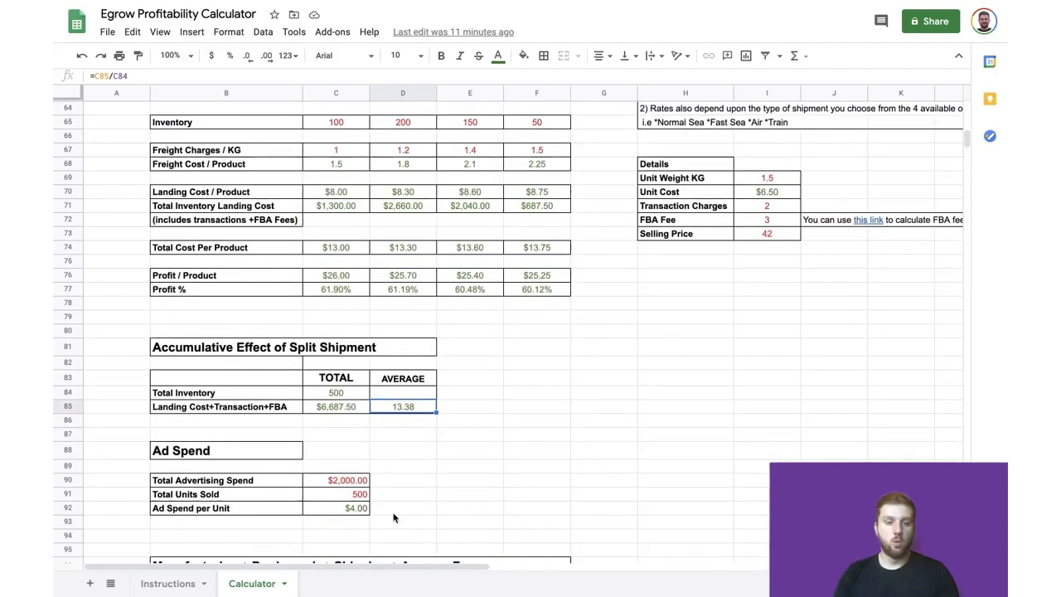
mouse_move(336, 526)
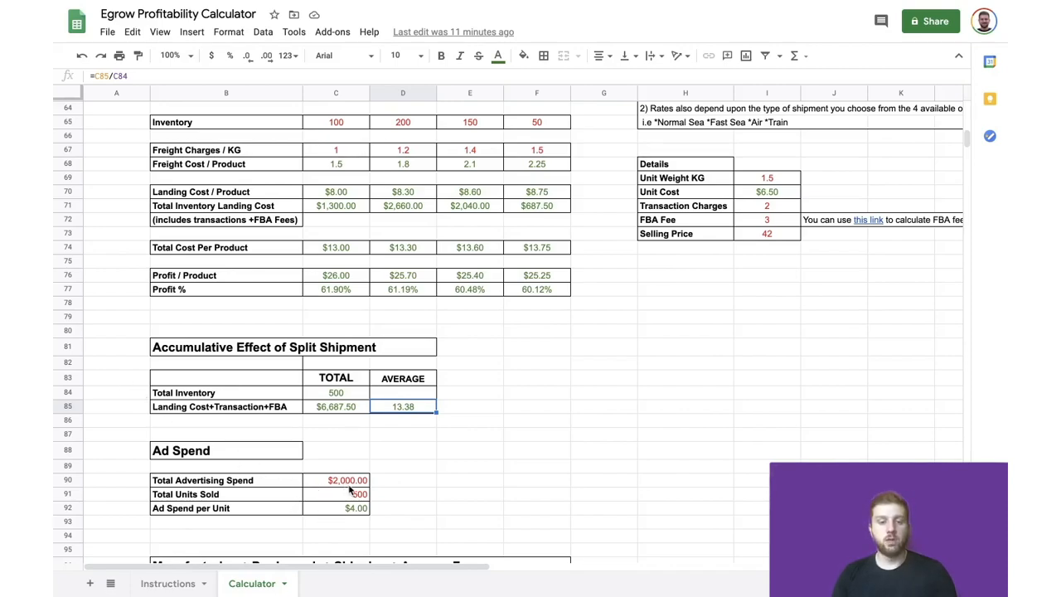
click(336, 480)
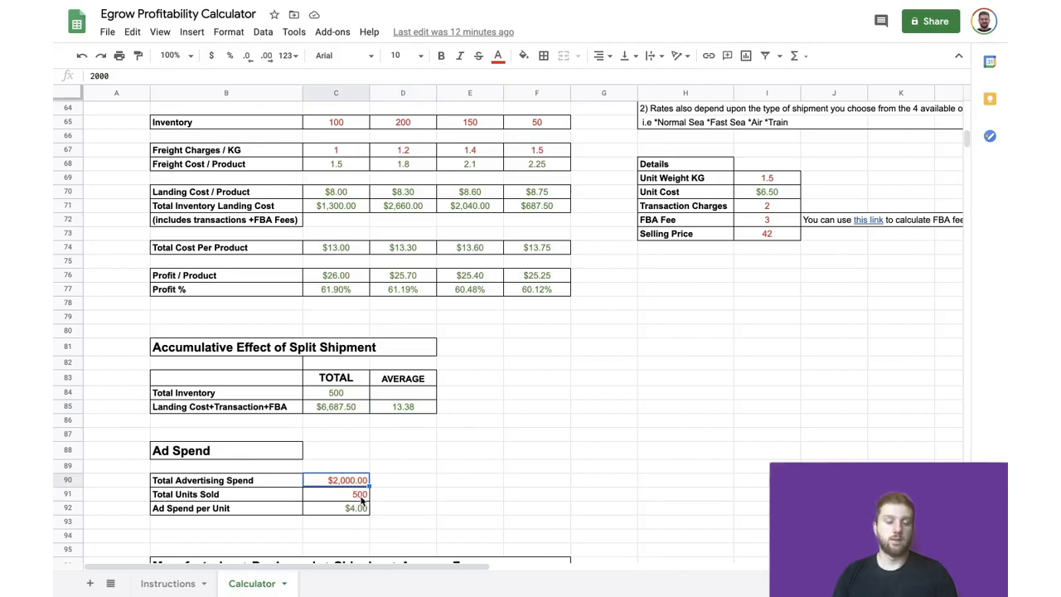
click(336, 494)
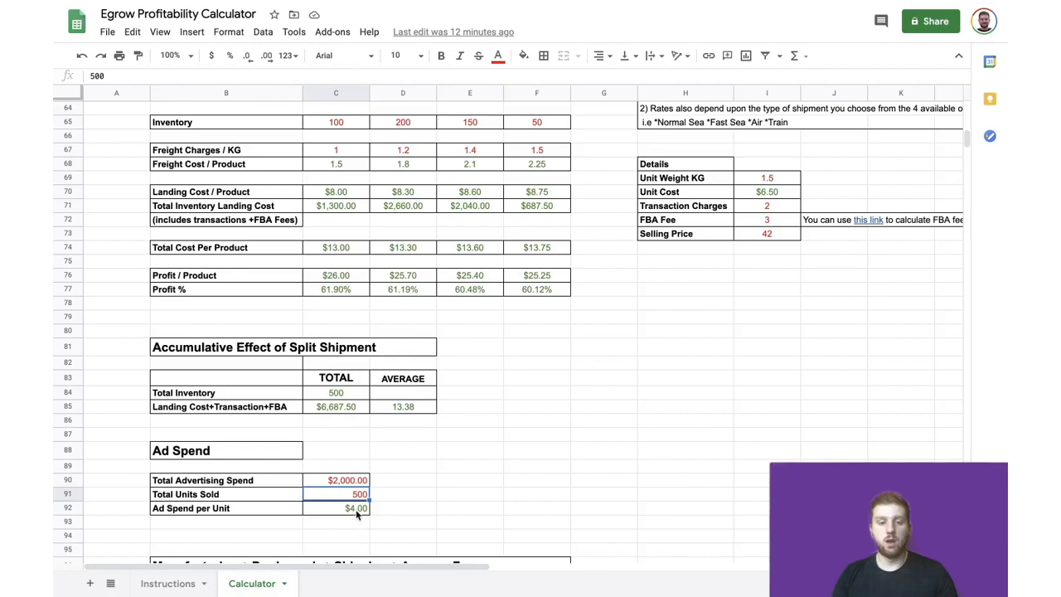
click(356, 508)
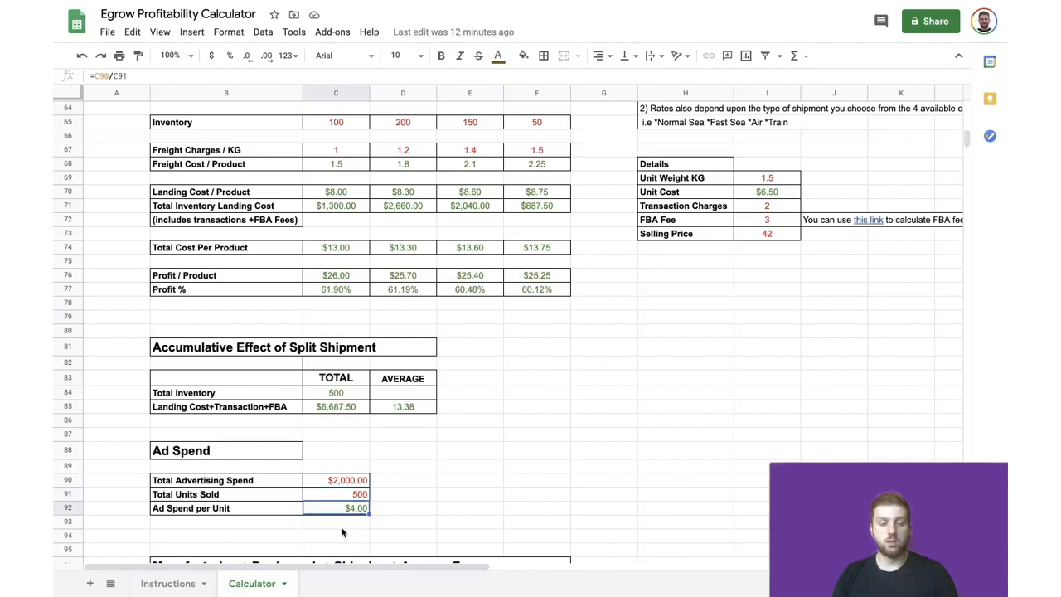
scroll(down, 3)
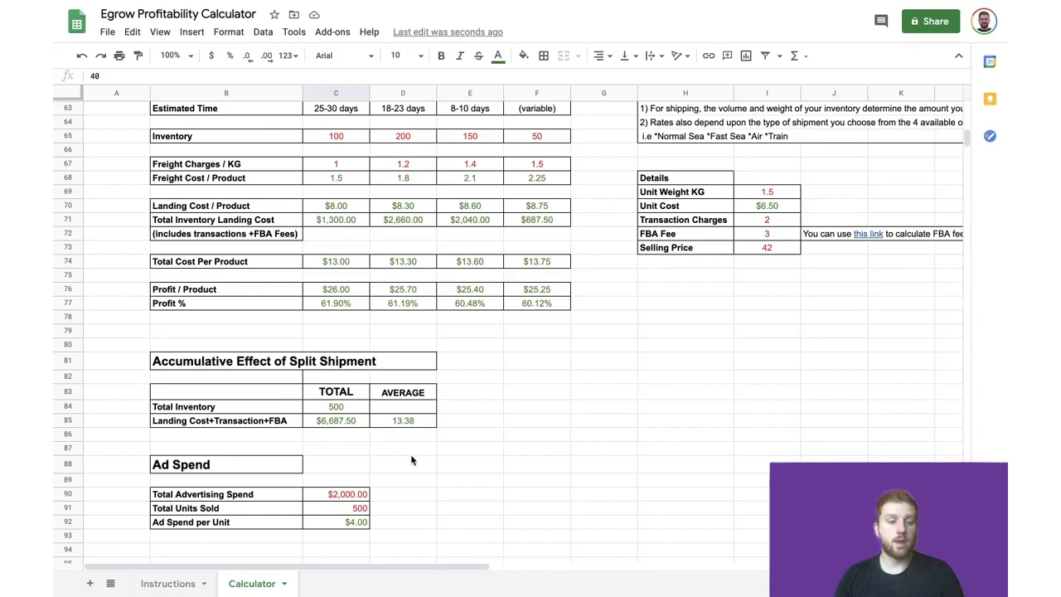
scroll(down, 3)
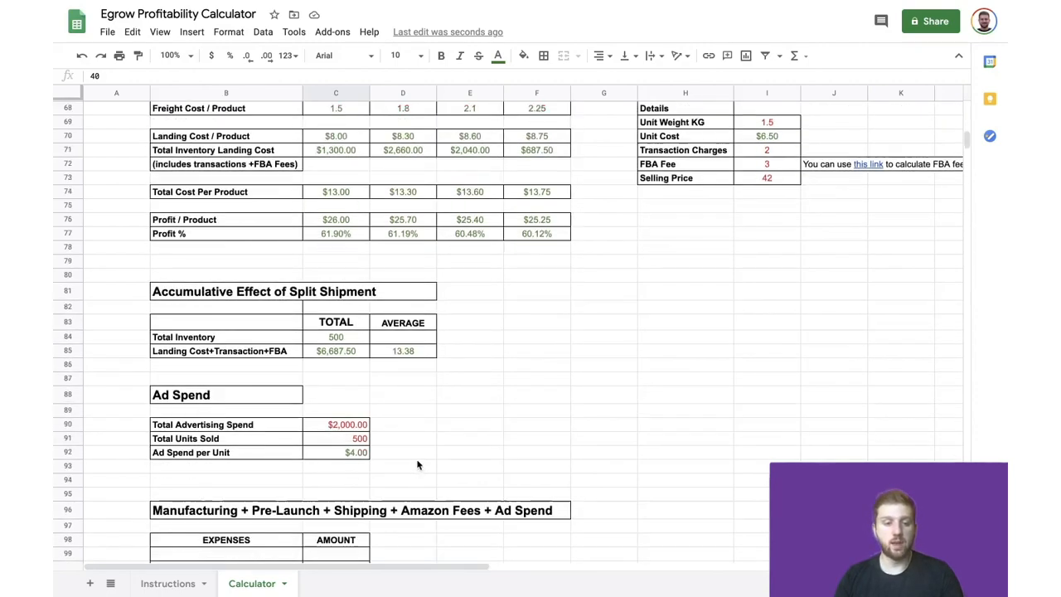
scroll(down, 3)
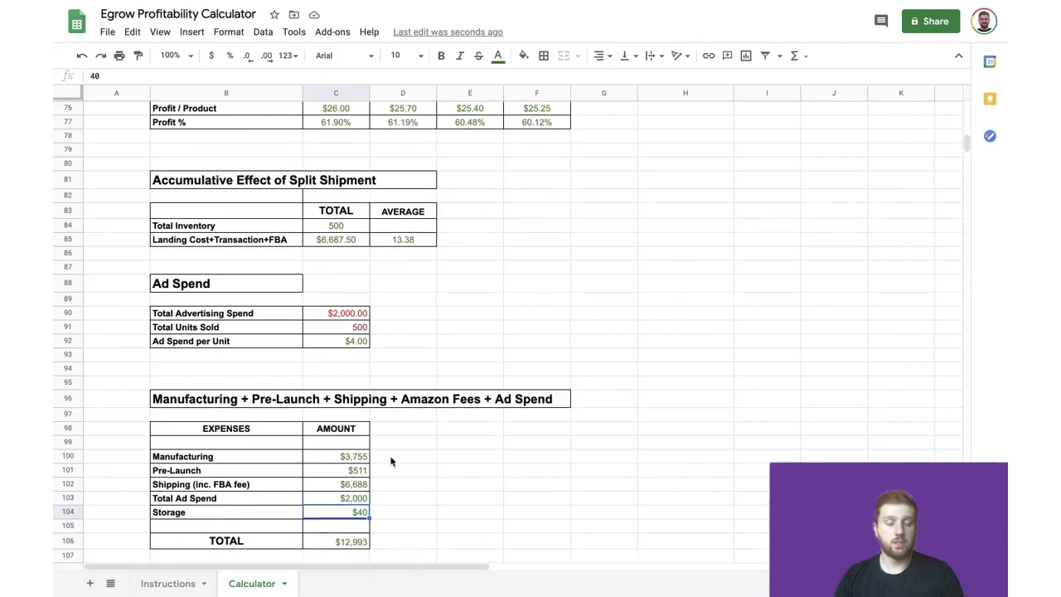
mouse_move(356, 464)
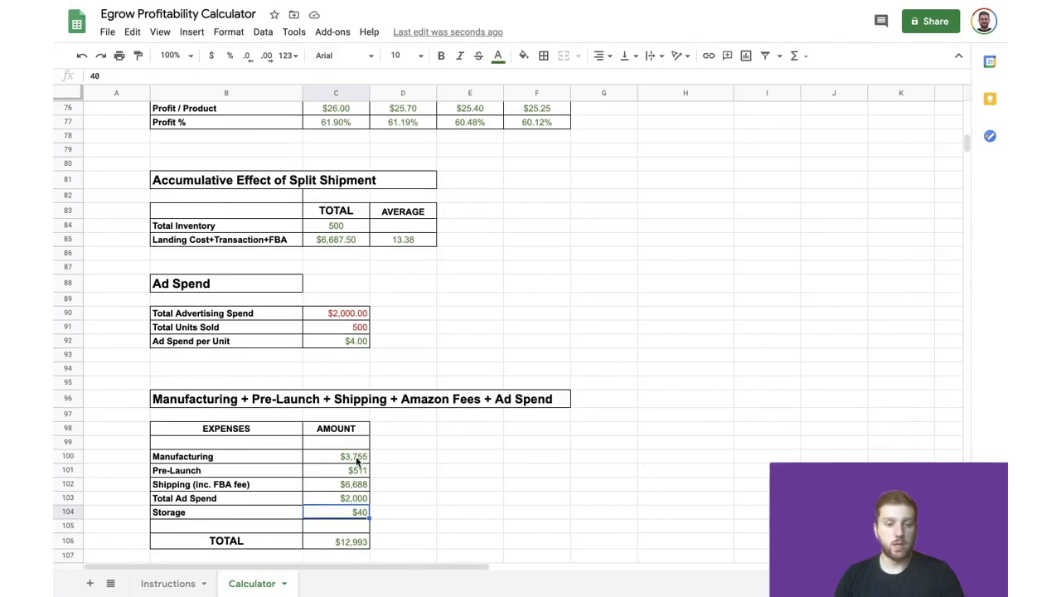
click(336, 456)
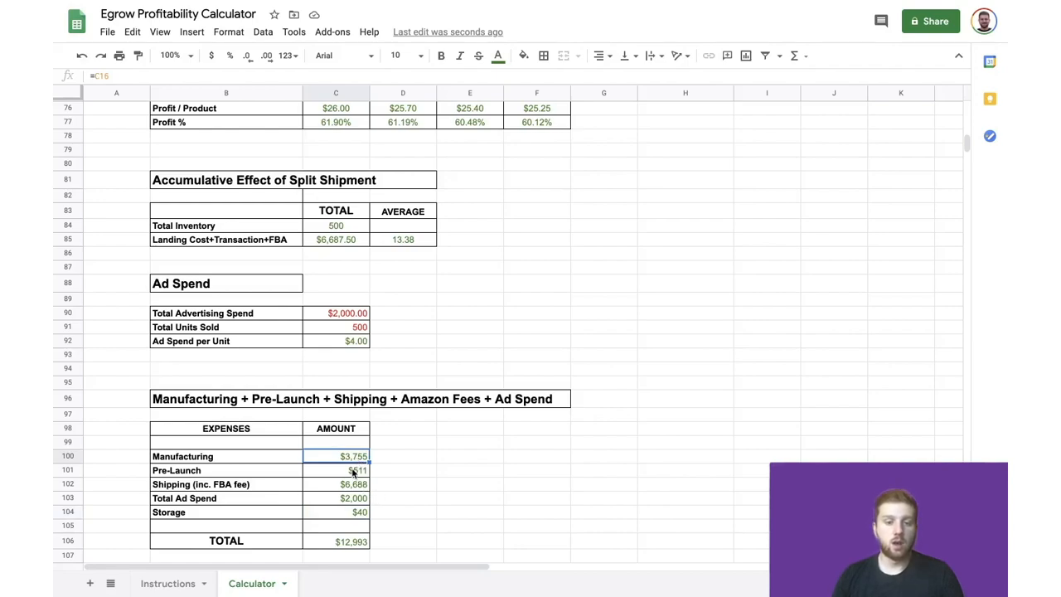
click(335, 470)
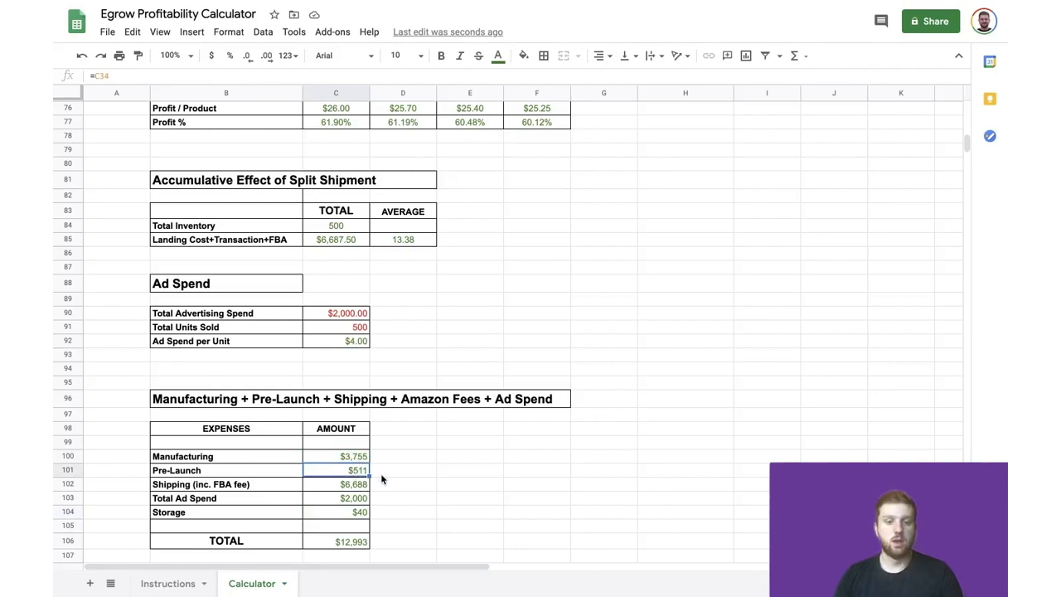
mouse_move(376, 494)
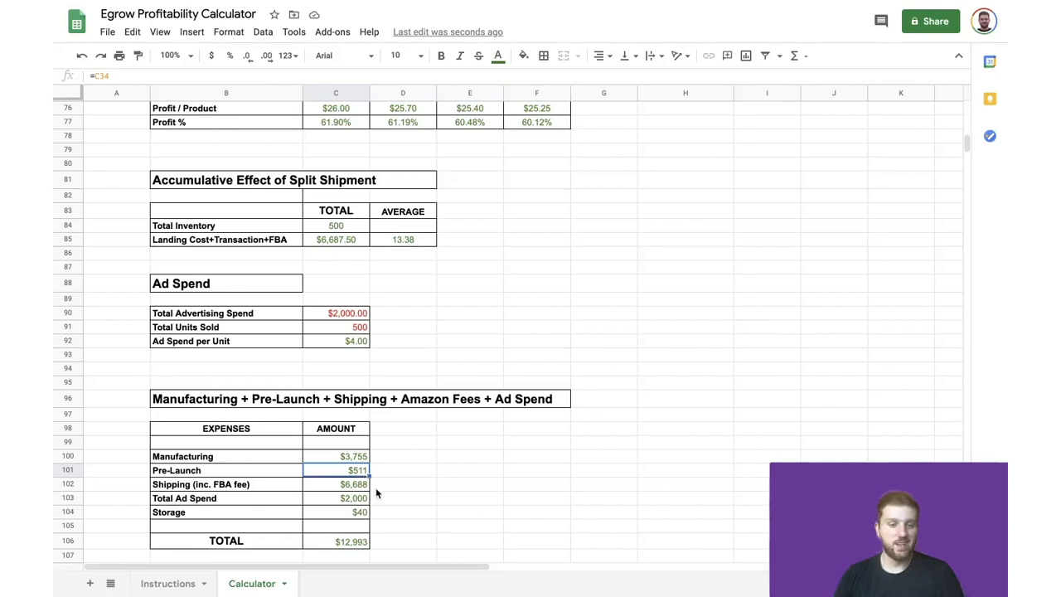
click(336, 484)
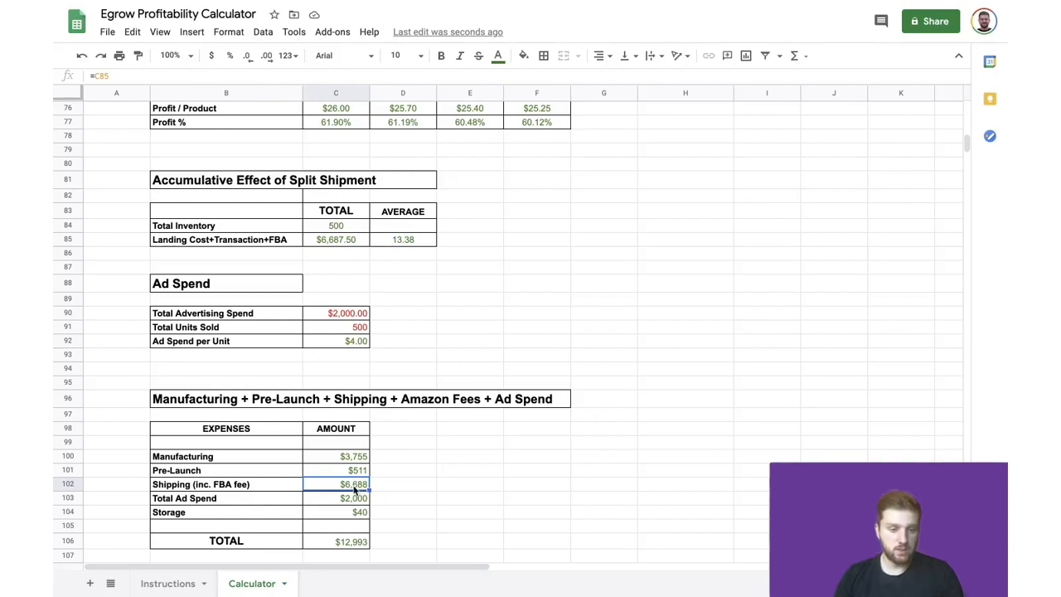
click(354, 497)
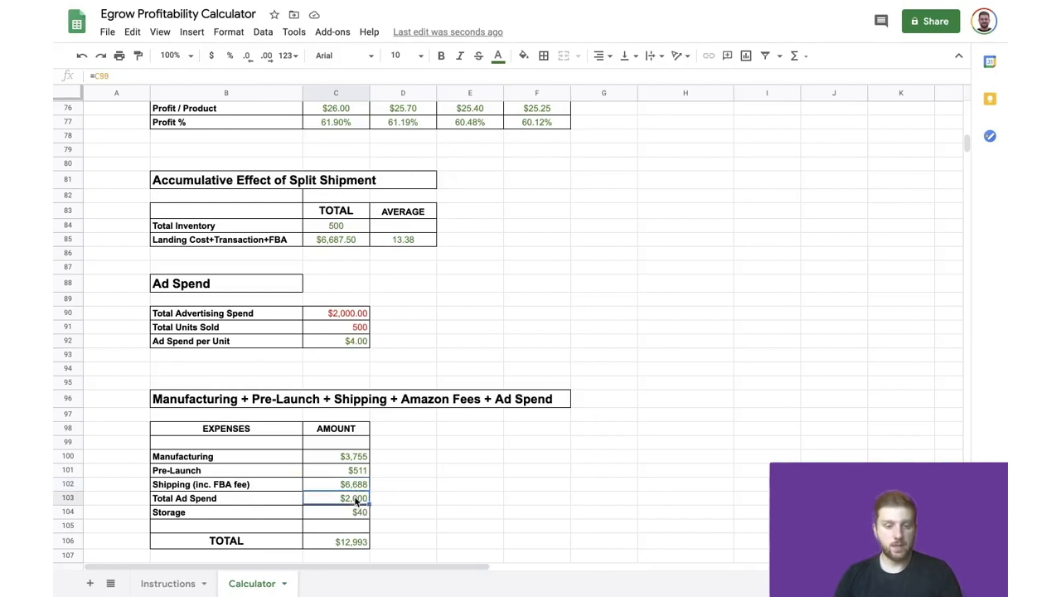
click(335, 512)
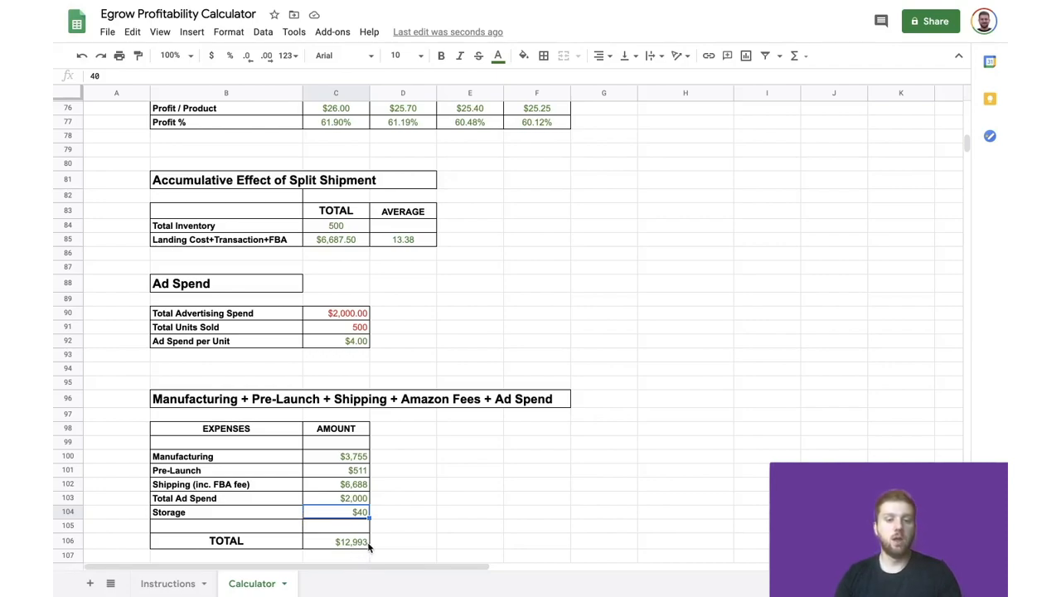
click(336, 540)
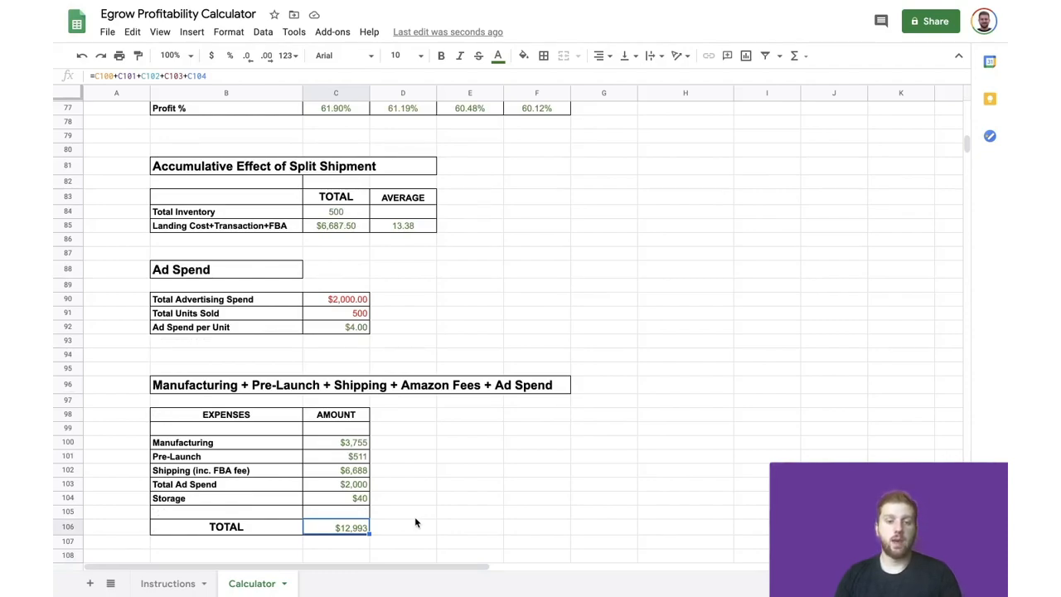
mouse_move(418, 527)
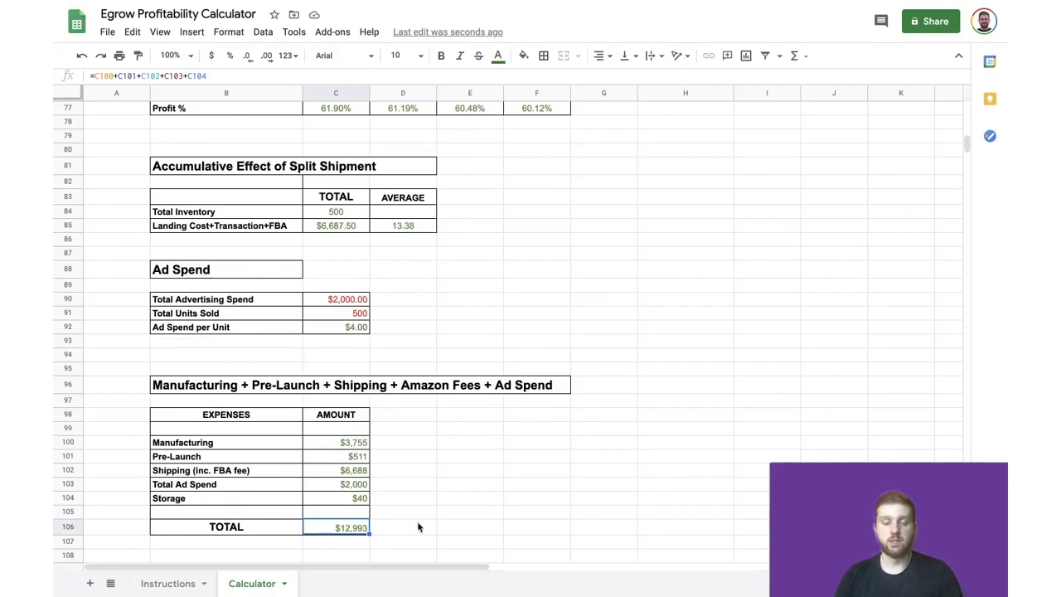
mouse_move(445, 511)
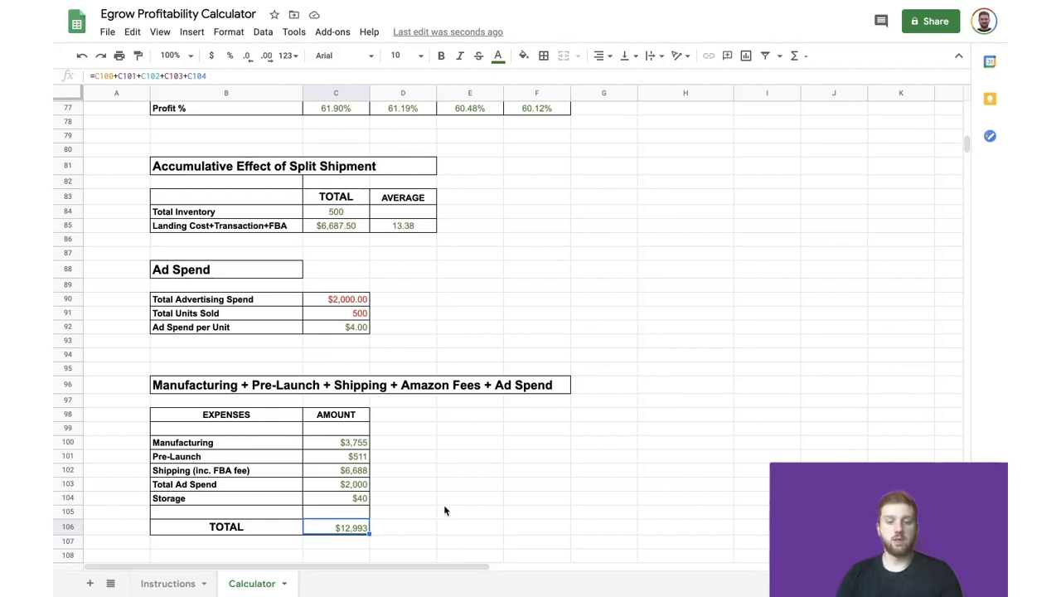
mouse_move(401, 500)
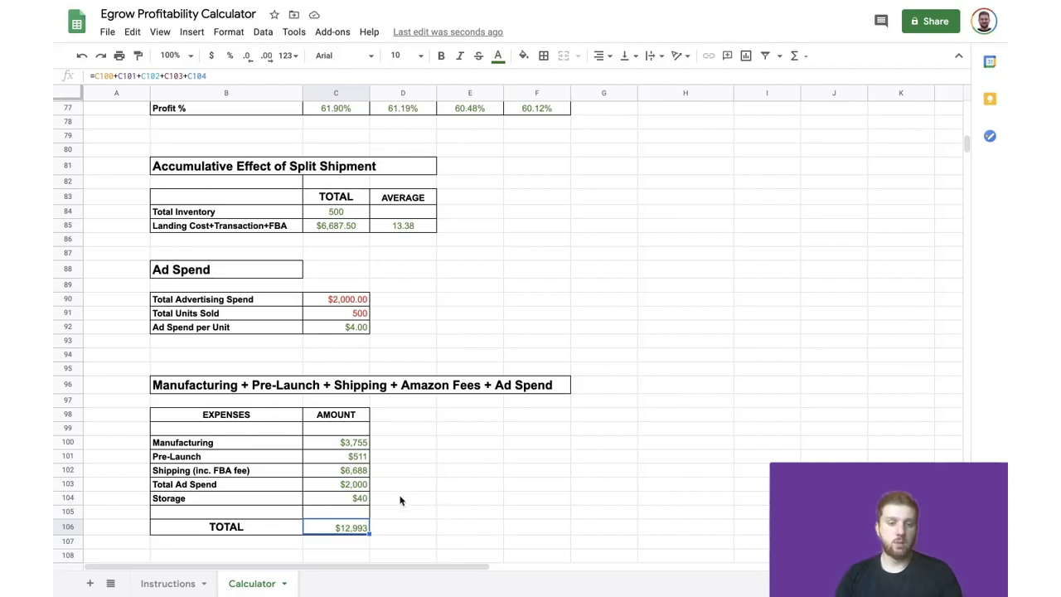
mouse_move(430, 524)
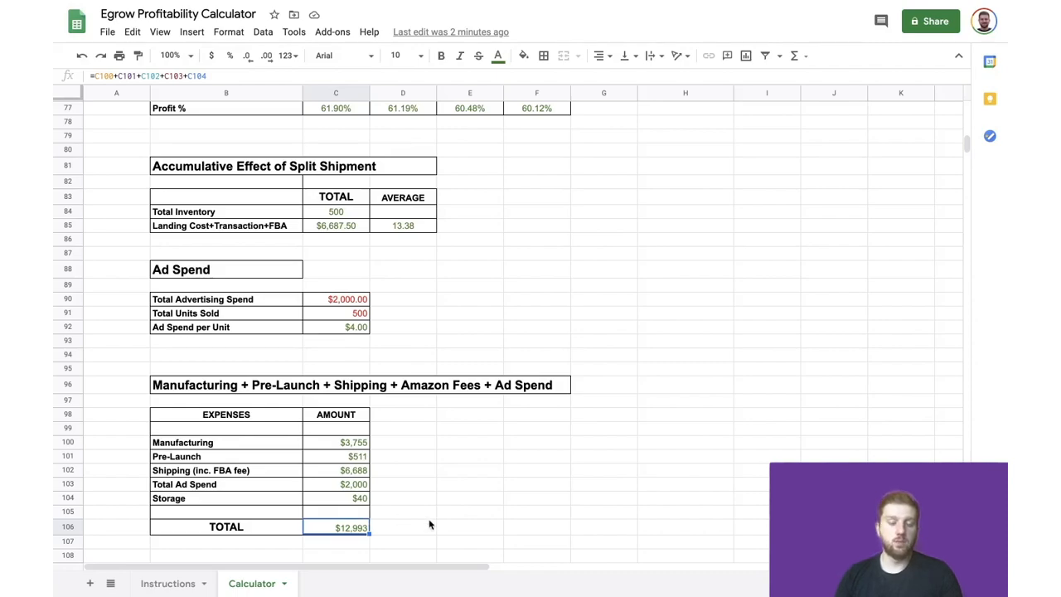
mouse_move(396, 527)
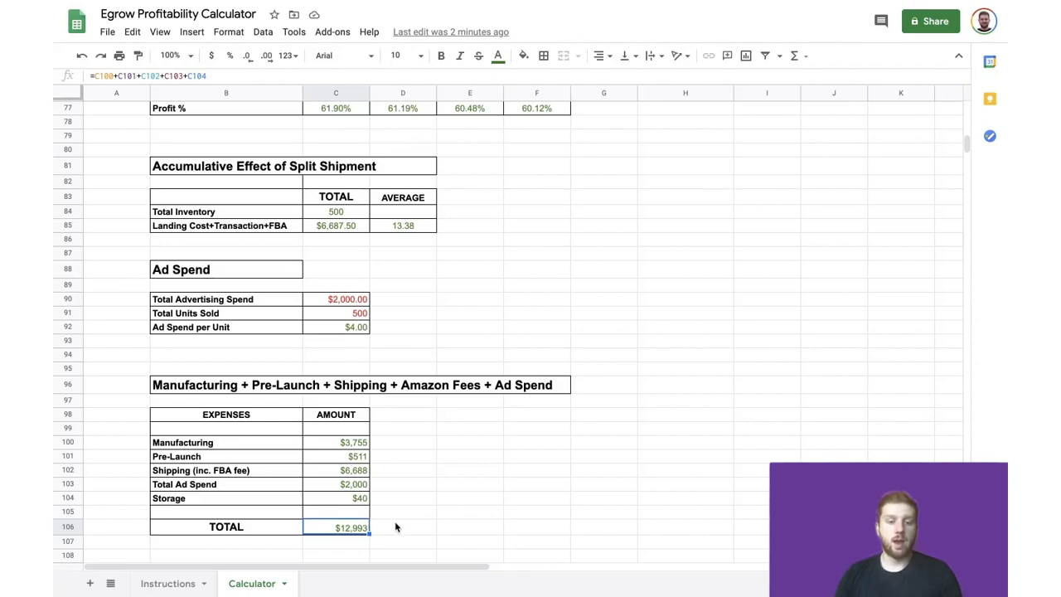
mouse_move(418, 522)
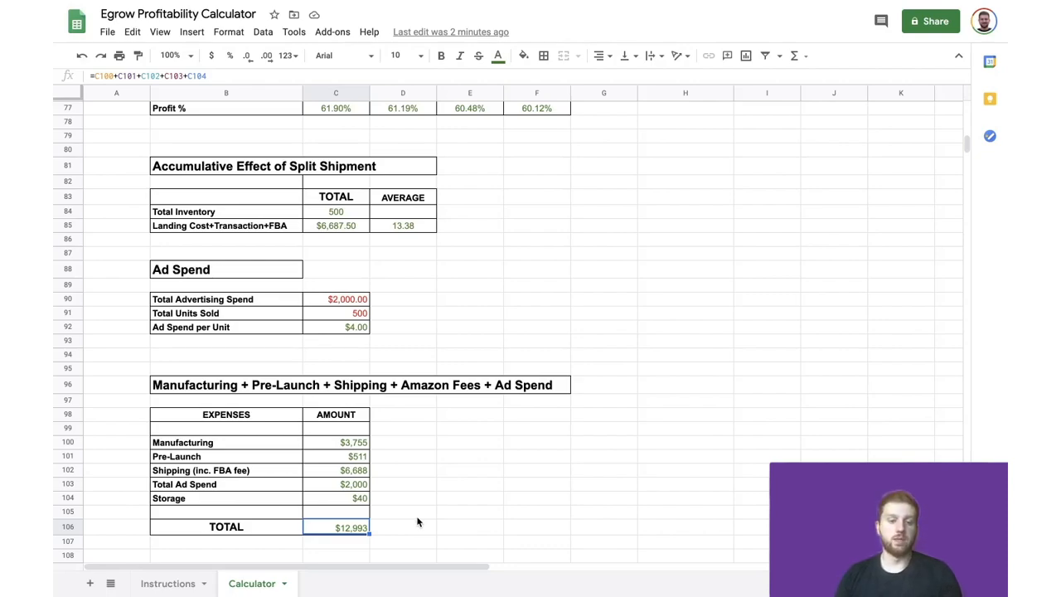
mouse_move(414, 527)
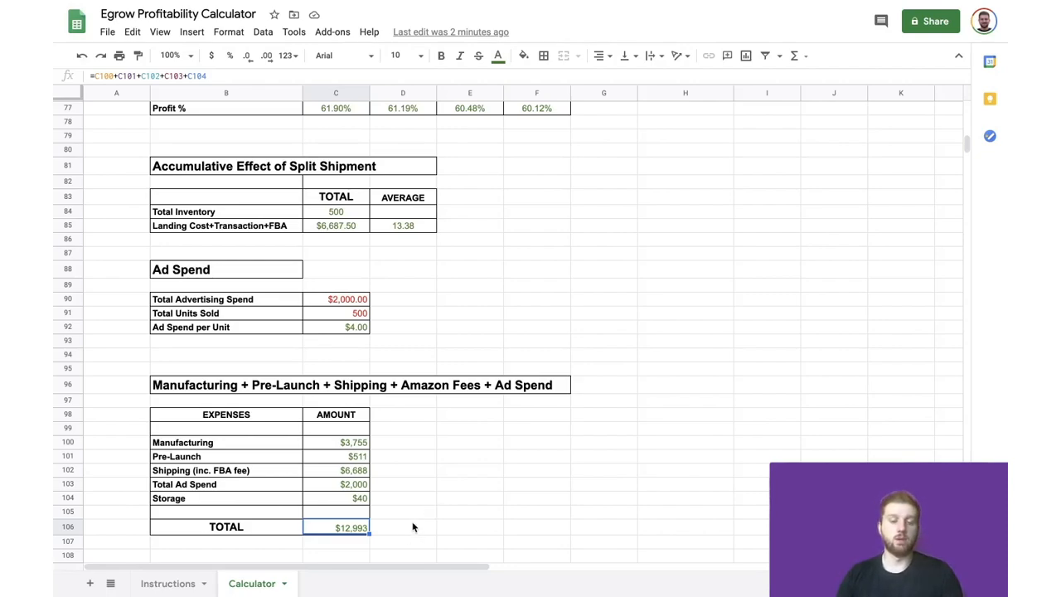
Trace $12,993 expenses, $42 price, 500 inventory, and $21,000 revenue as price times inventory
scroll(down, 3)
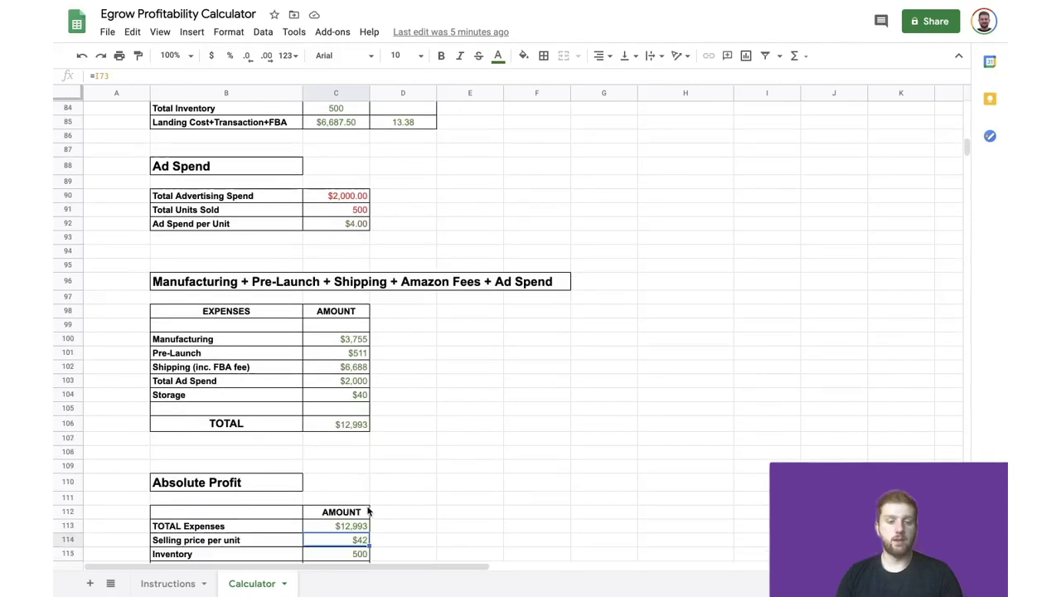
scroll(down, 3)
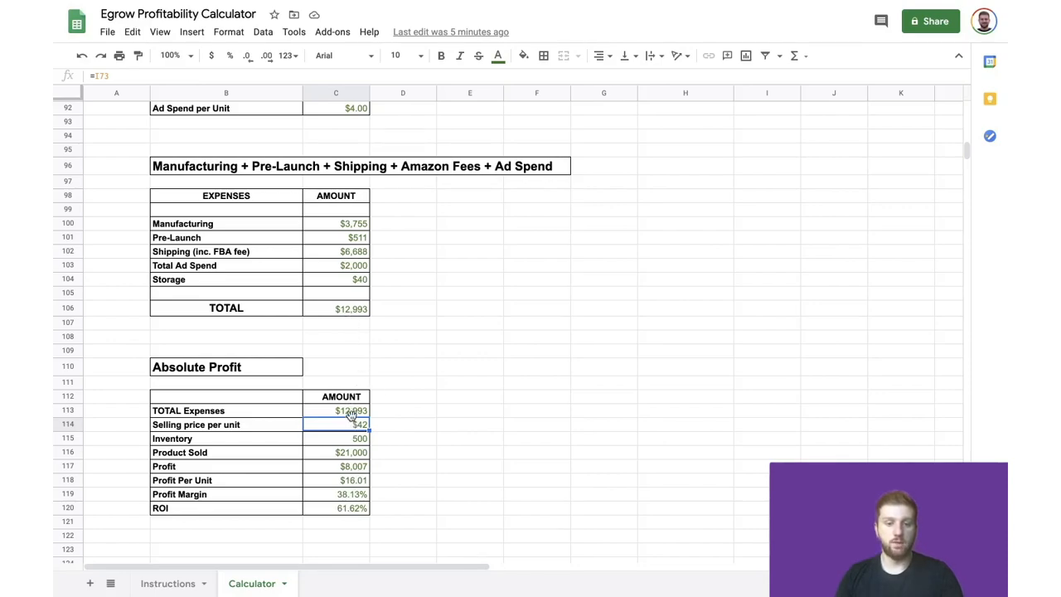
click(336, 410)
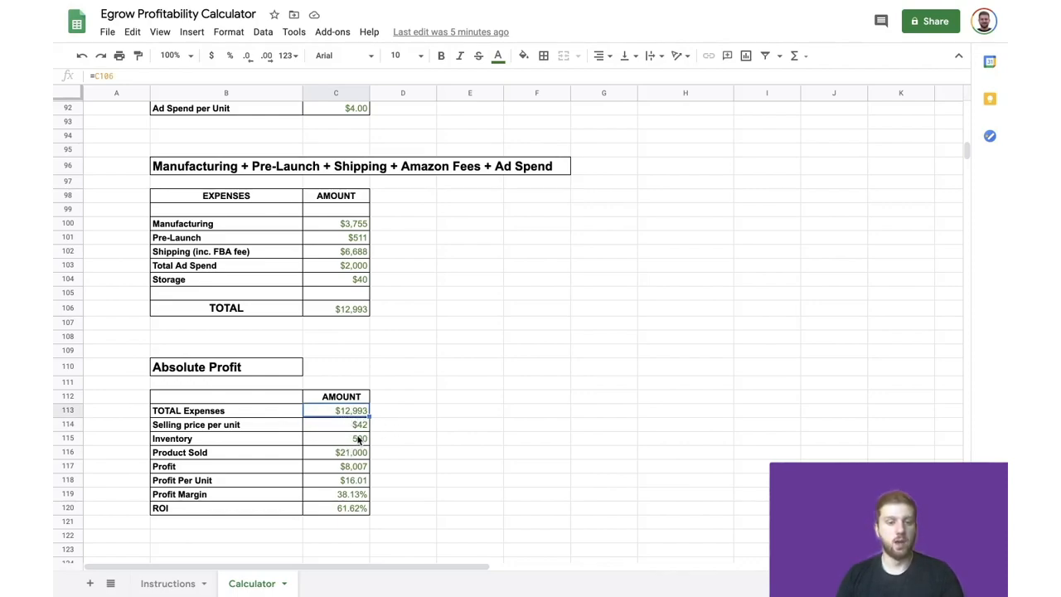
click(335, 424)
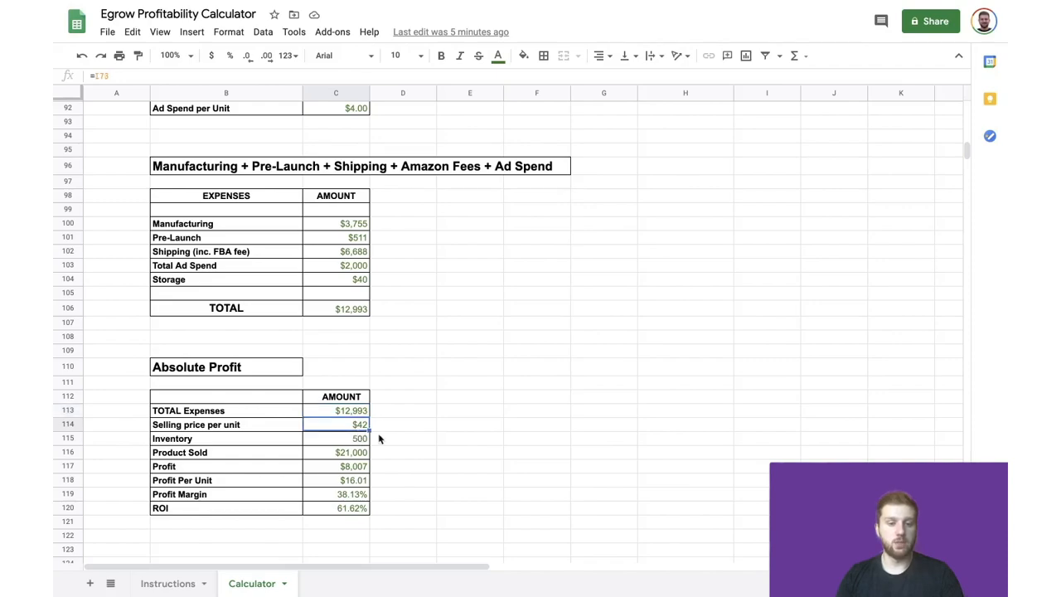
mouse_move(363, 452)
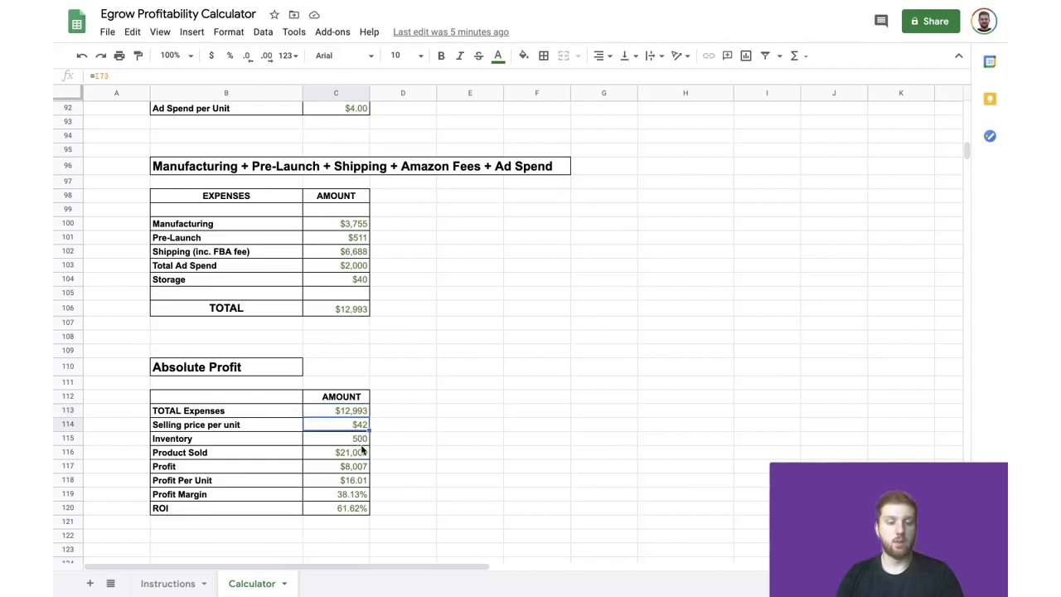
click(336, 438)
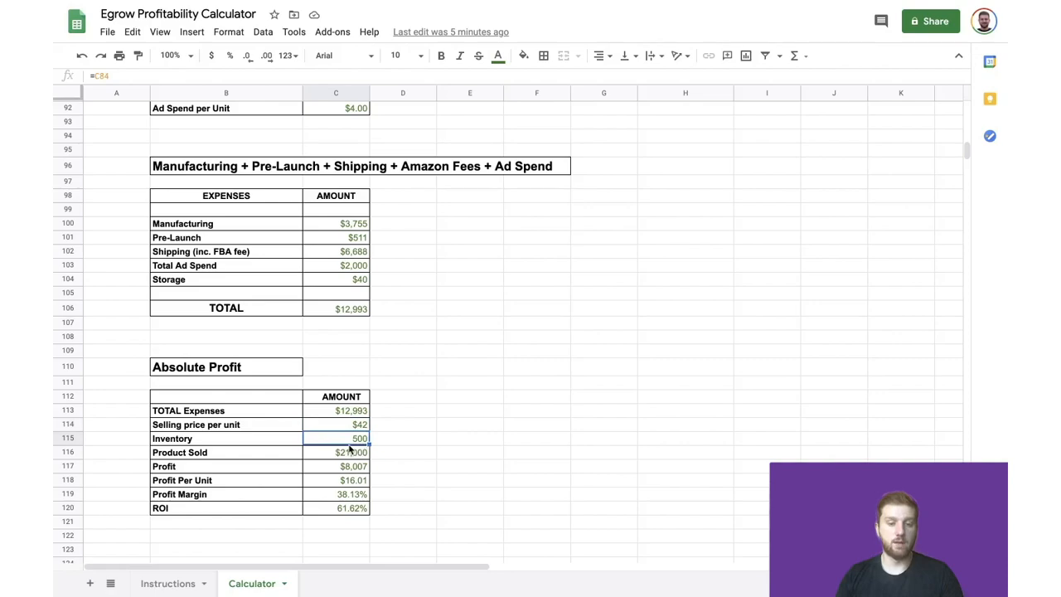
click(348, 451)
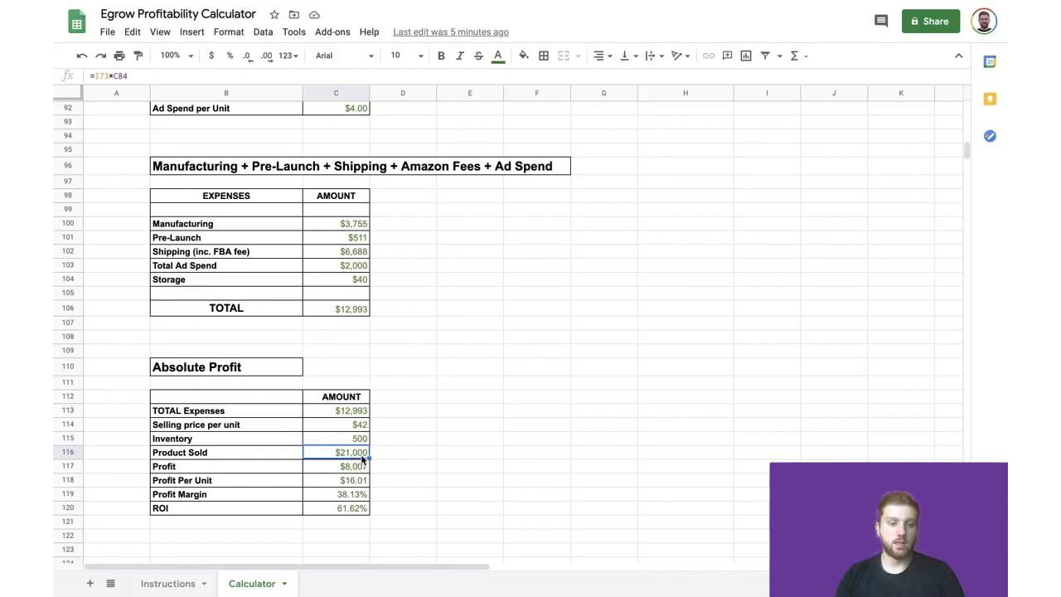
click(336, 465)
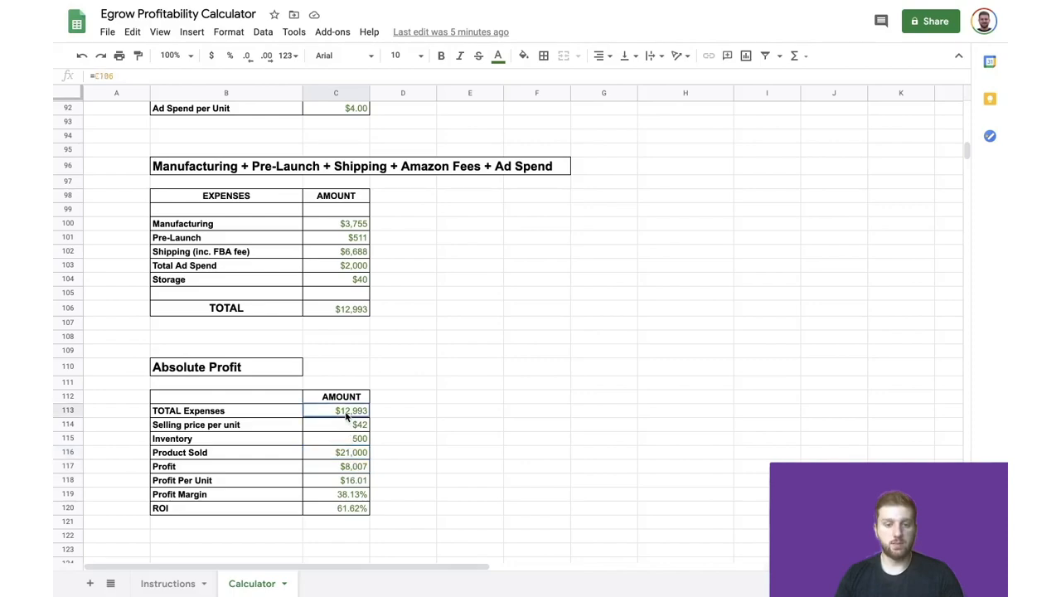
click(336, 466)
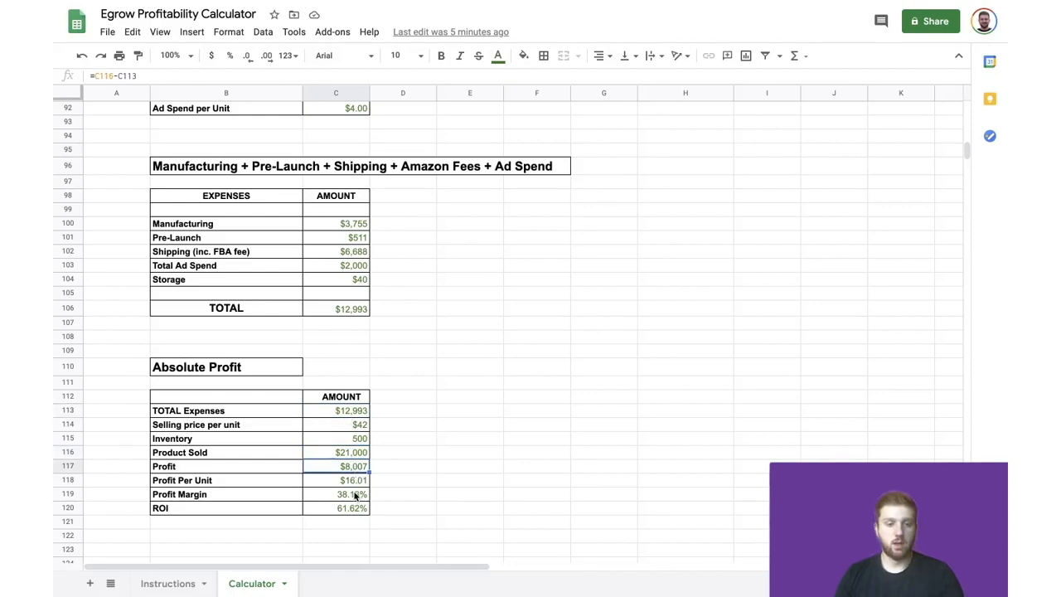
click(335, 480)
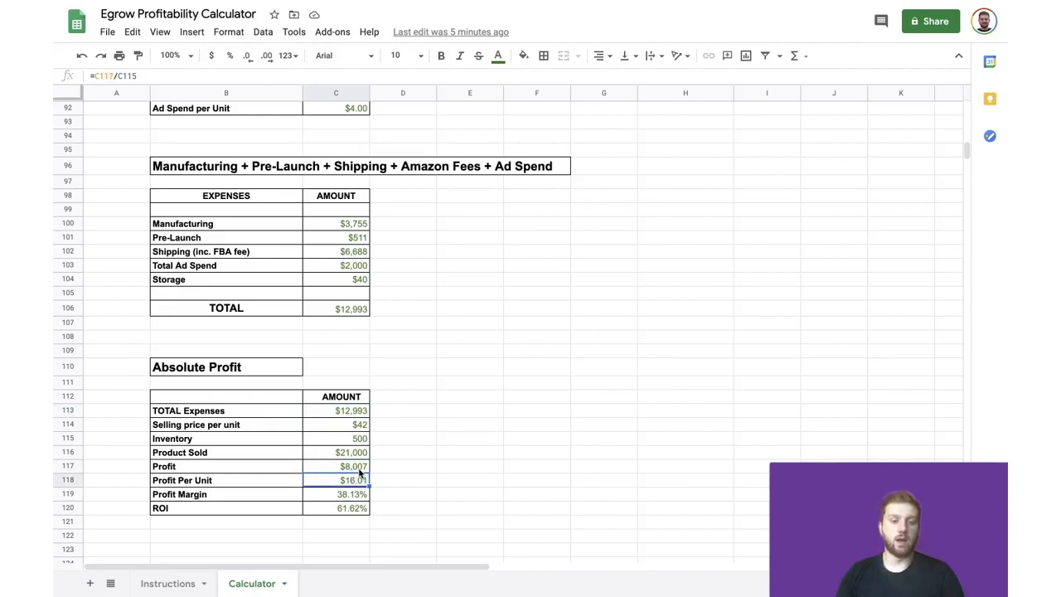
click(336, 466)
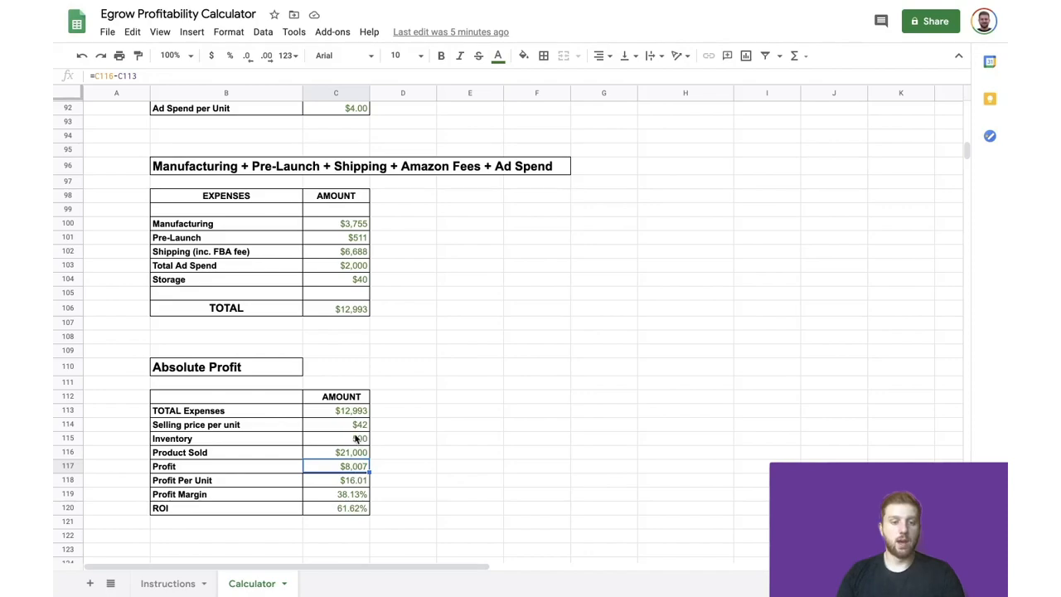
click(335, 437)
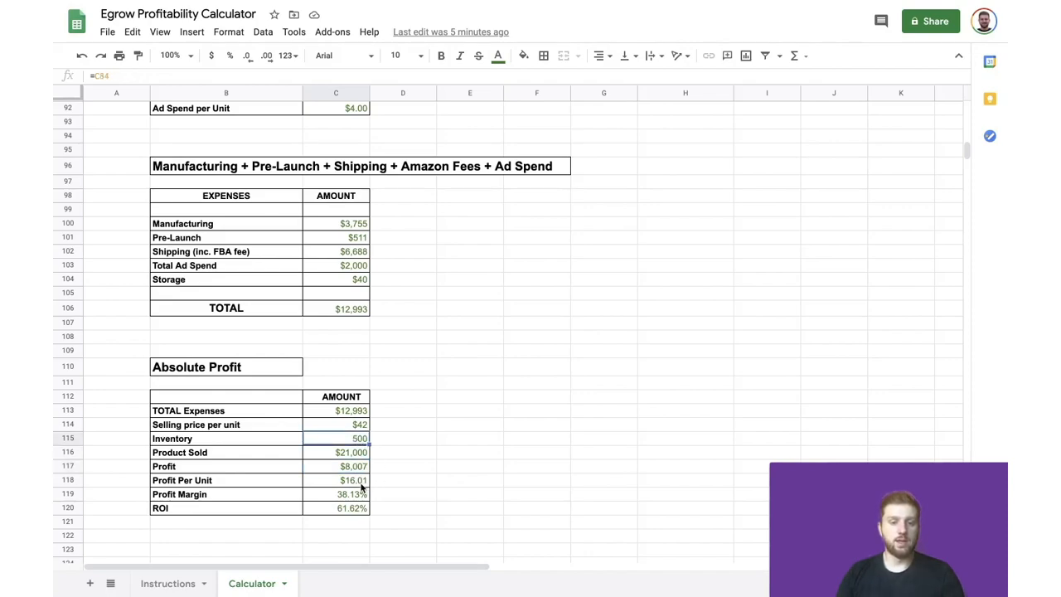
click(336, 479)
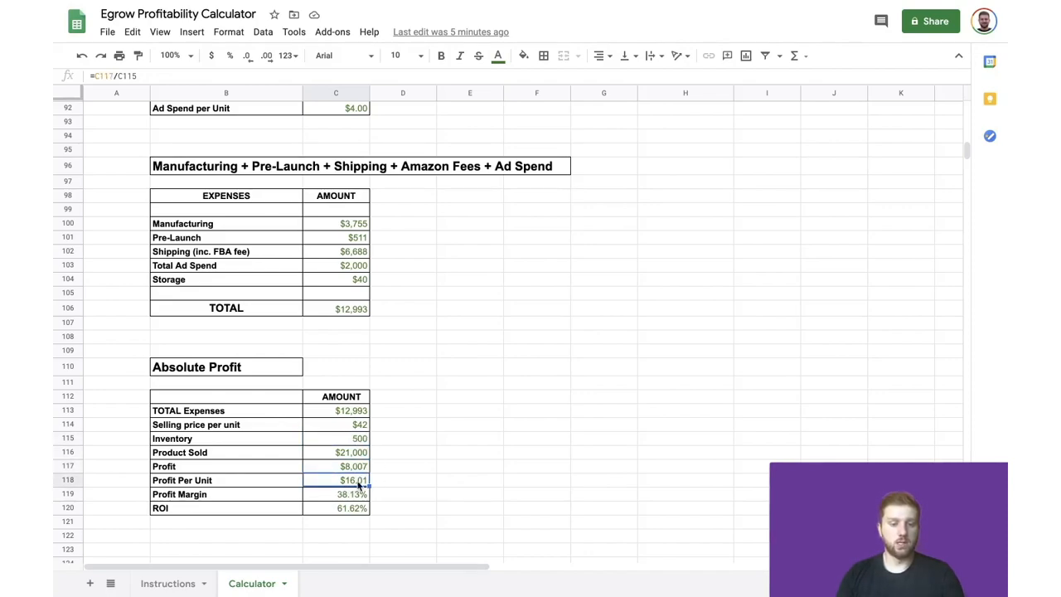
click(336, 494)
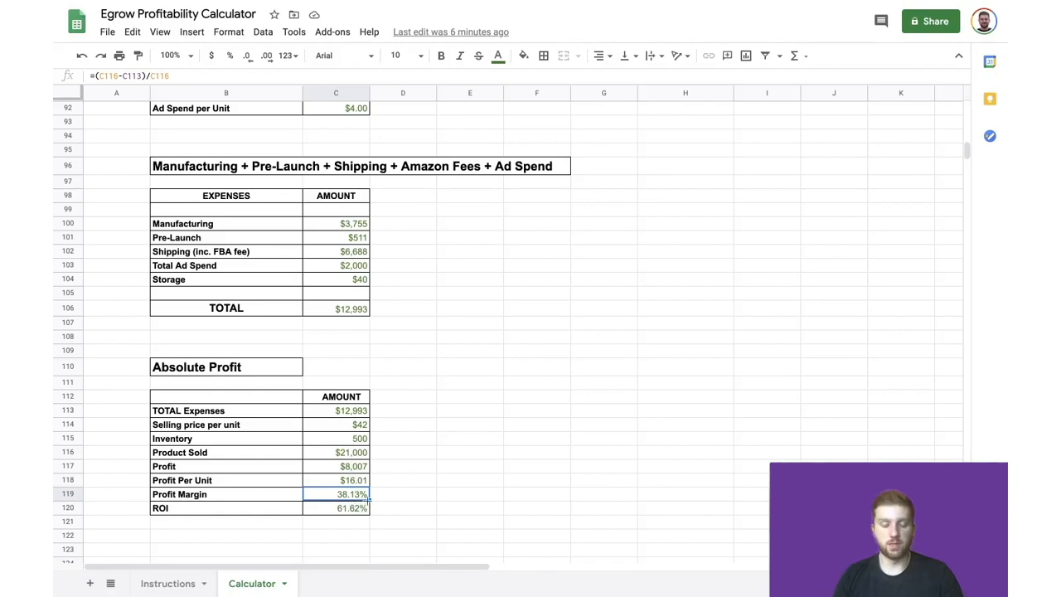
mouse_move(359, 518)
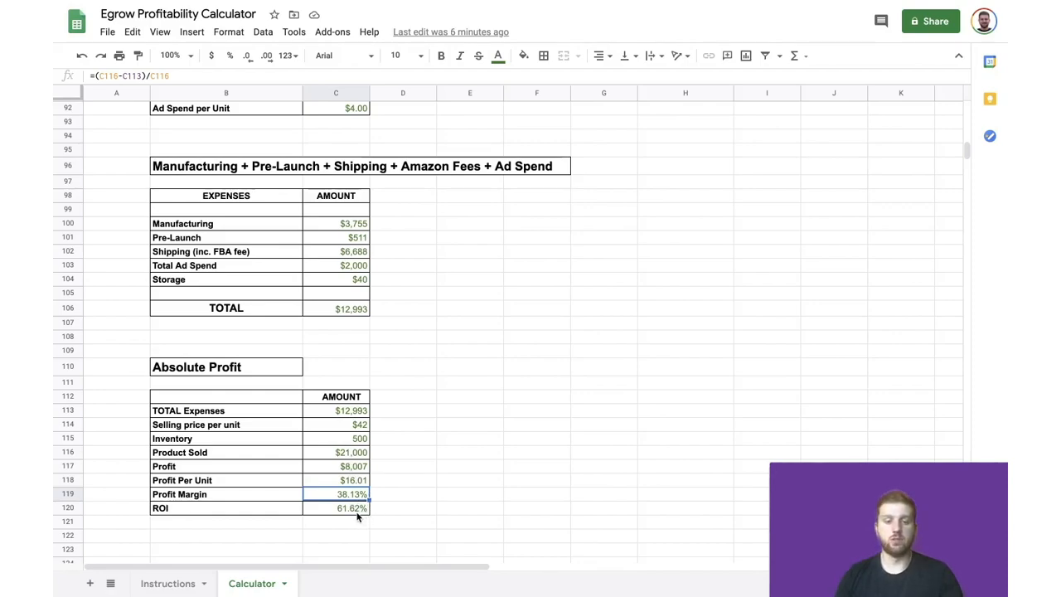
click(348, 507)
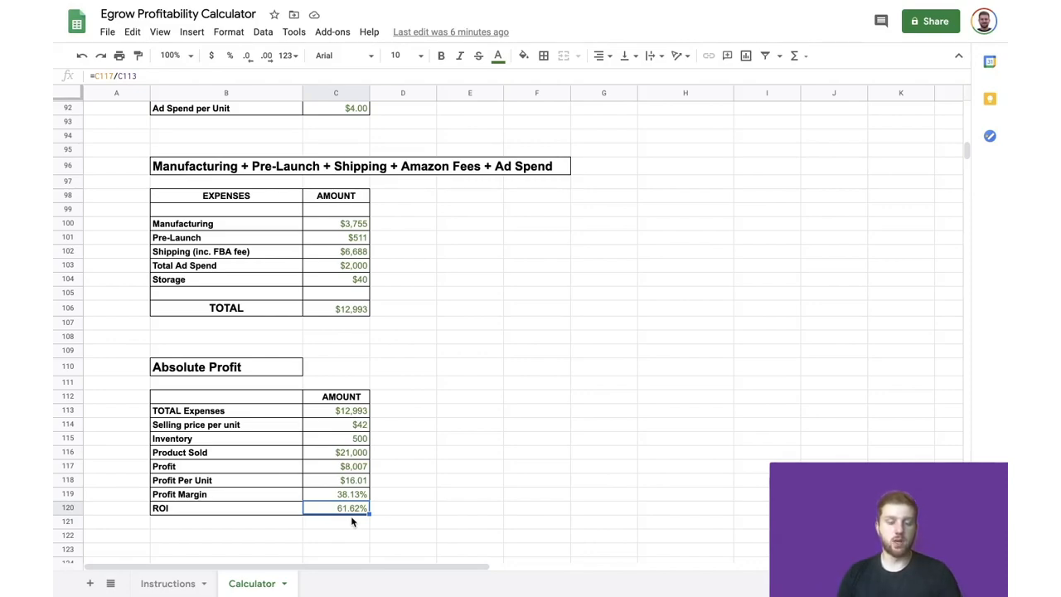
mouse_move(333, 518)
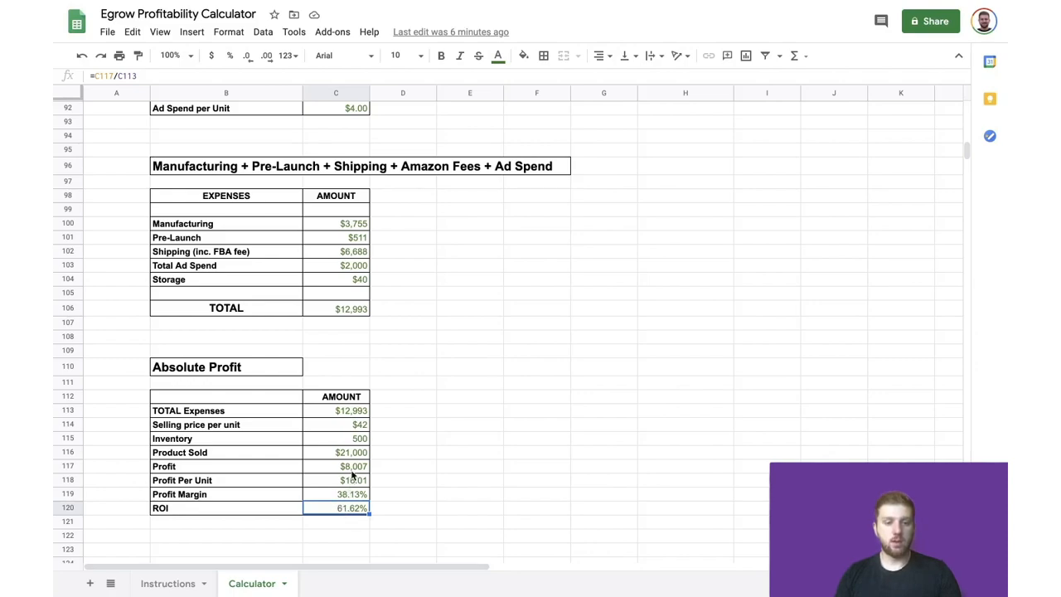
click(336, 465)
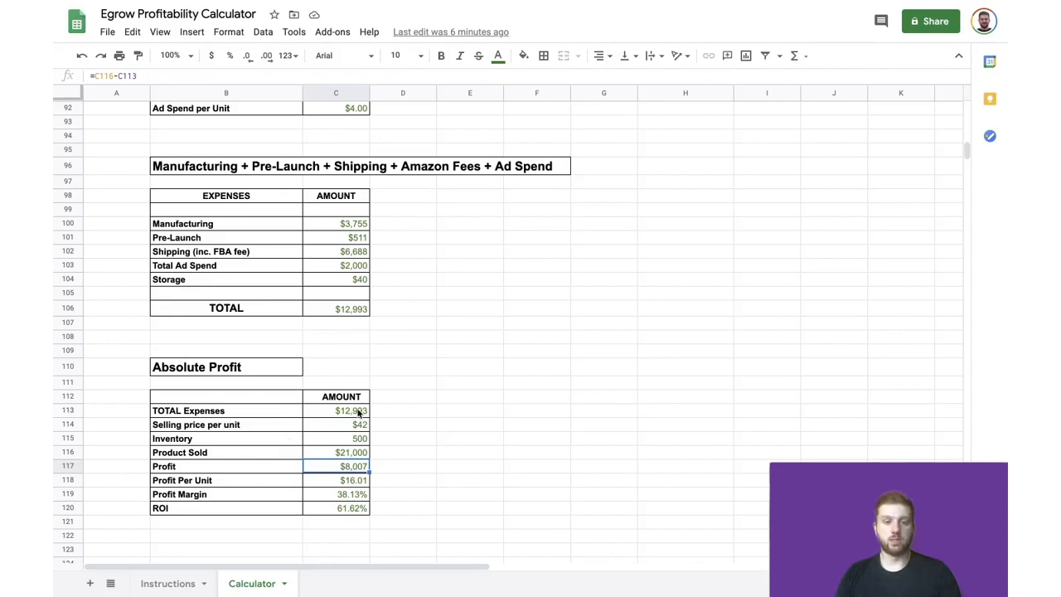
click(336, 410)
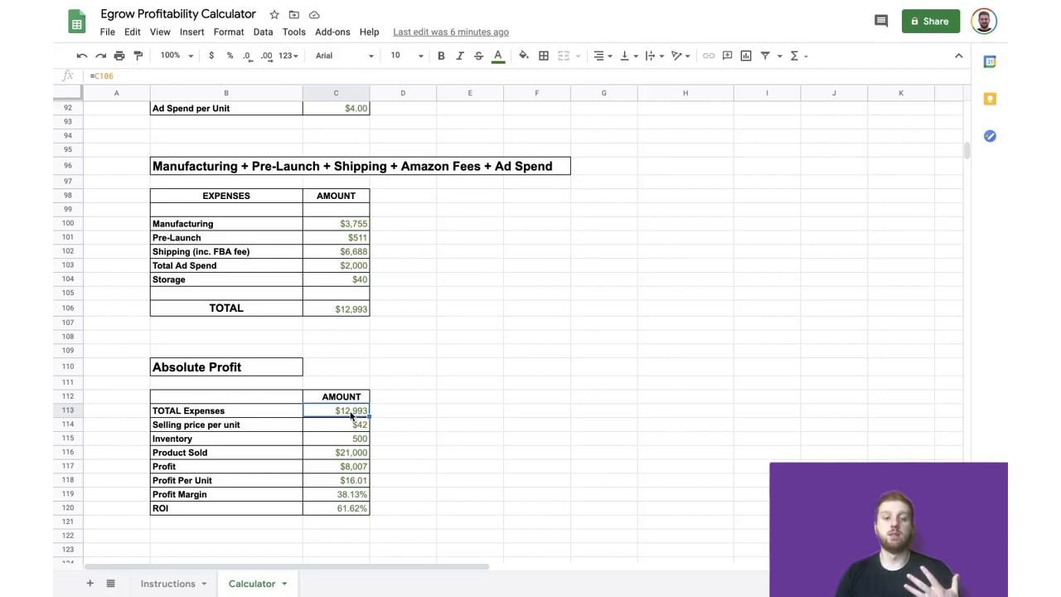
mouse_move(373, 508)
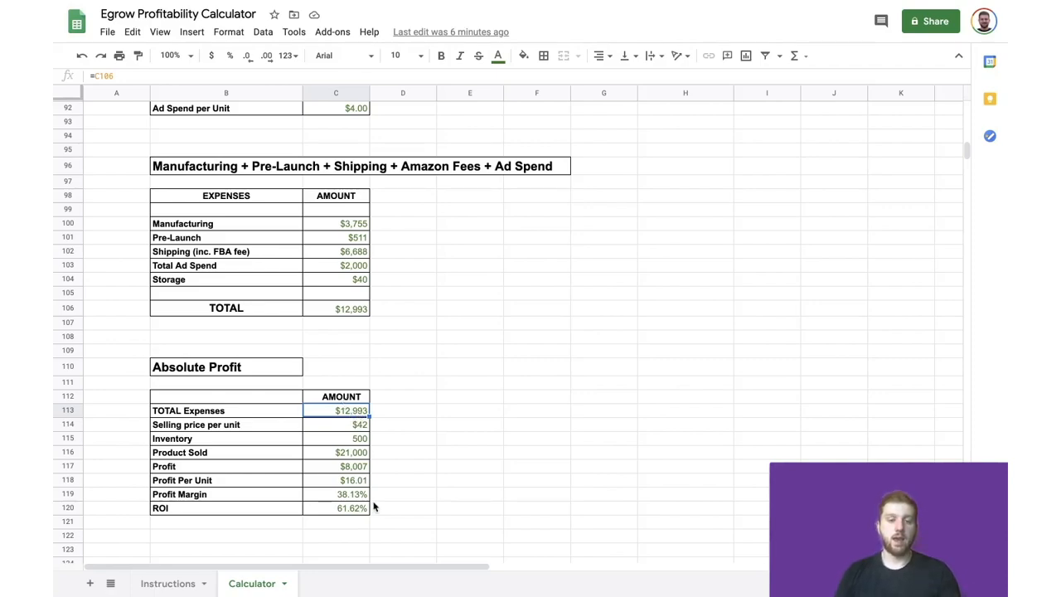
mouse_move(353, 512)
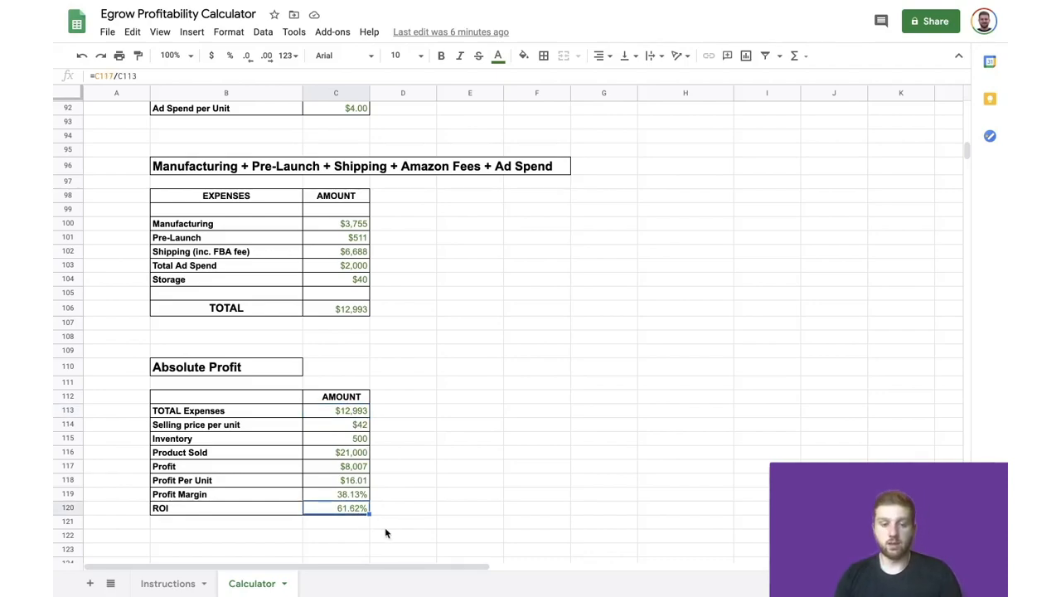
mouse_move(361, 528)
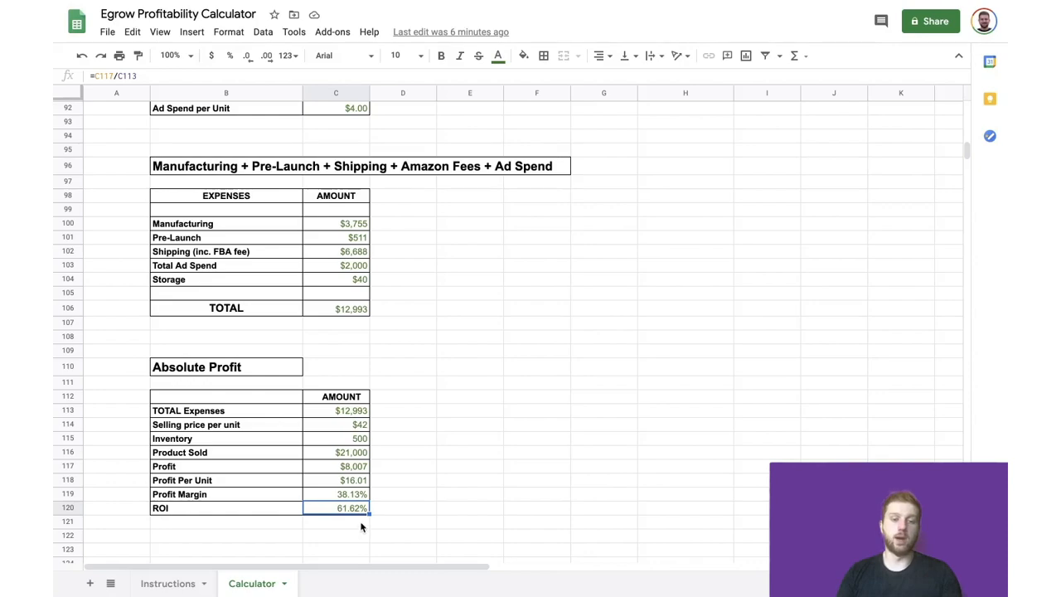